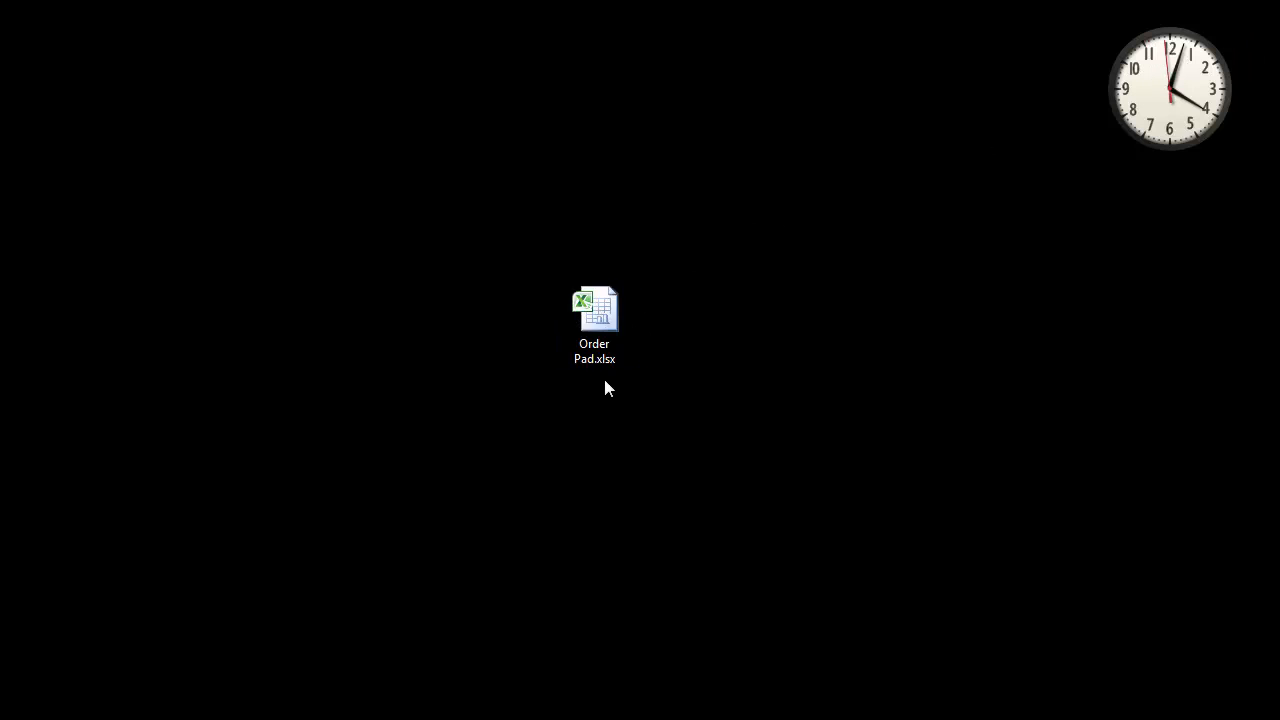
# Open Order Pad.xlsx, enter account abs, dismiss the terms warning and choose the Hebburn delivery address
pyautogui.doubleClick(594, 310)
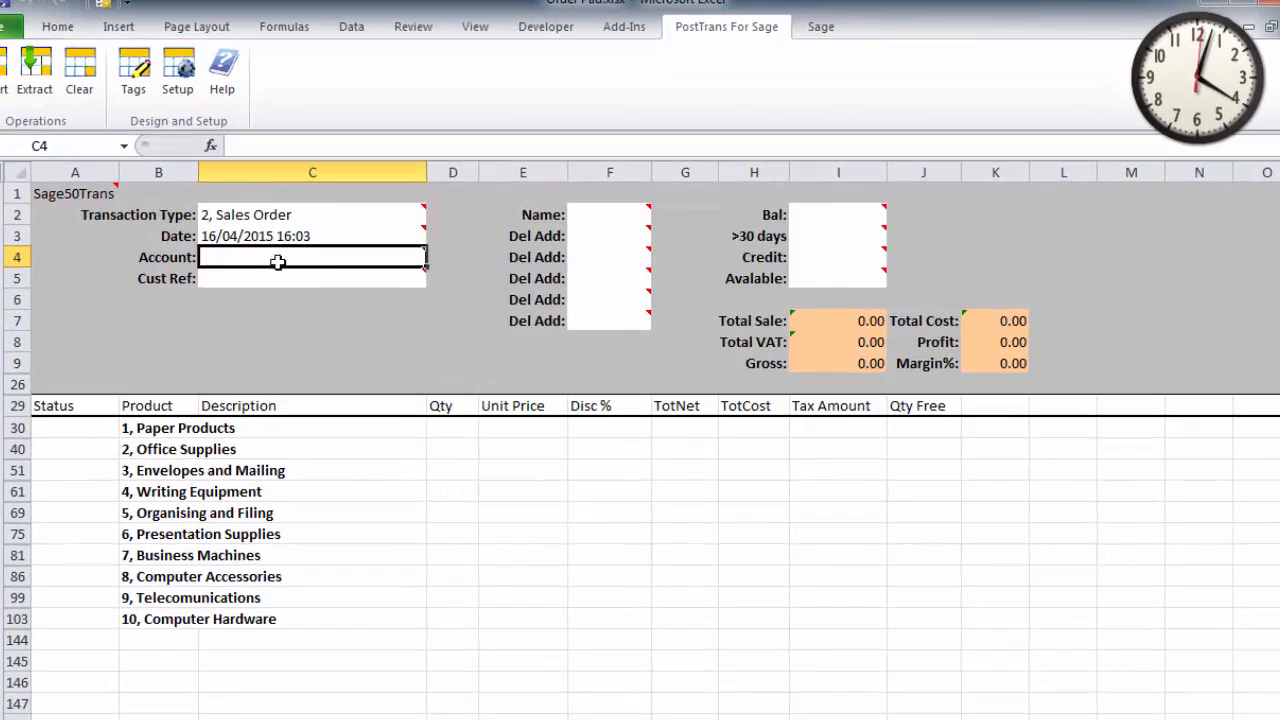
pyautogui.write('abs')
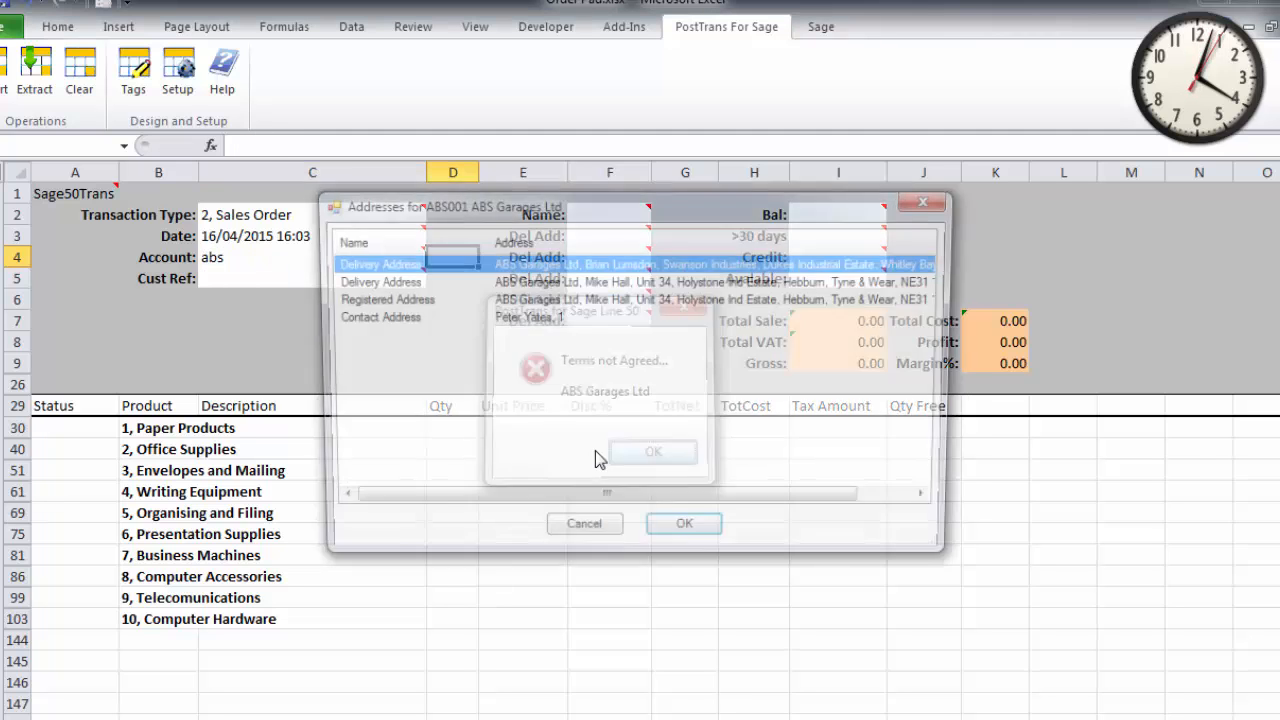
pyautogui.click(652, 451)
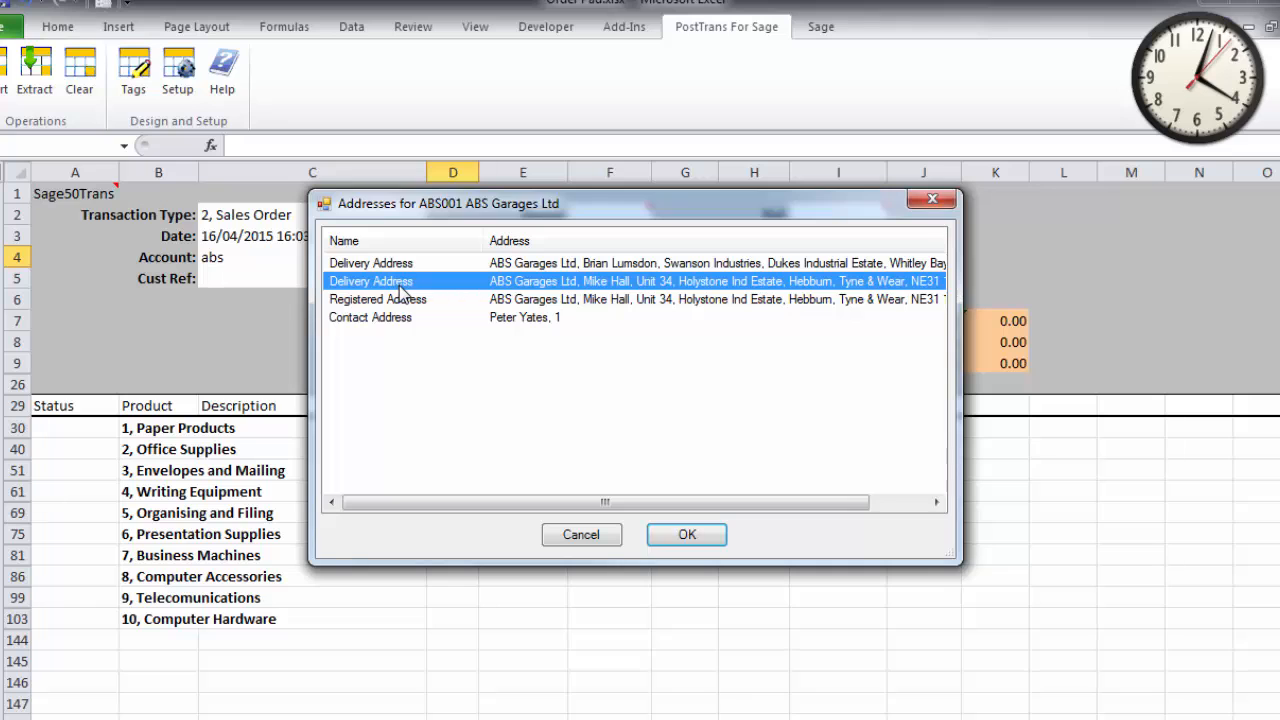
pyautogui.click(686, 534)
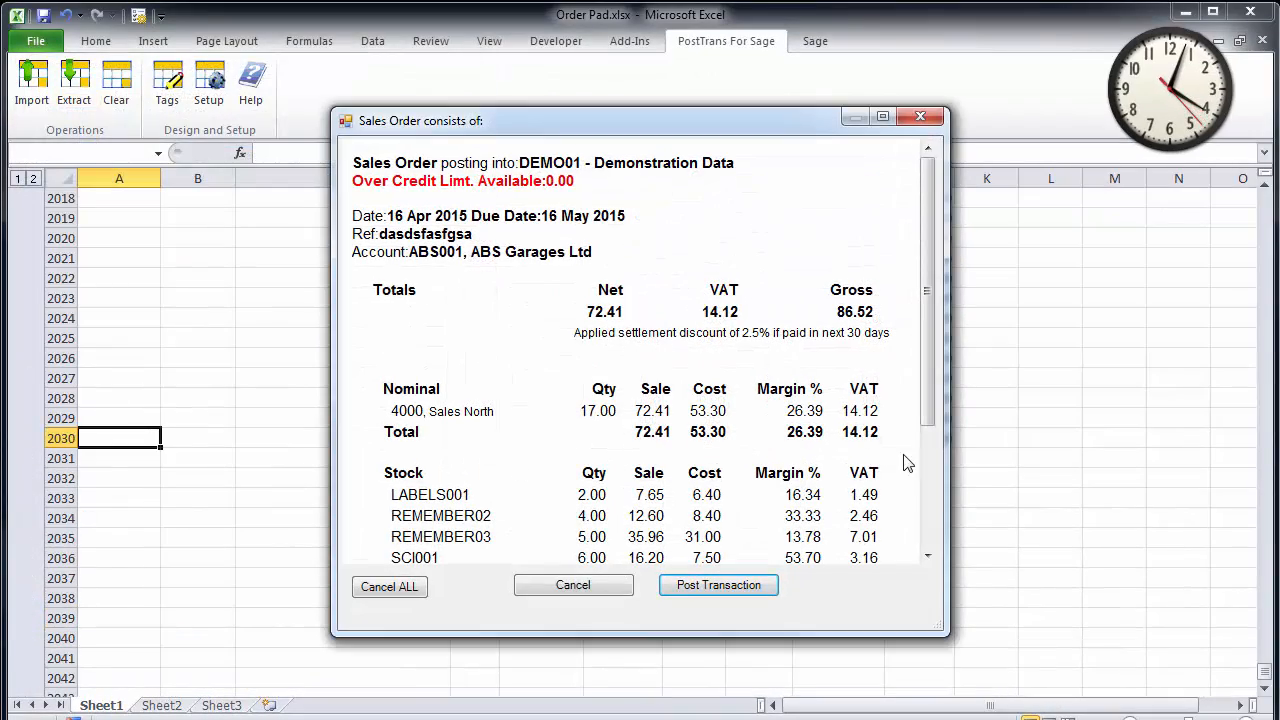
# Post the ABS Garages order to Sage as Sales Order 95 and preview its printout
pyautogui.scroll(-3)
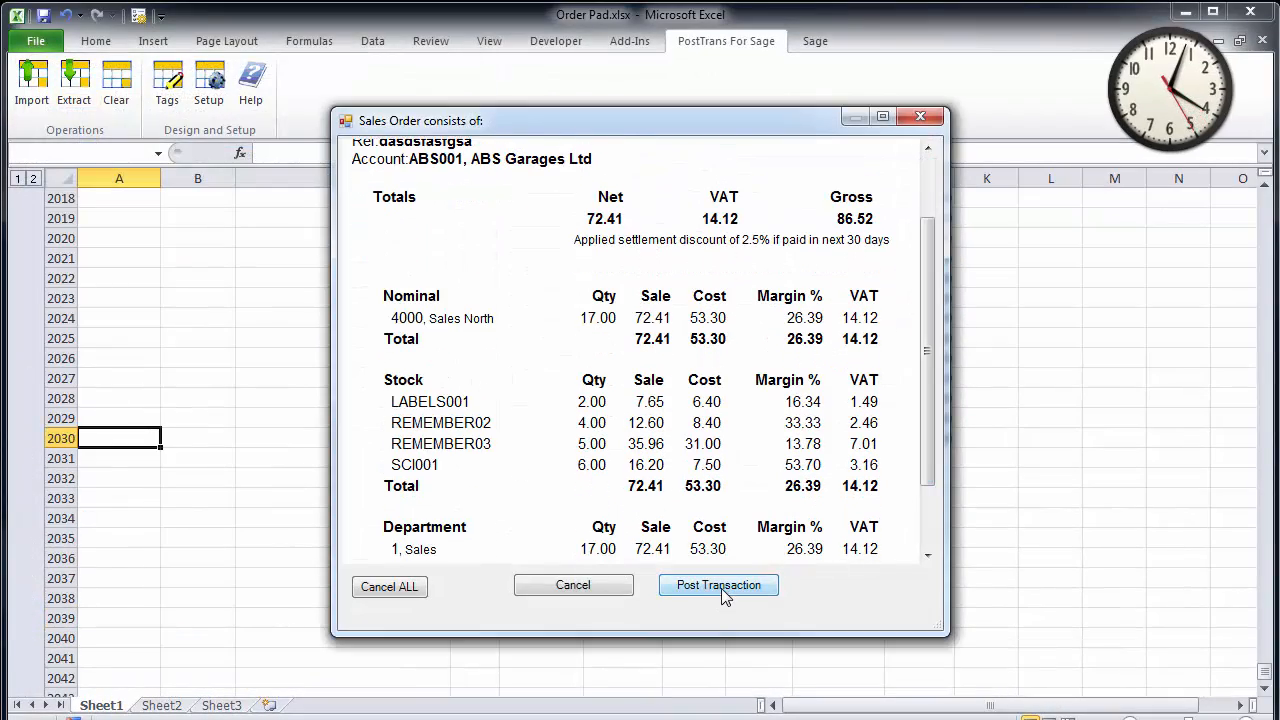
pyautogui.click(718, 585)
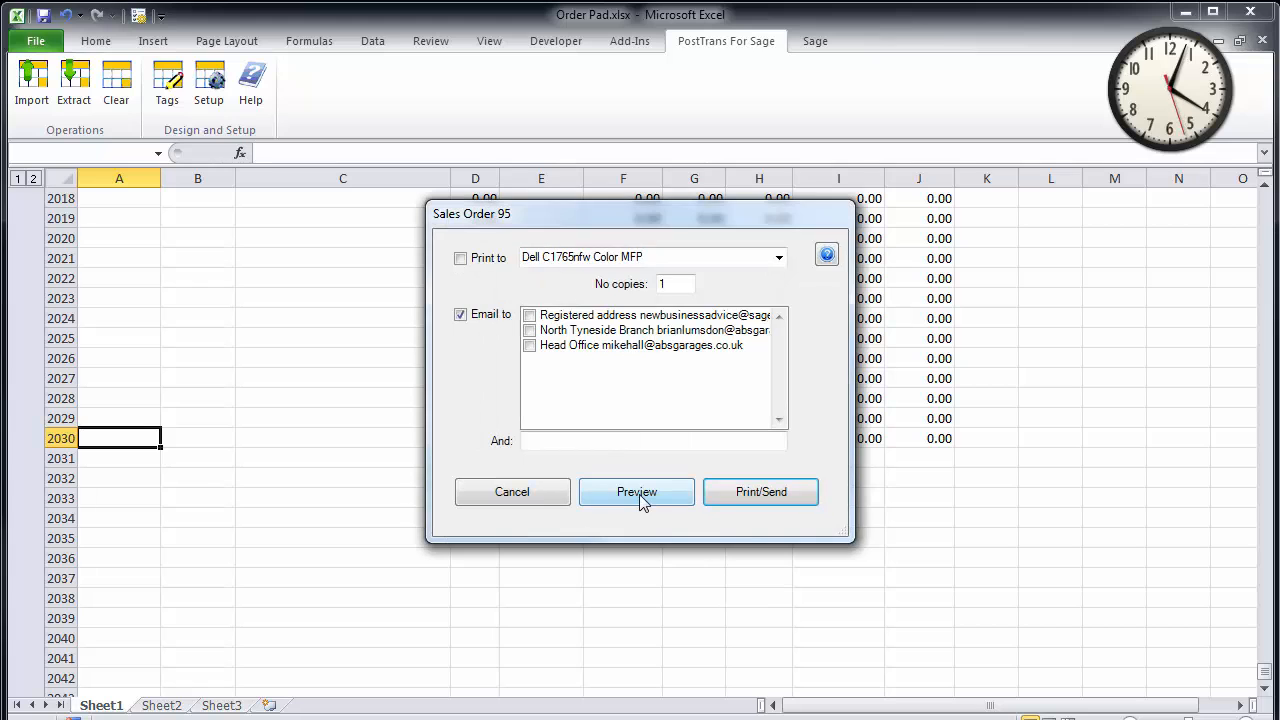
pyautogui.click(636, 491)
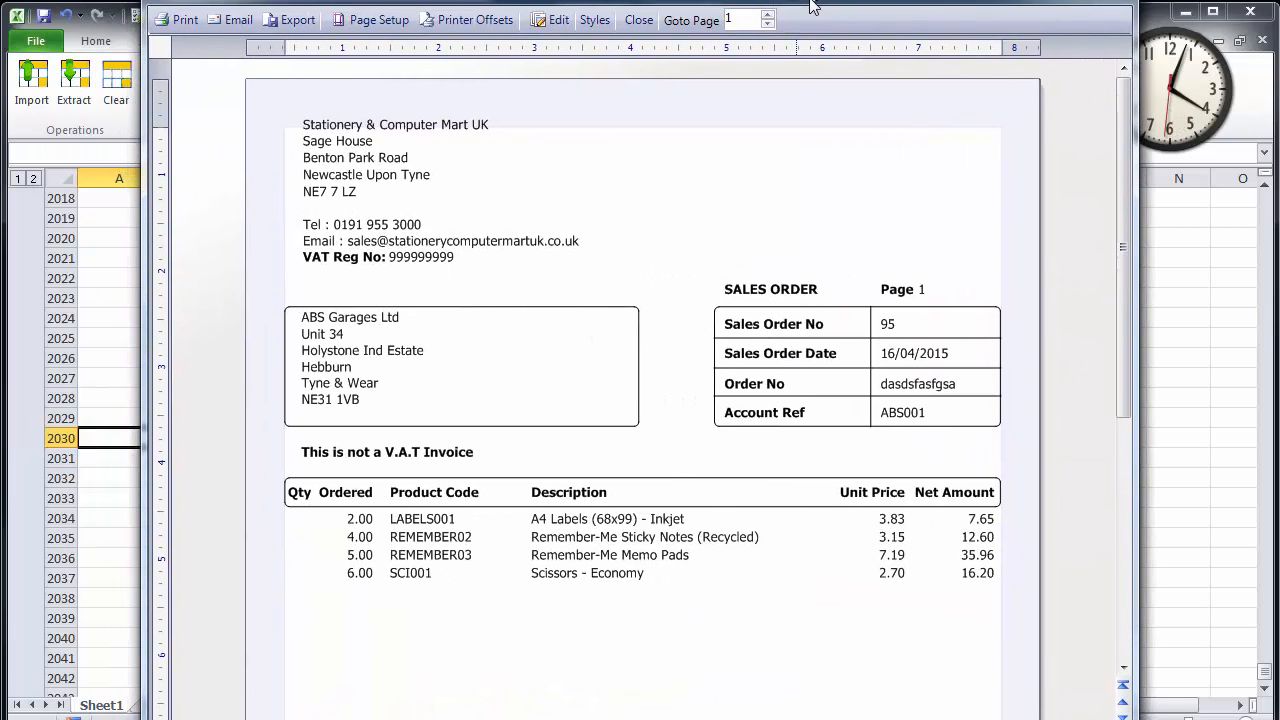
pyautogui.moveTo(740, 475)
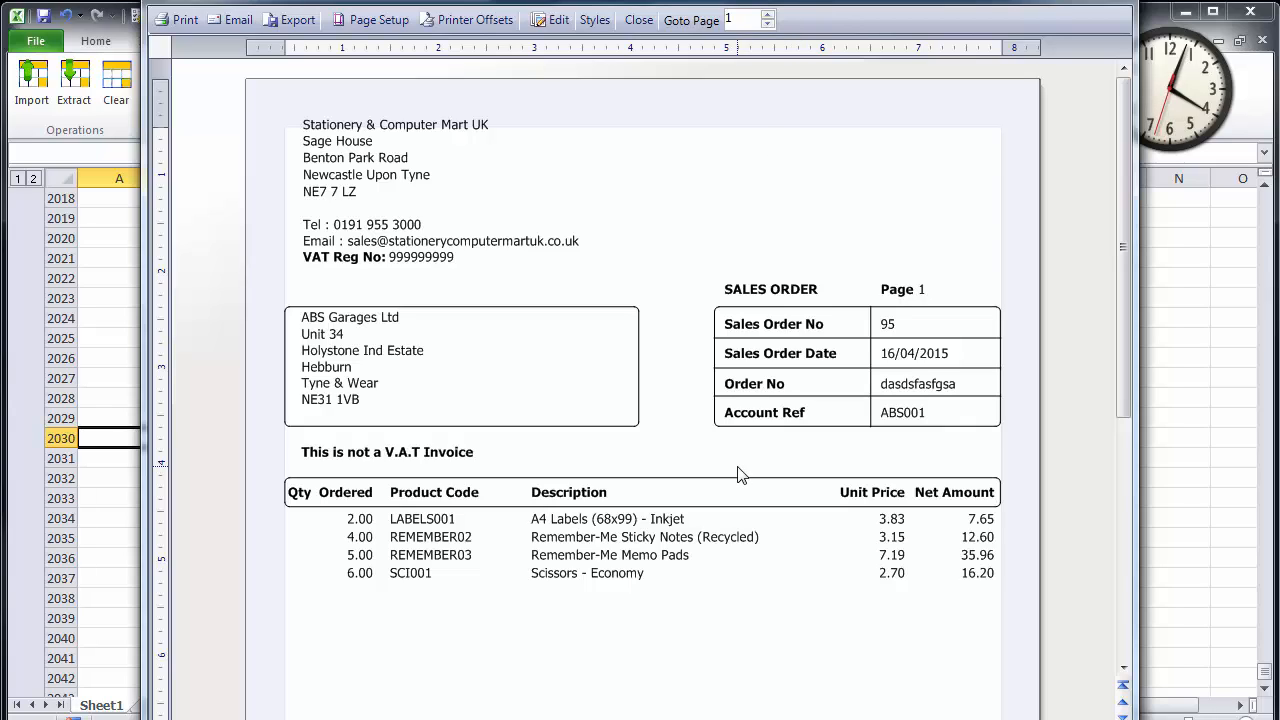
pyautogui.moveTo(1172, 147)
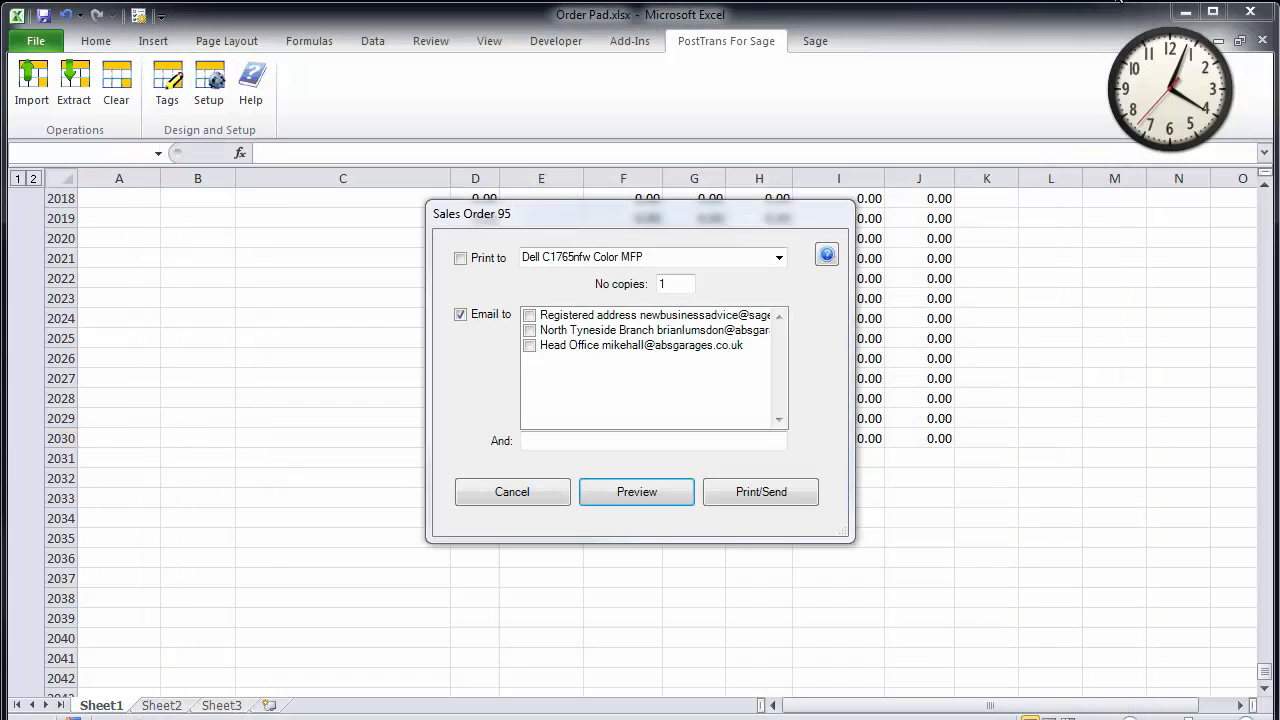
pyautogui.moveTo(512, 491)
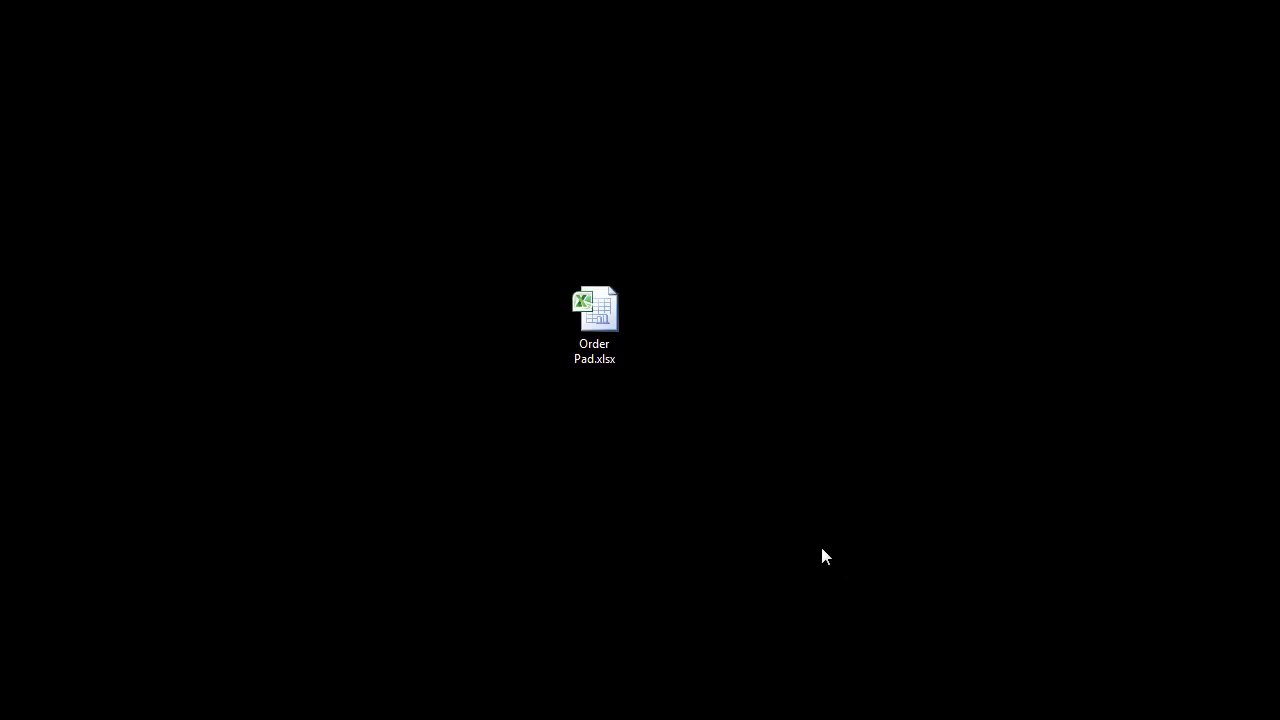
# Reopen Order Pad.xlsx and enter account code abs in cell C4
pyautogui.doubleClick(594, 308)
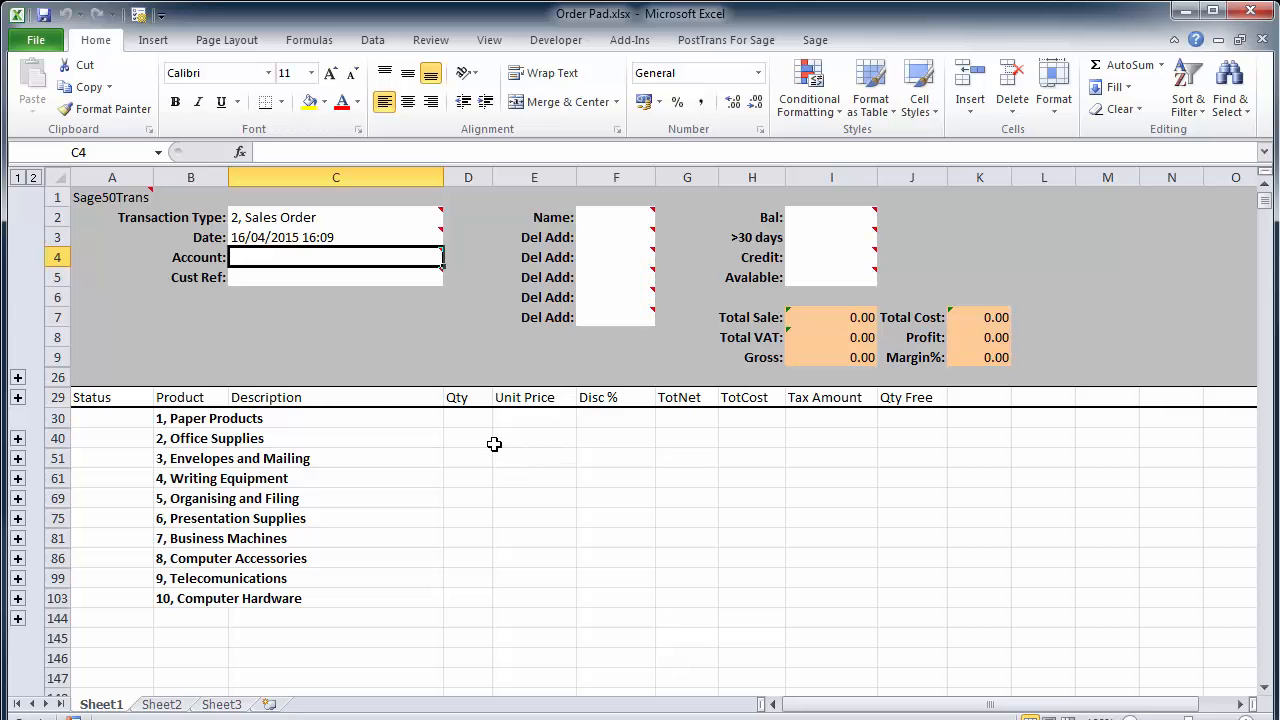
pyautogui.moveTo(337, 321)
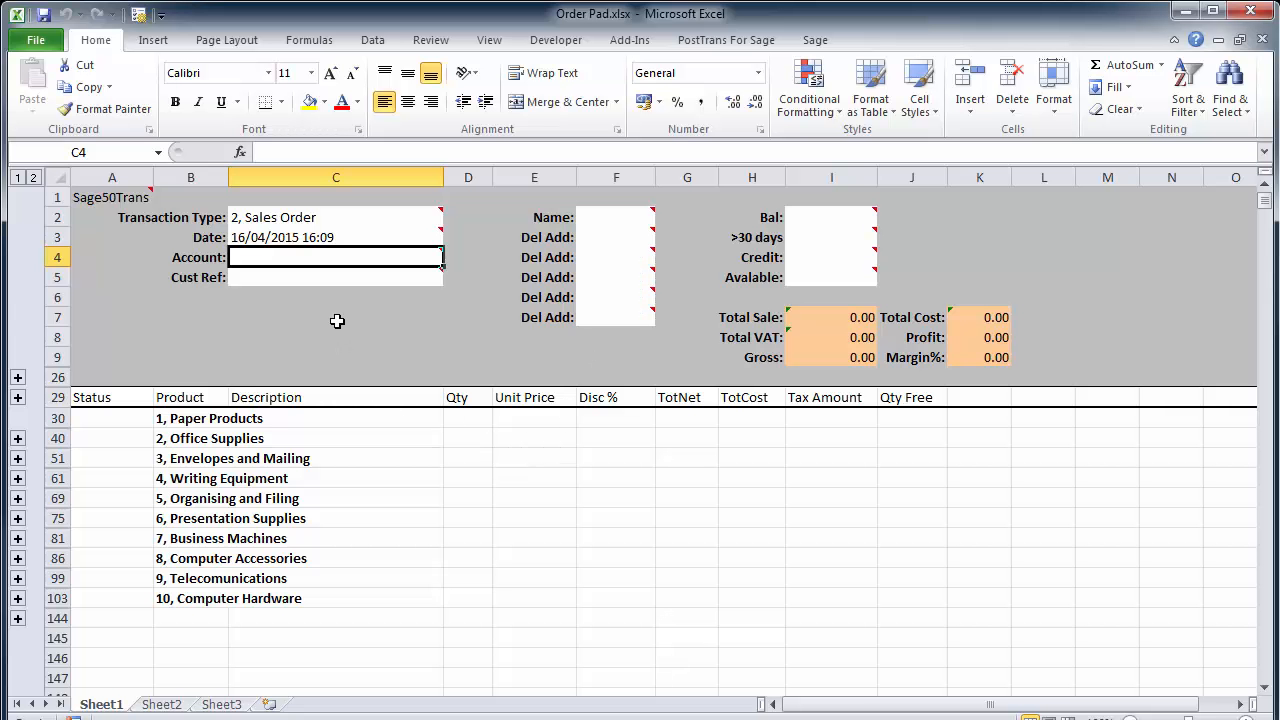
pyautogui.moveTo(311, 317)
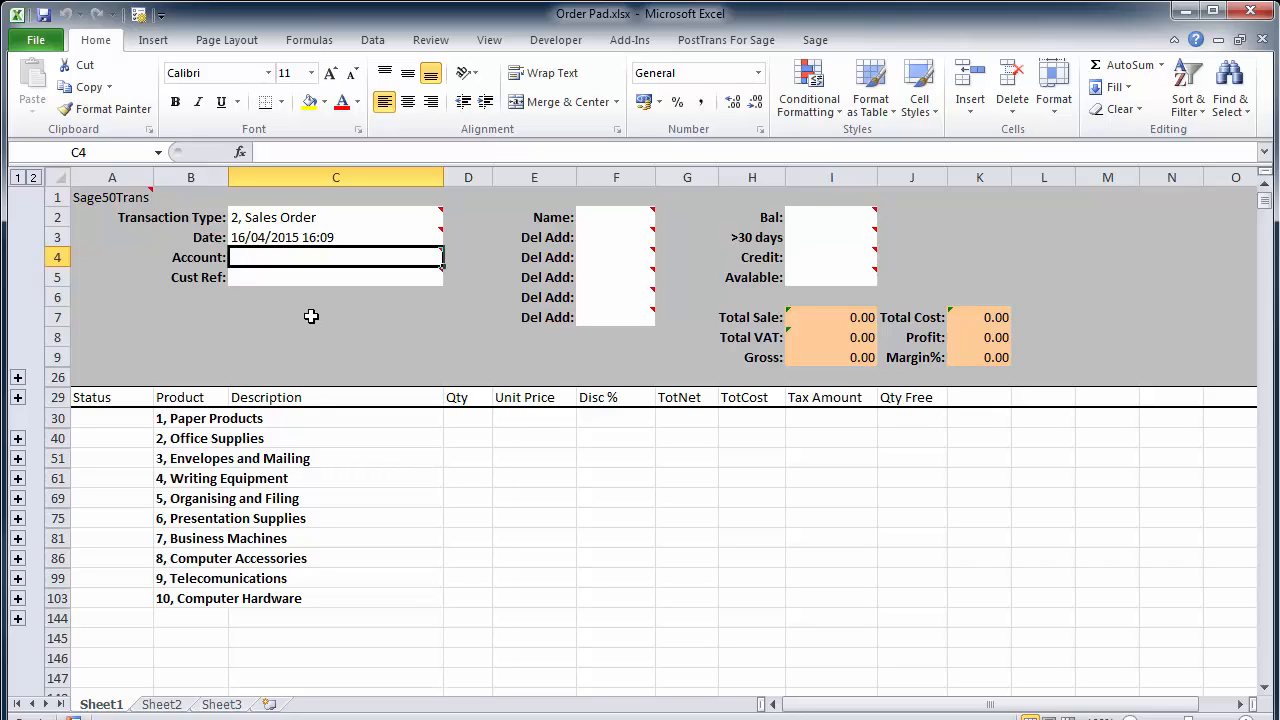
pyautogui.click(111, 197)
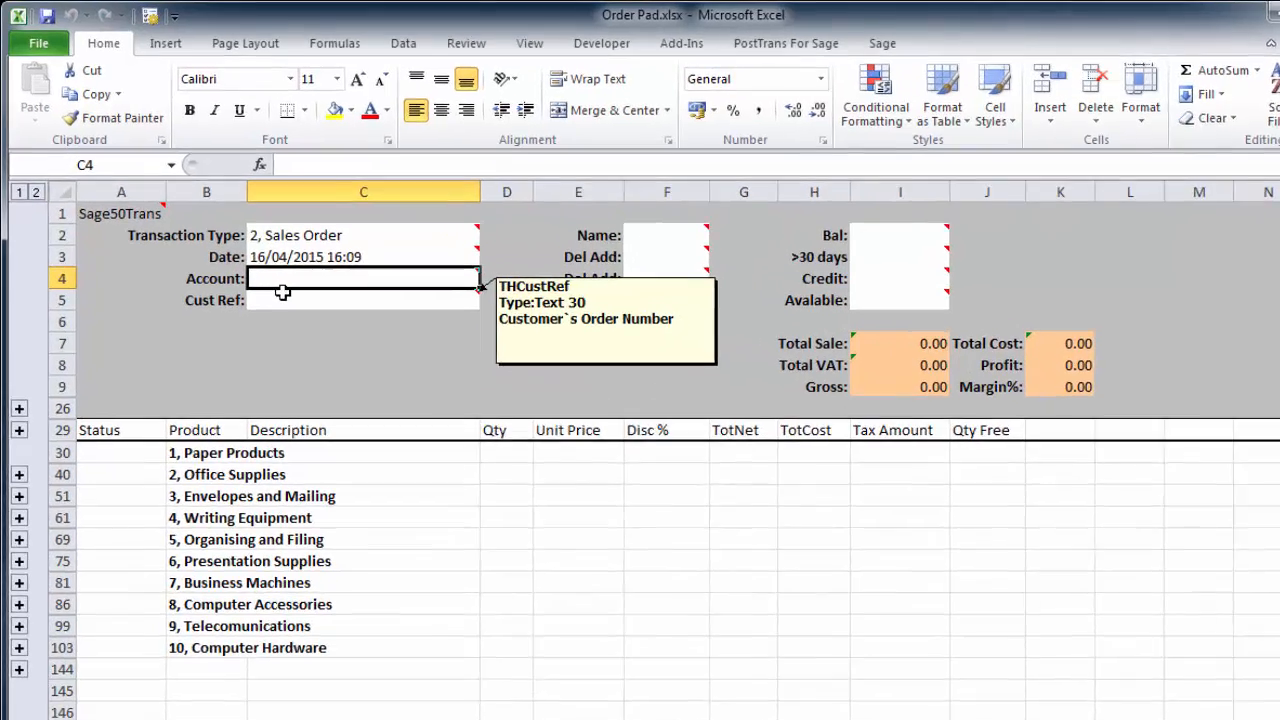
pyautogui.write('abs')
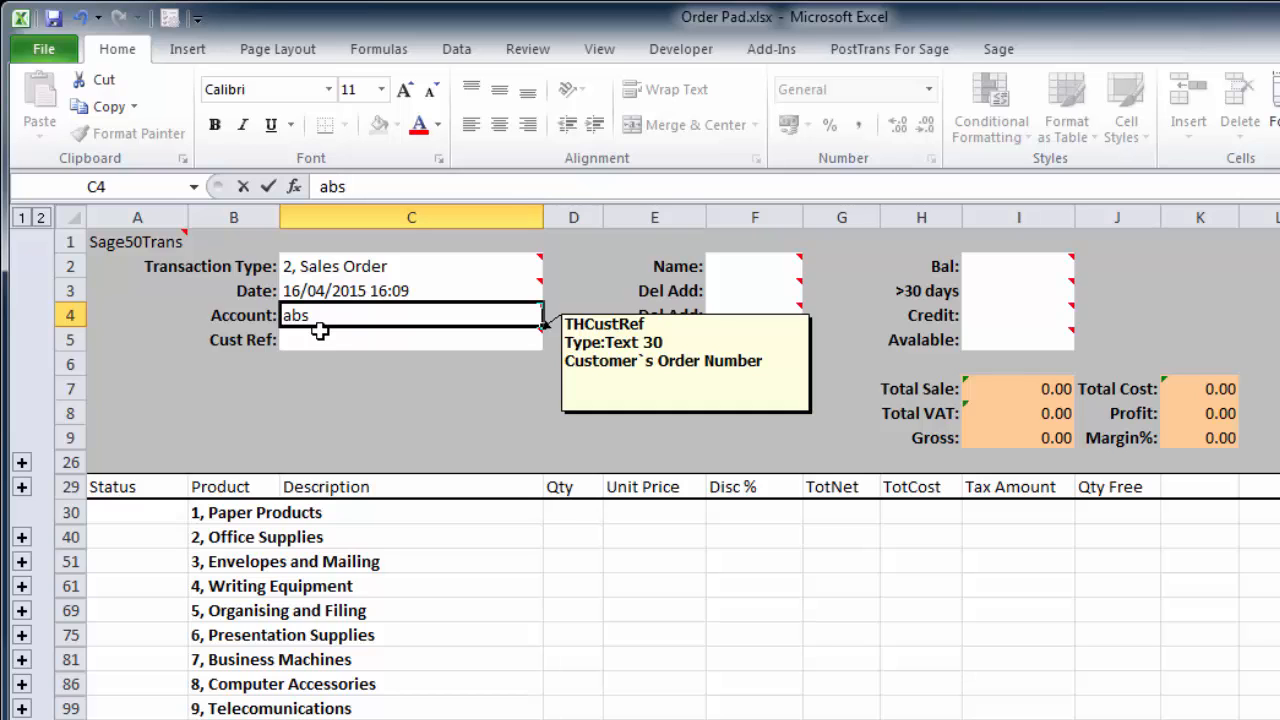
pyautogui.press('Return')
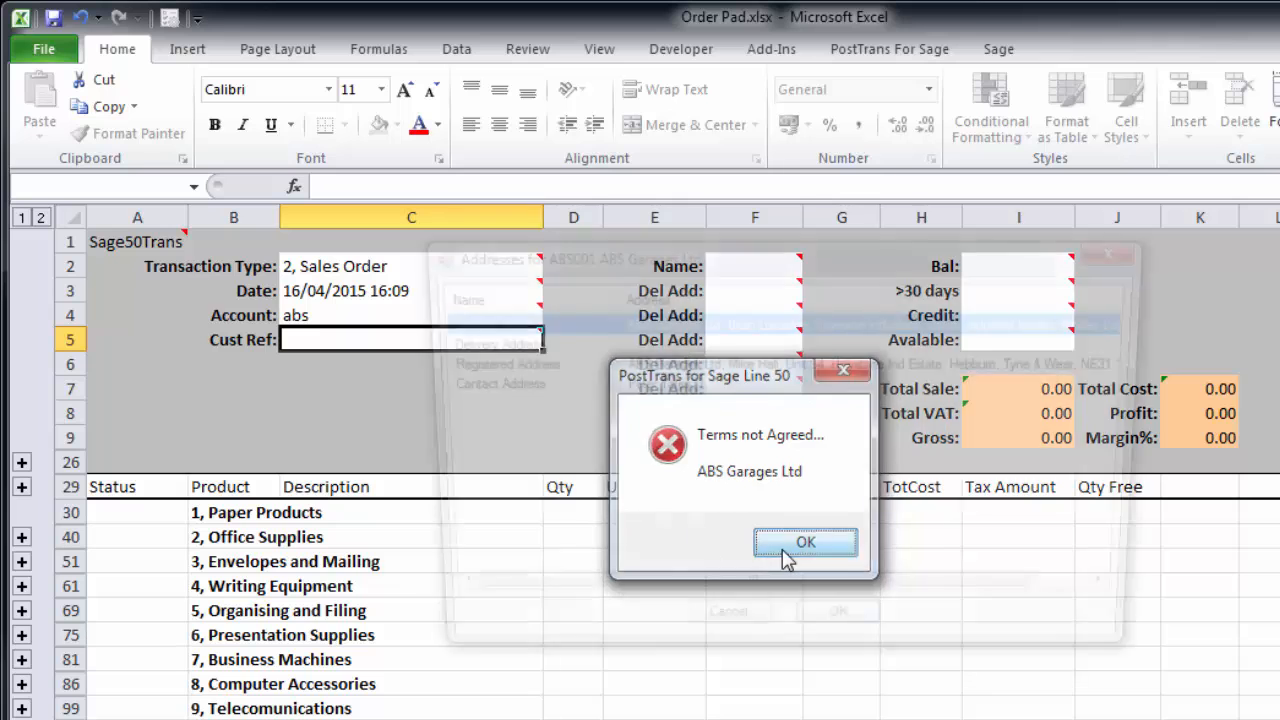
# Dismiss the Terms not Agreed warning and select the second, Hebburn, delivery address
pyautogui.click(805, 542)
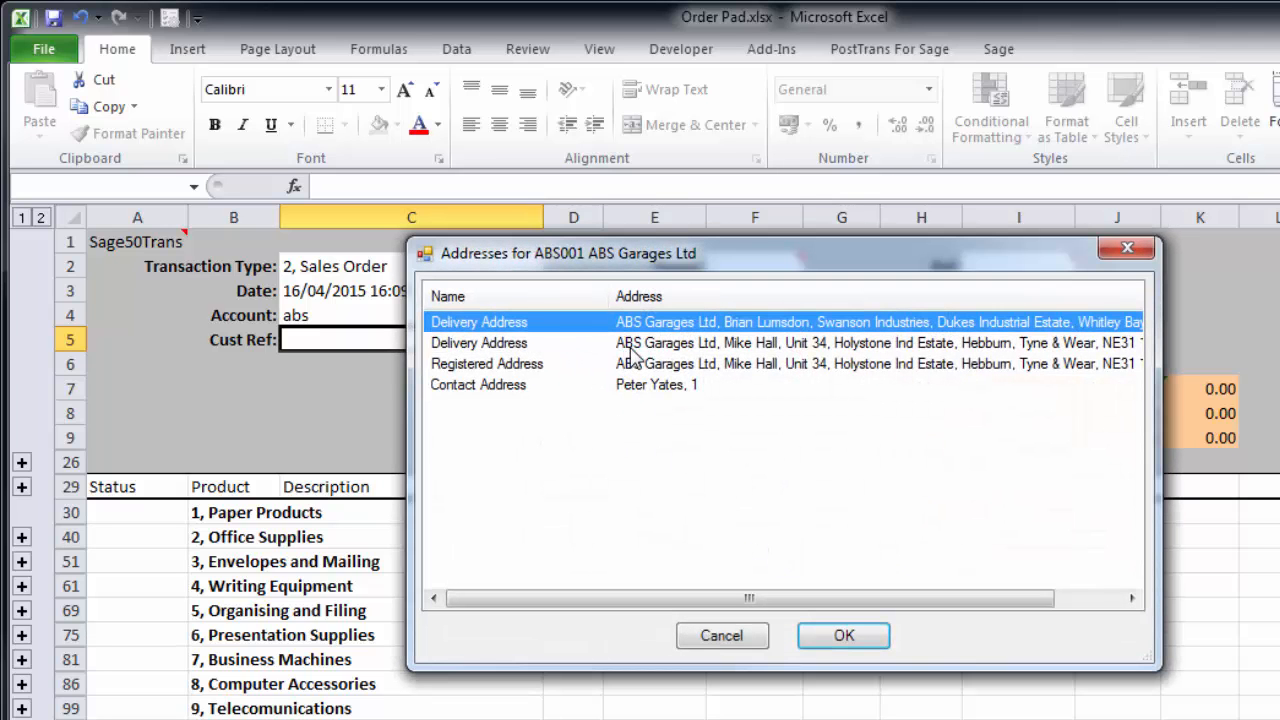
pyautogui.click(843, 635)
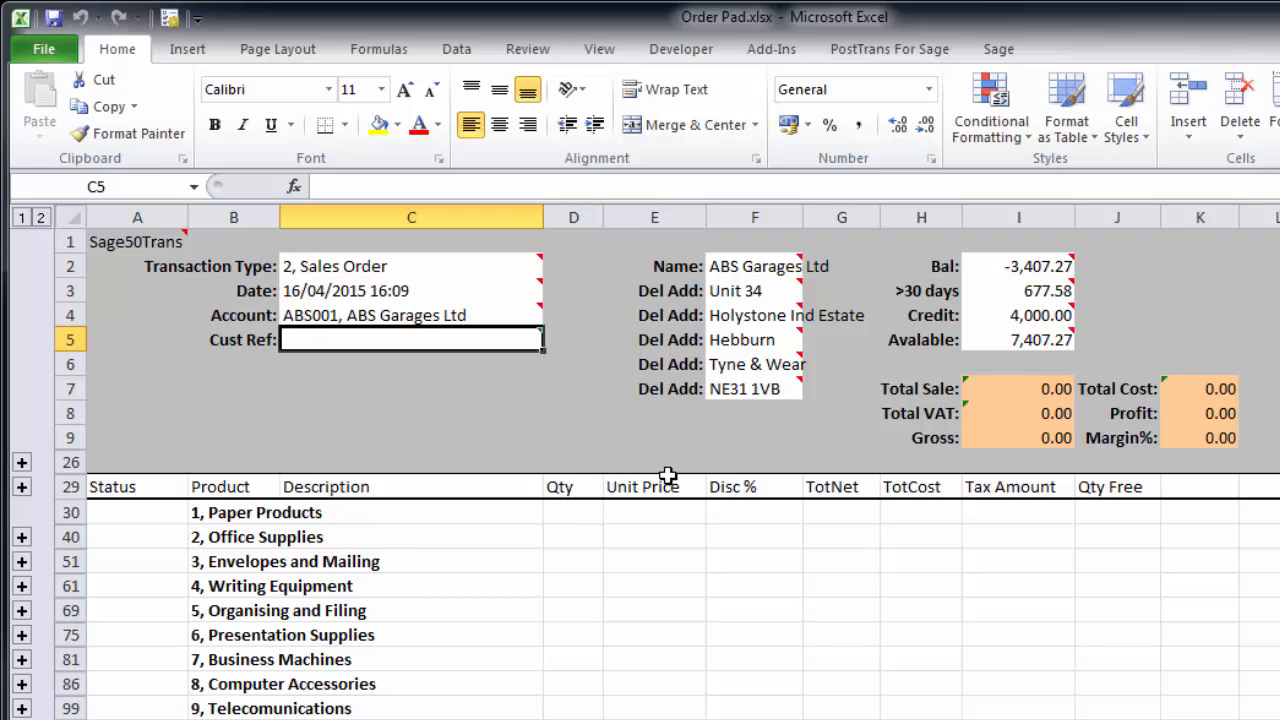
pyautogui.moveTo(753, 291)
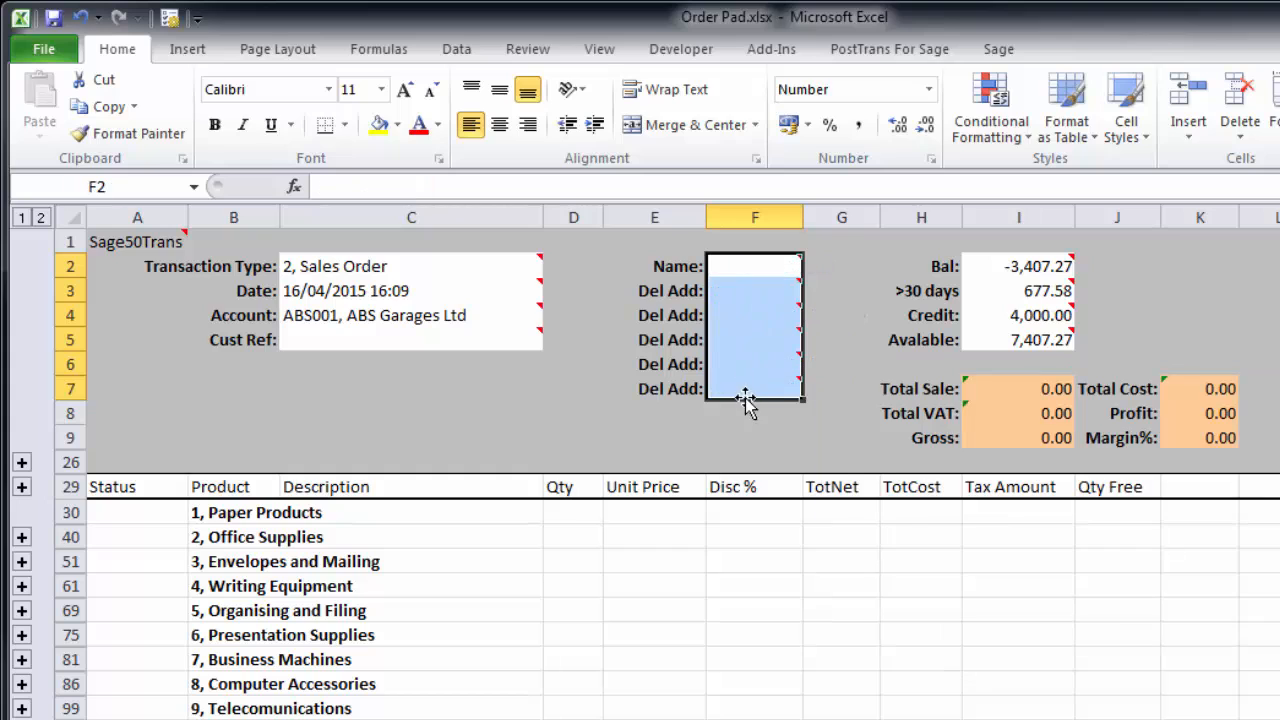
# Look up postcode pe14 and fill the delivery address with Tesco Extra, Cromwell Road, Wisbech
pyautogui.click(755, 389)
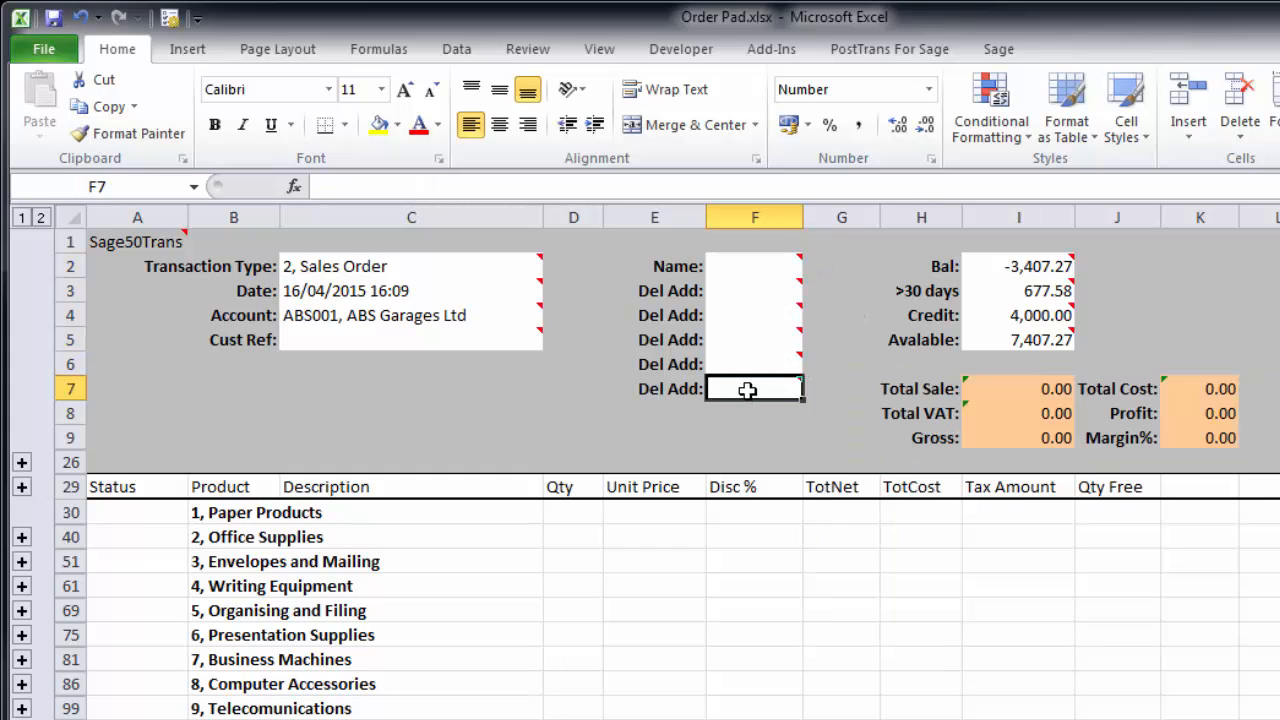
pyautogui.moveTo(754, 388)
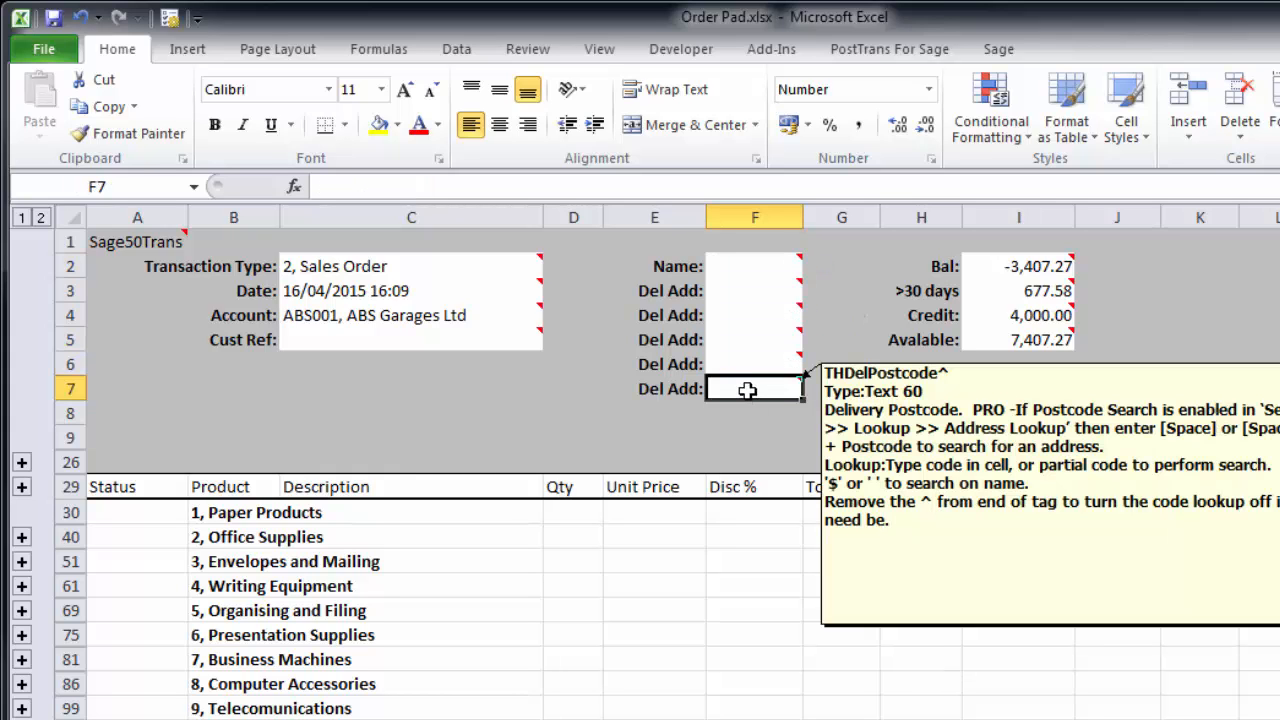
pyautogui.write('pe14 0rg')
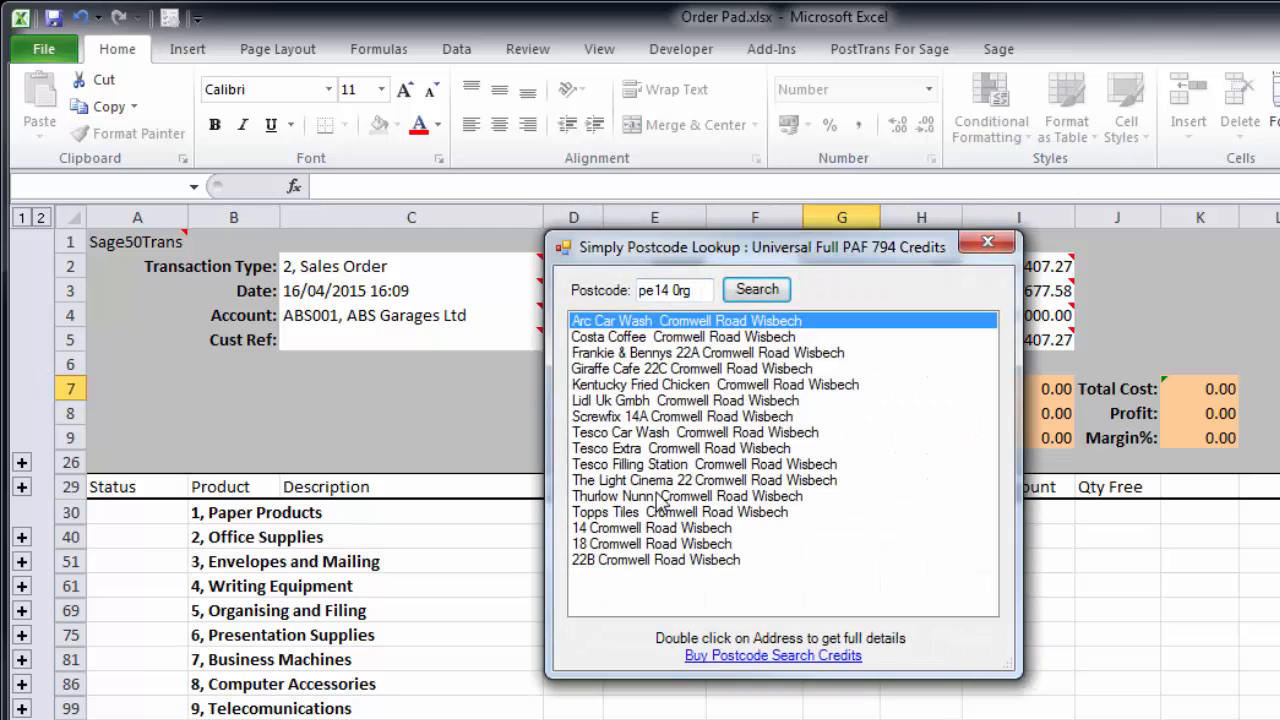
pyautogui.moveTo(658, 503)
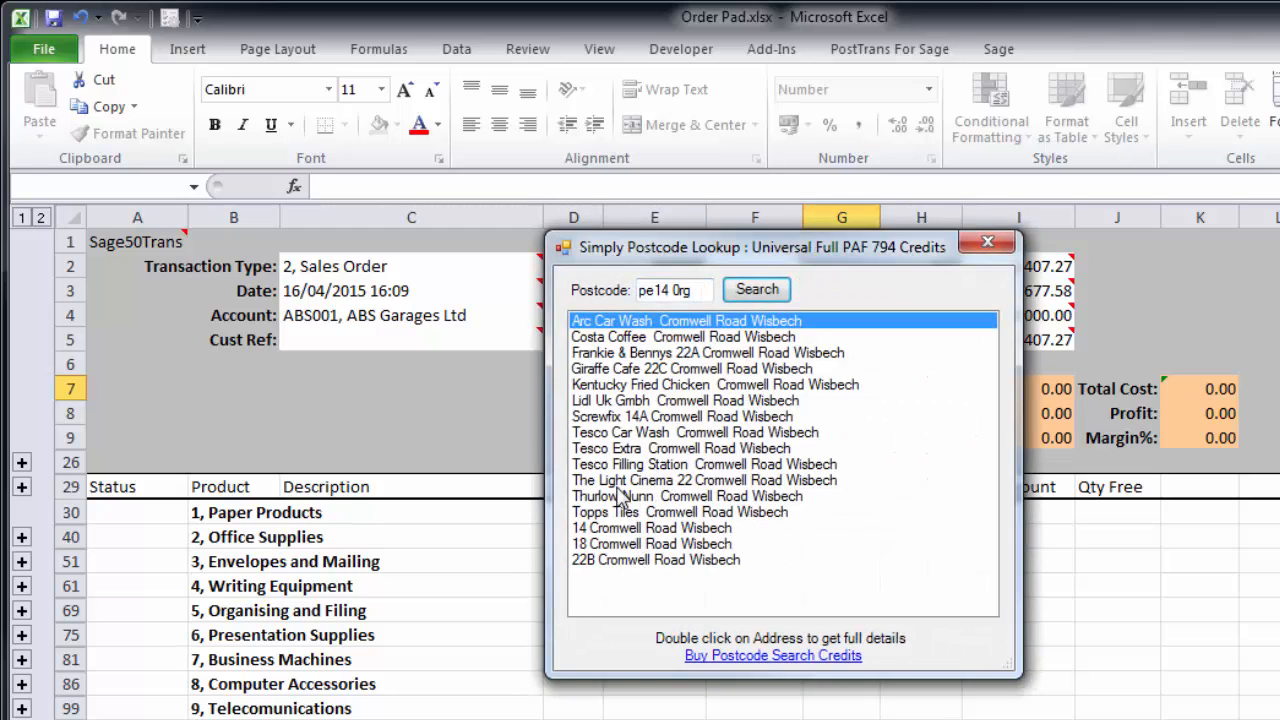
pyautogui.click(680, 448)
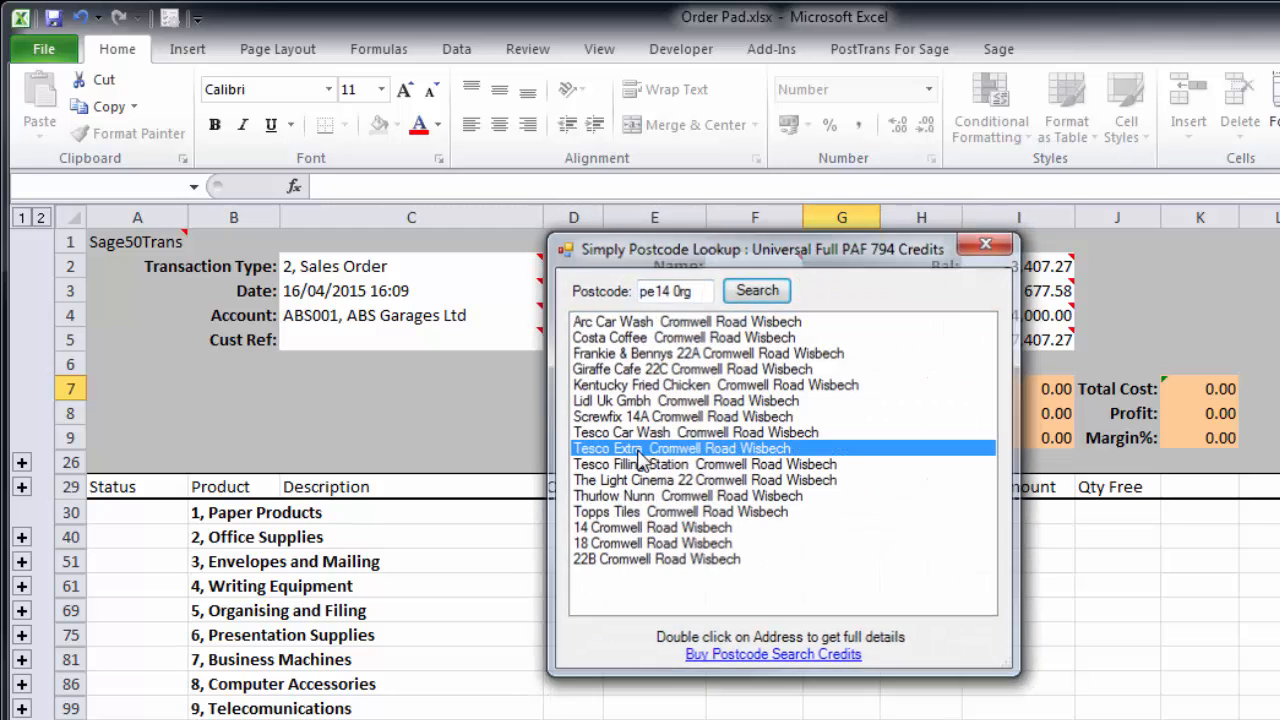
pyautogui.doubleClick(680, 448)
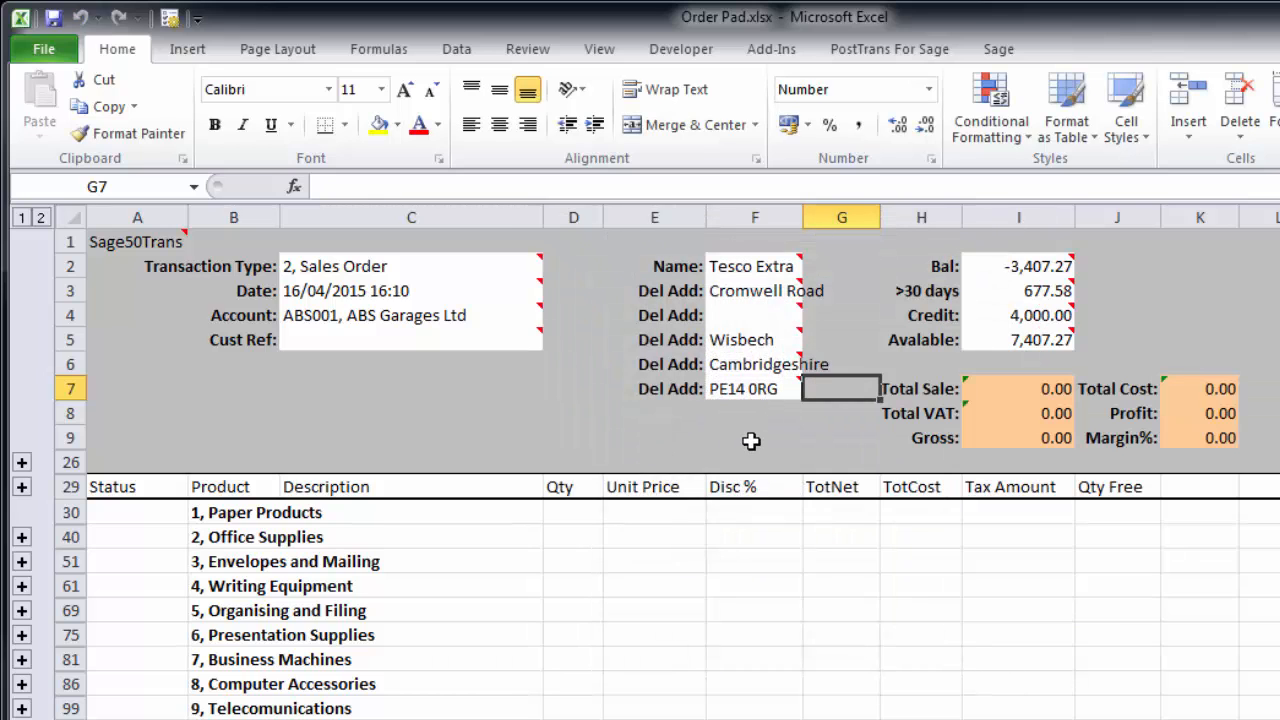
pyautogui.moveTo(974, 291)
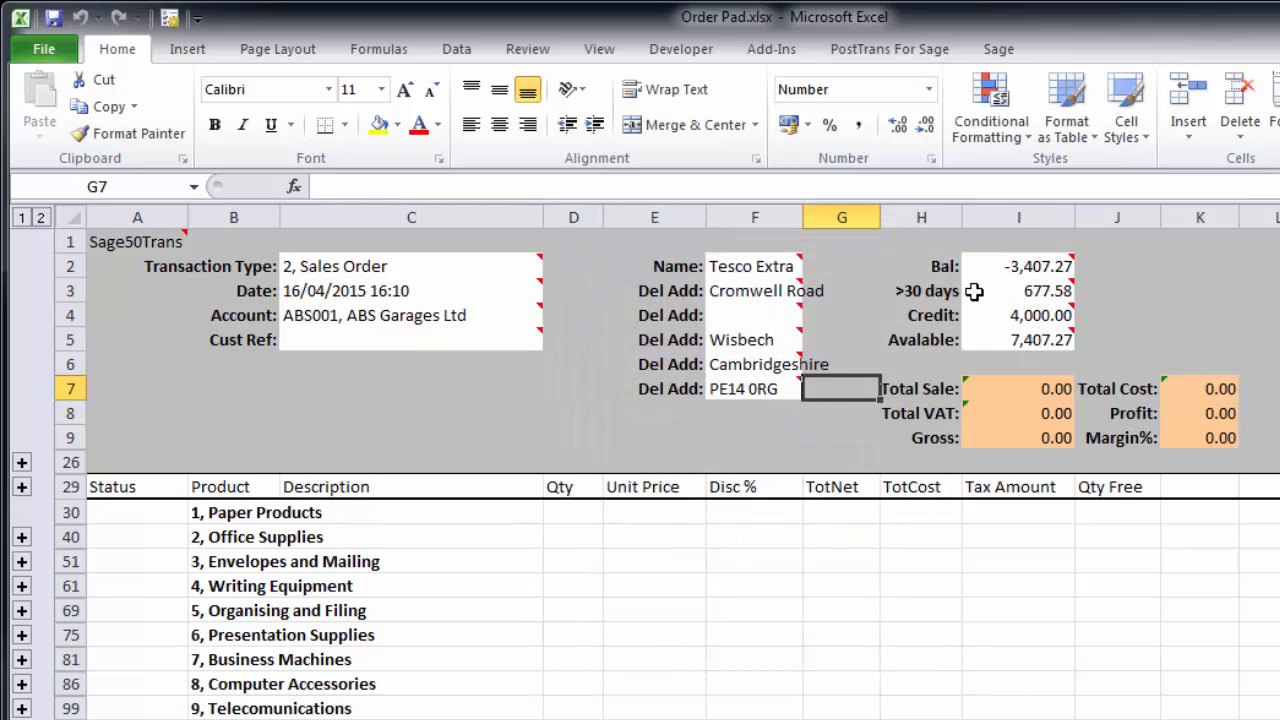
pyautogui.moveTo(1085, 341)
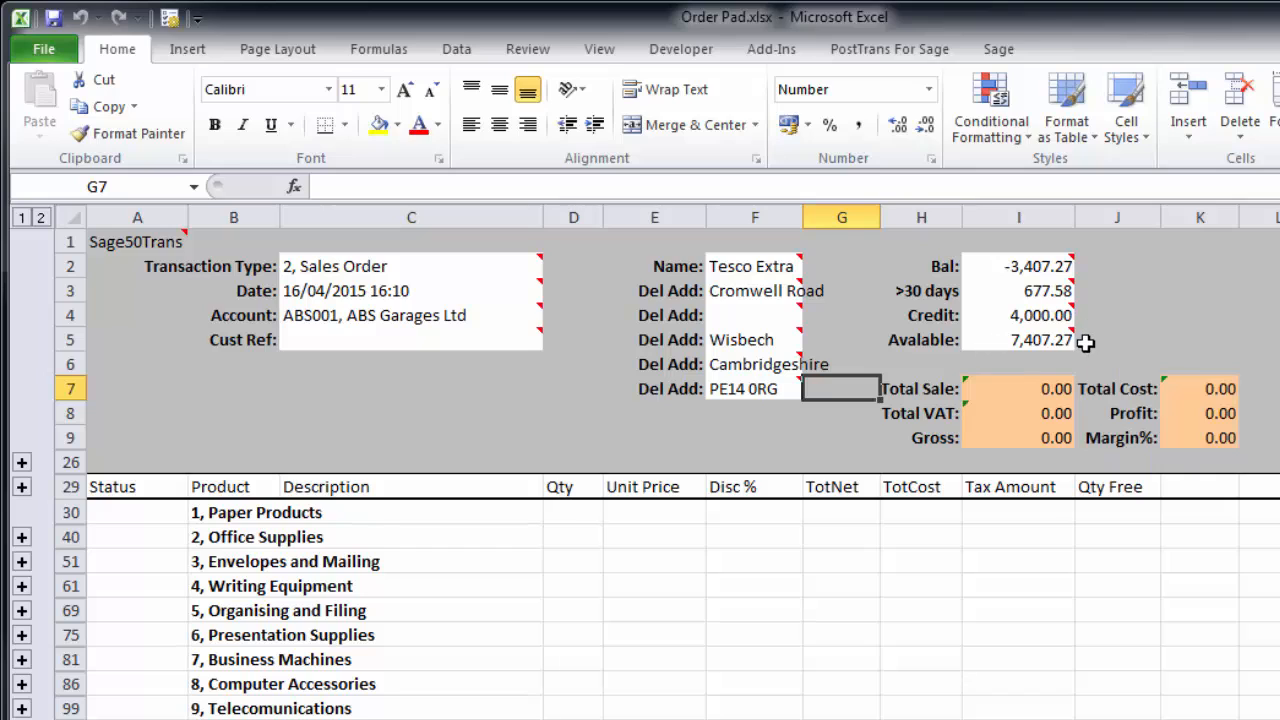
pyautogui.moveTo(1048, 291)
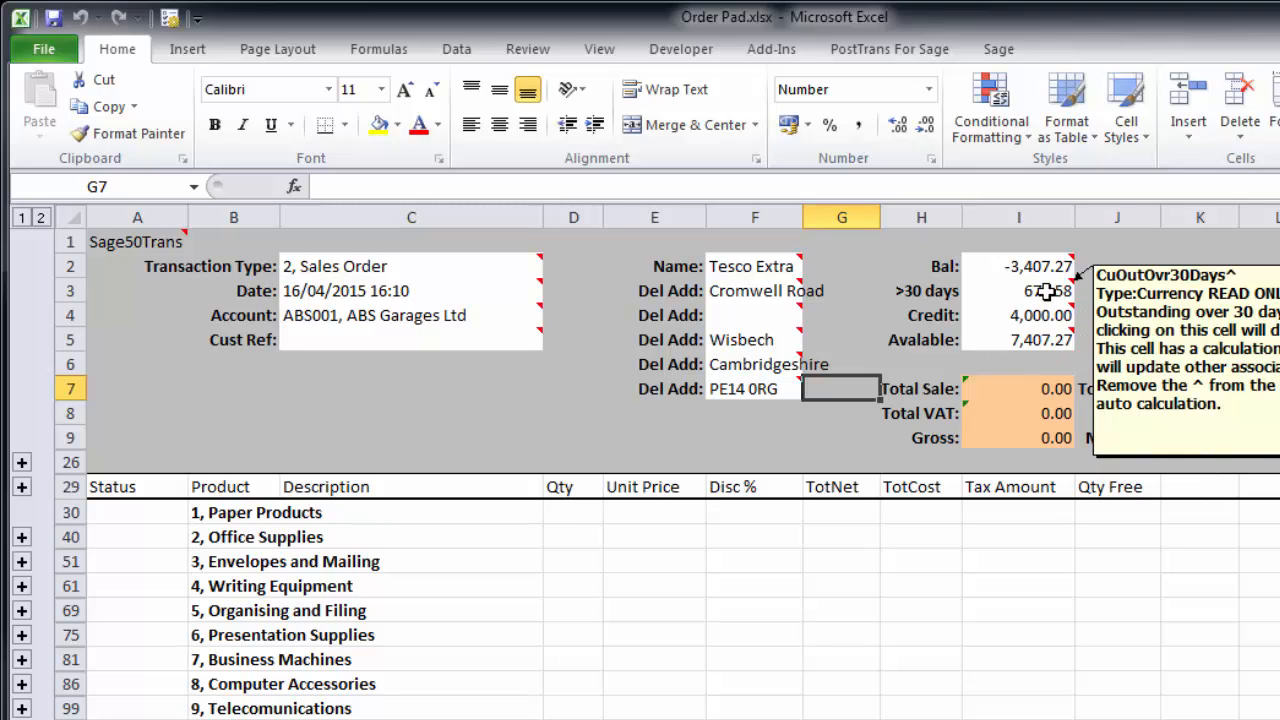
pyautogui.moveTo(1018, 266)
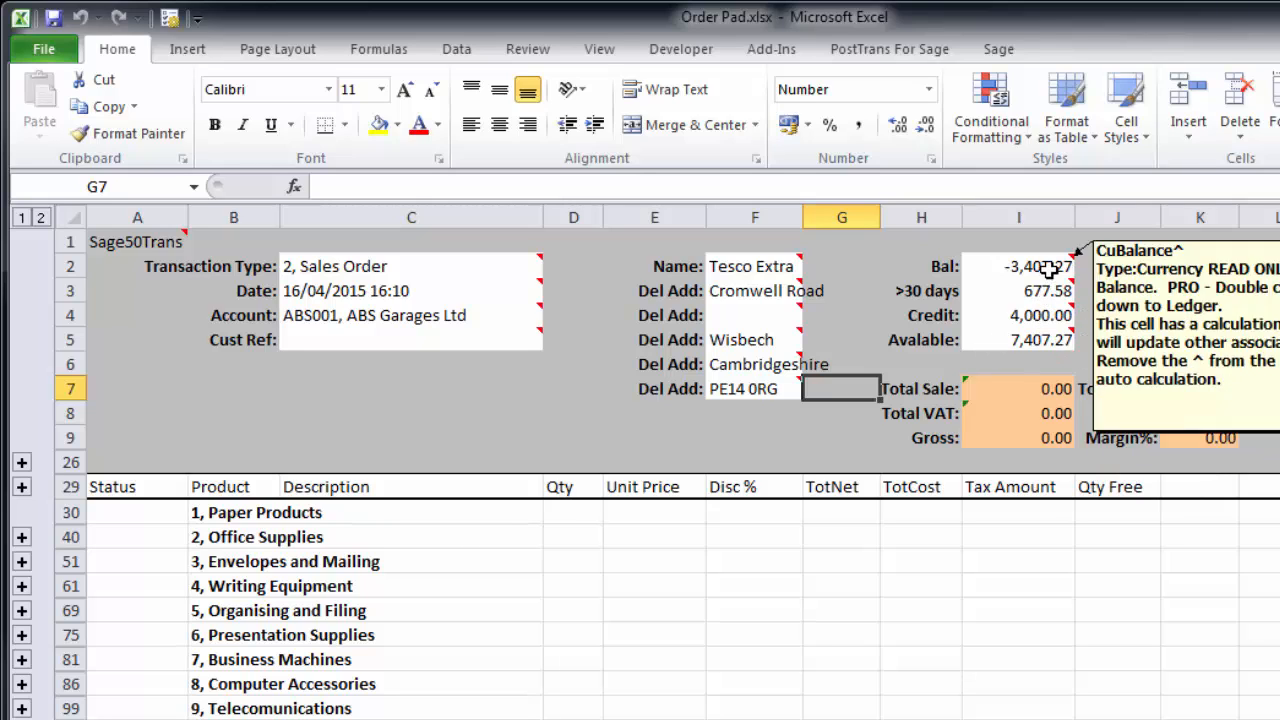
pyautogui.moveTo(766, 335)
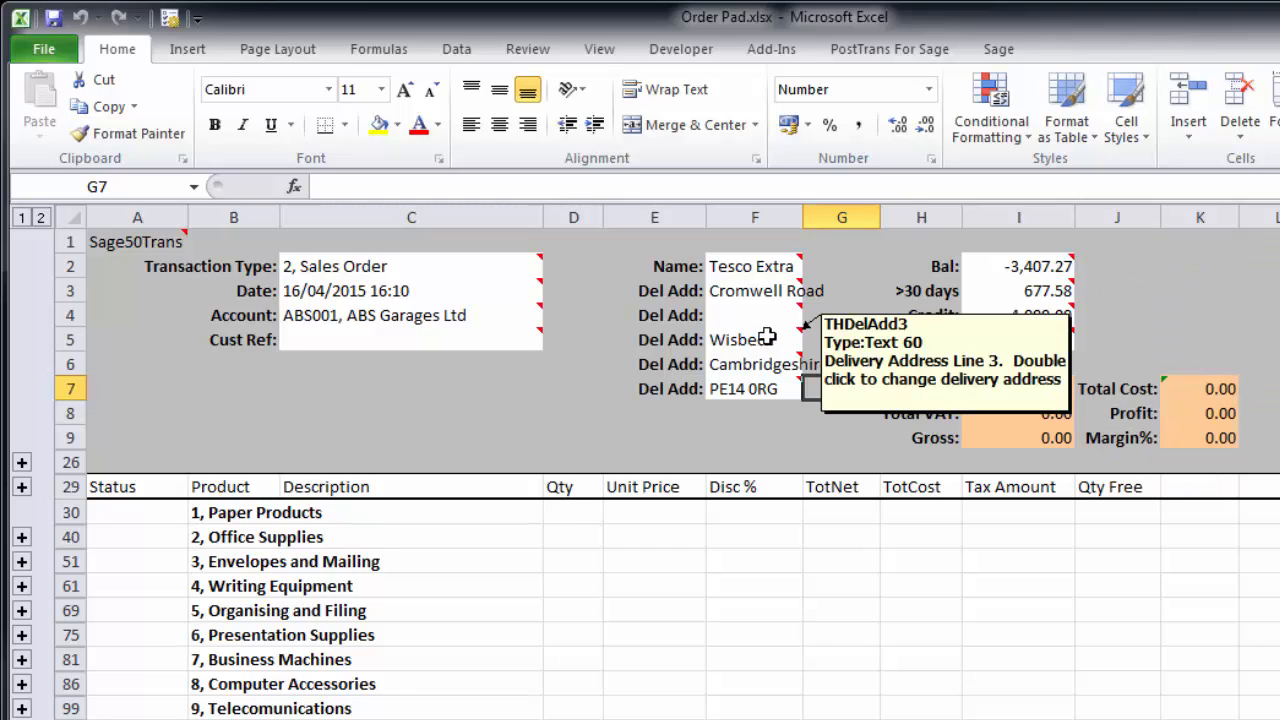
pyautogui.click(1117, 290)
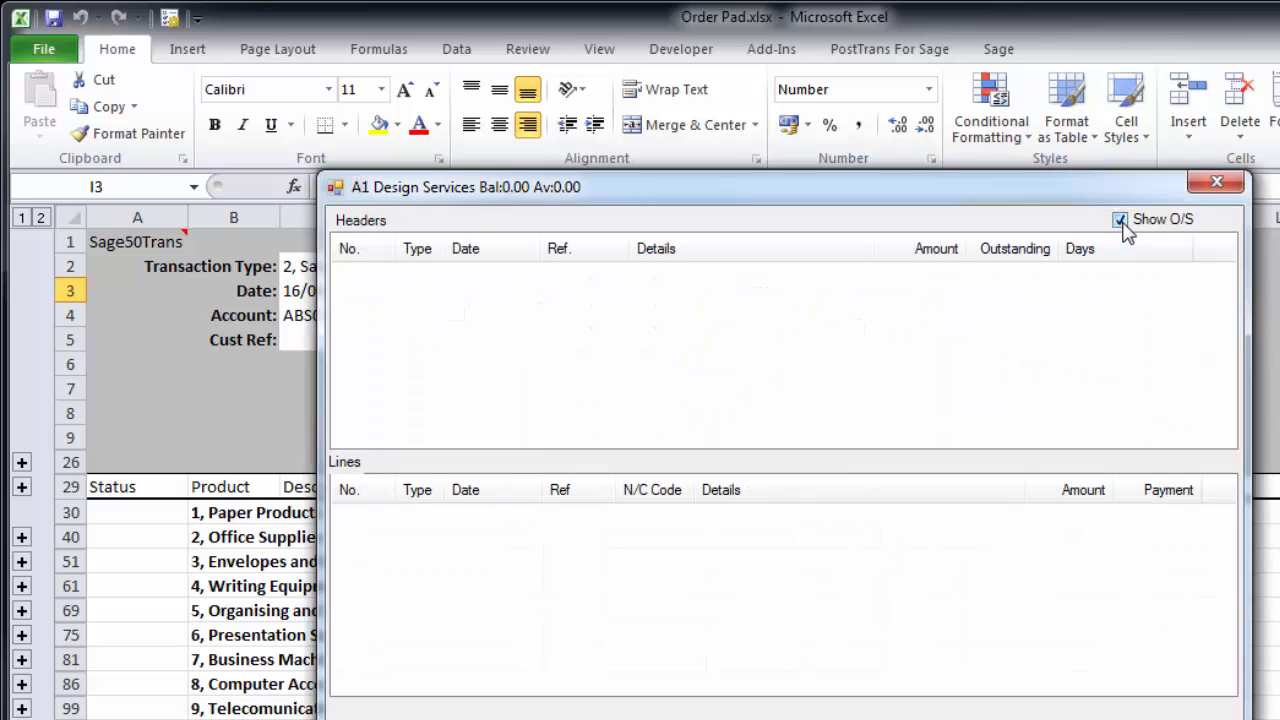
pyautogui.click(1120, 219)
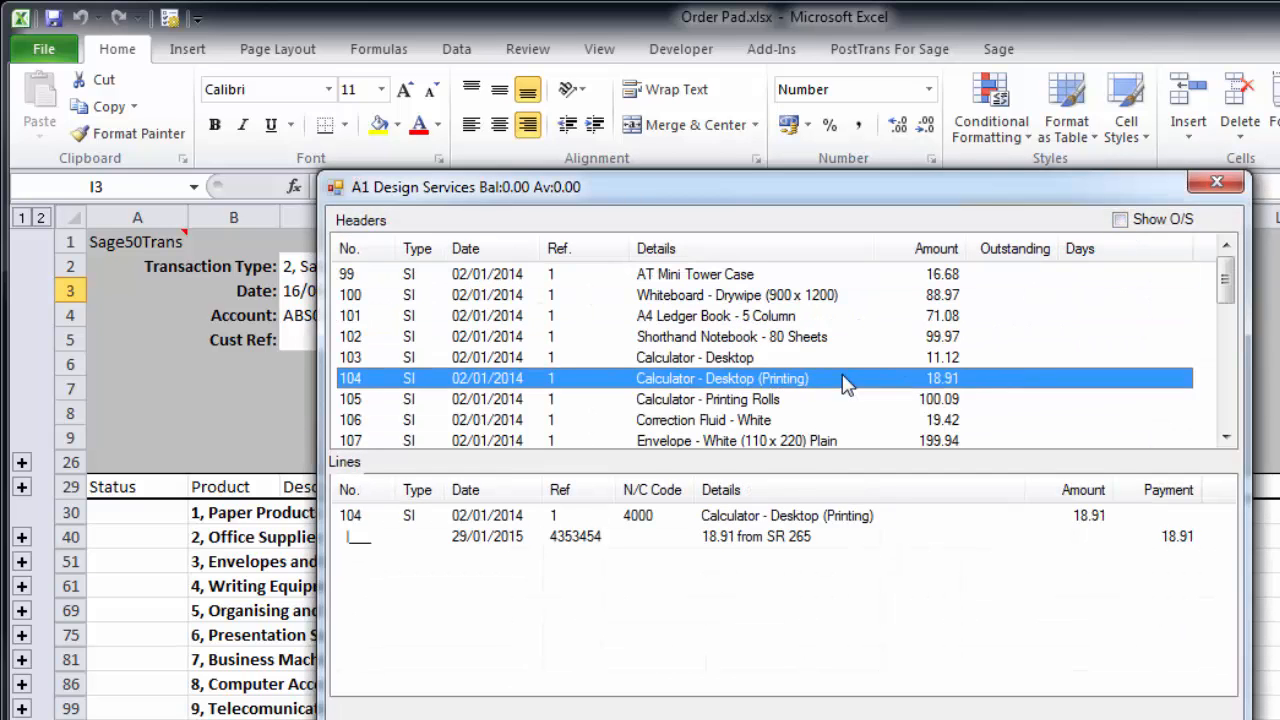
pyautogui.click(735, 294)
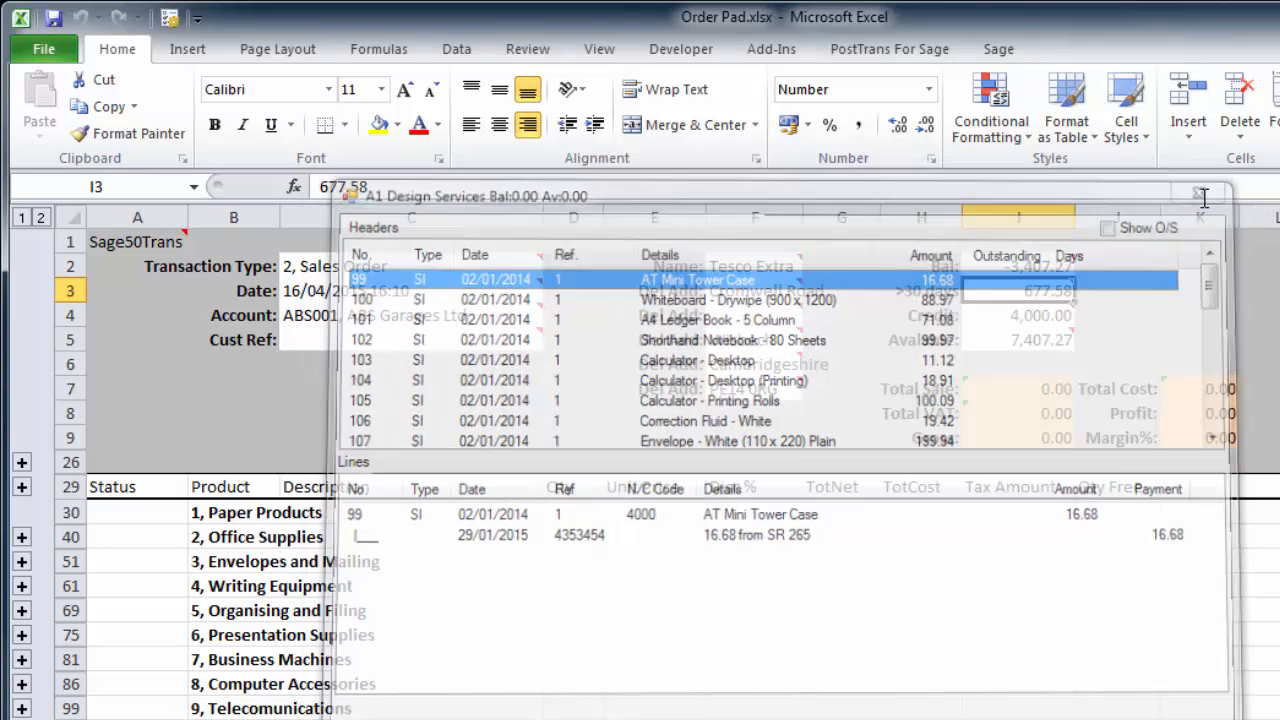
pyautogui.click(1203, 195)
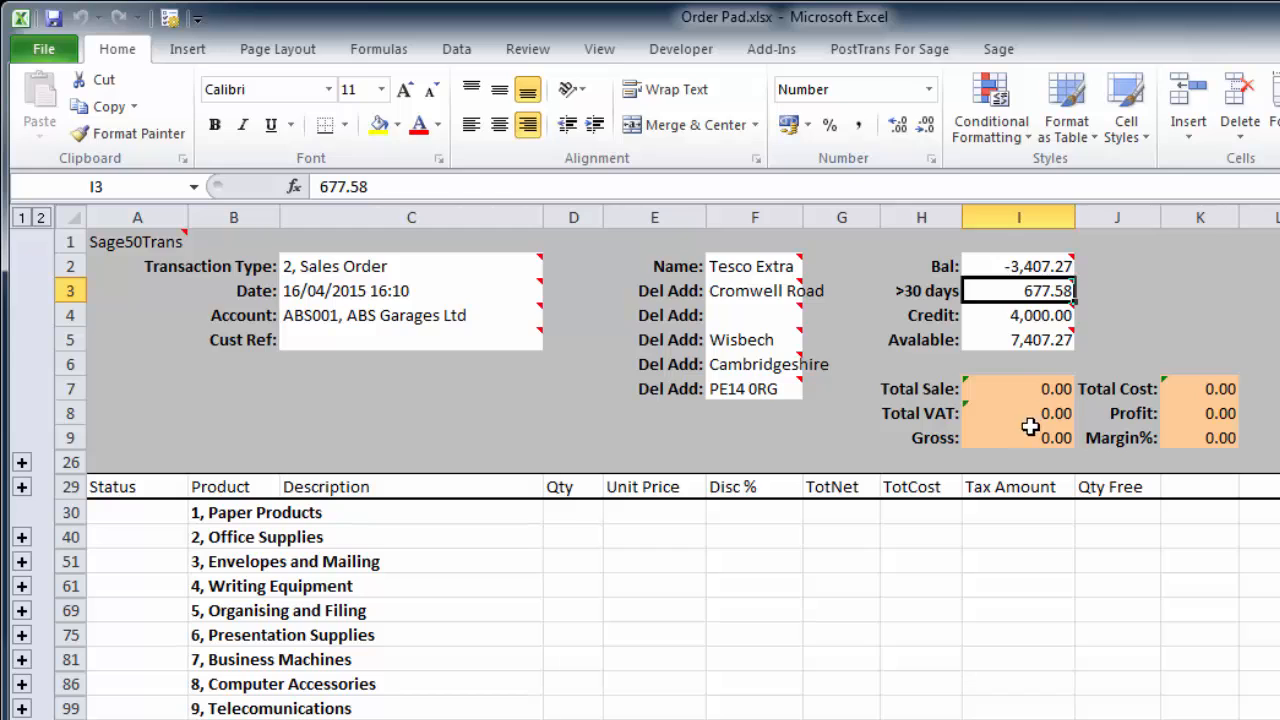
pyautogui.click(1018, 437)
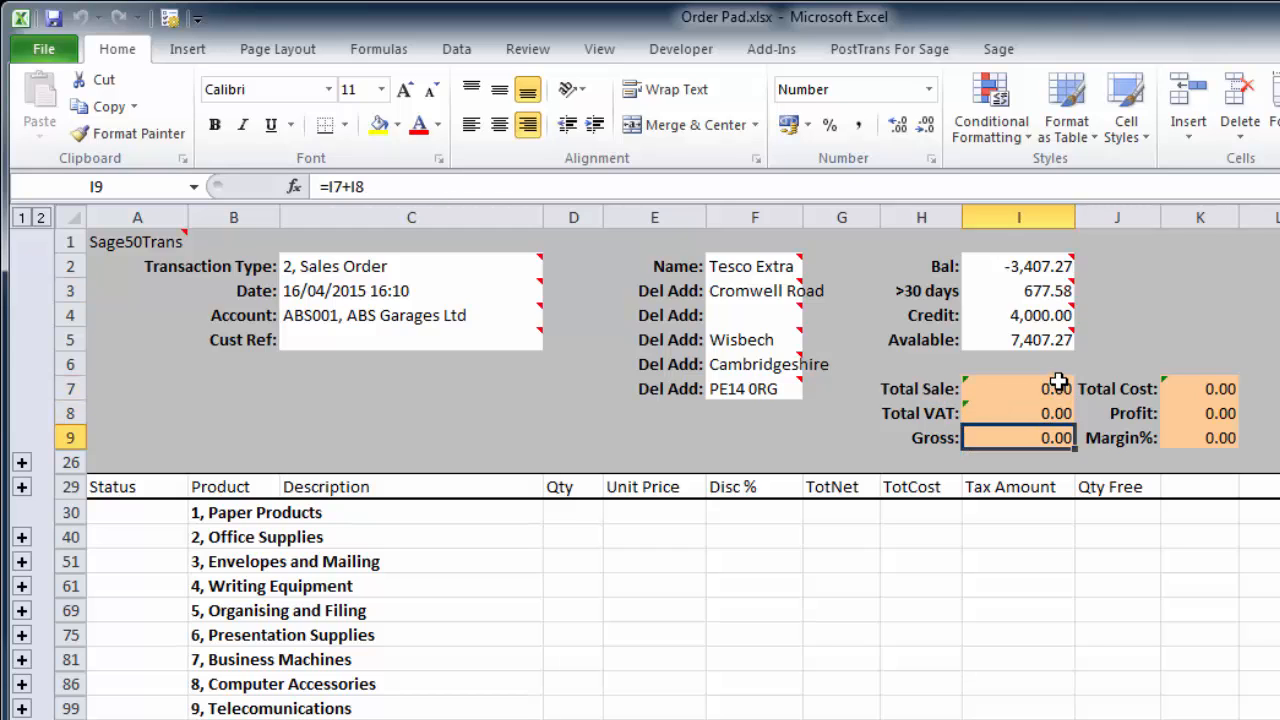
pyautogui.click(754, 388)
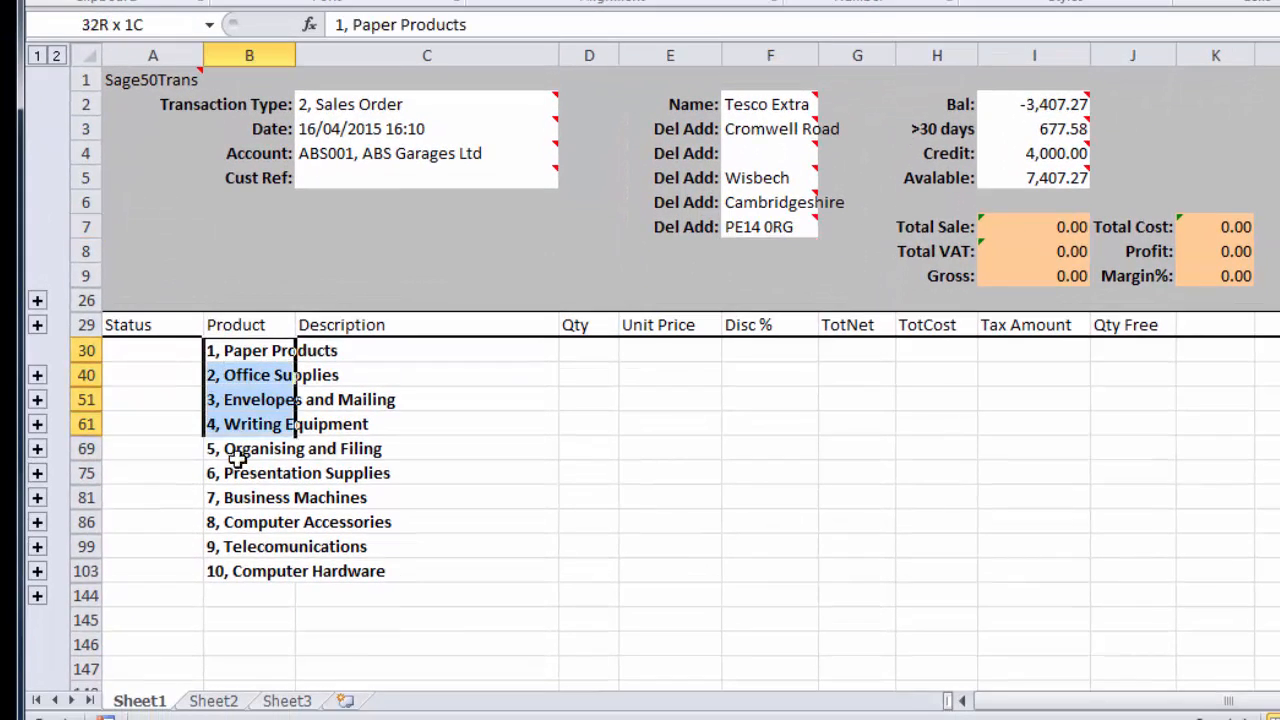
# Select cells B30:B103, the Paper Products through Computer Hardware headings
pyautogui.moveTo(249, 350); pyautogui.dragTo(249, 571)
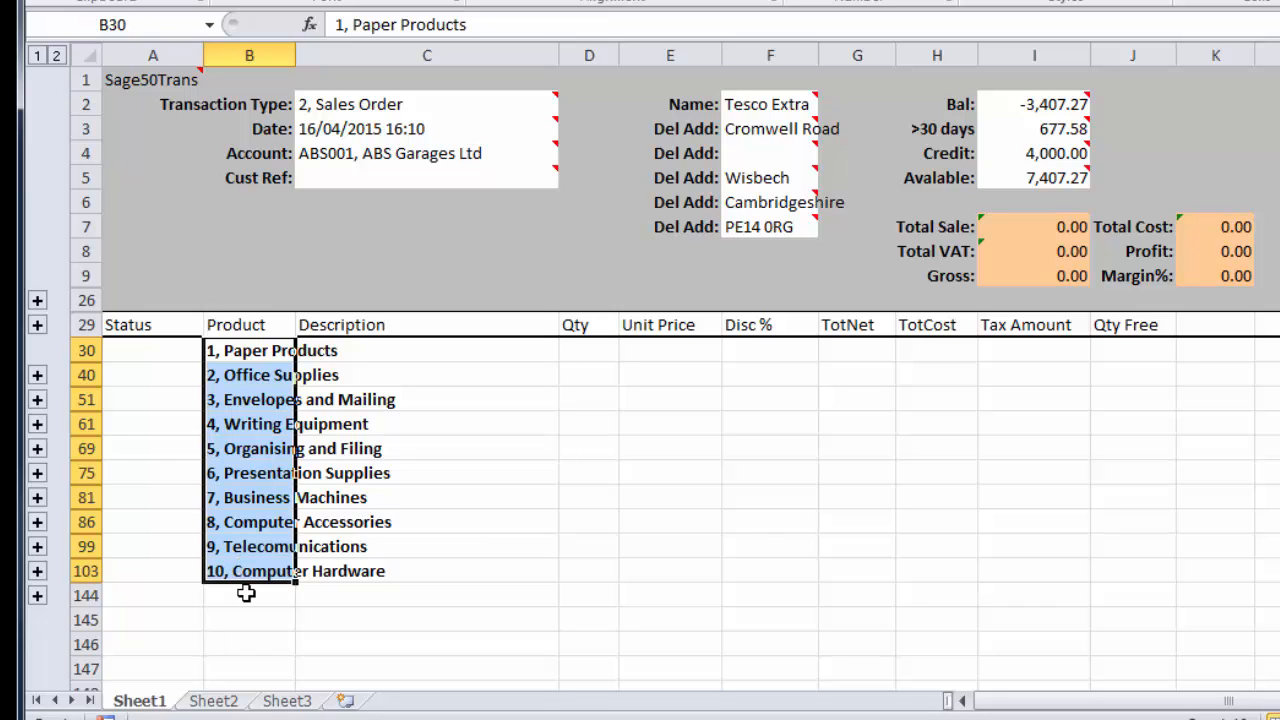
pyautogui.moveTo(246, 530)
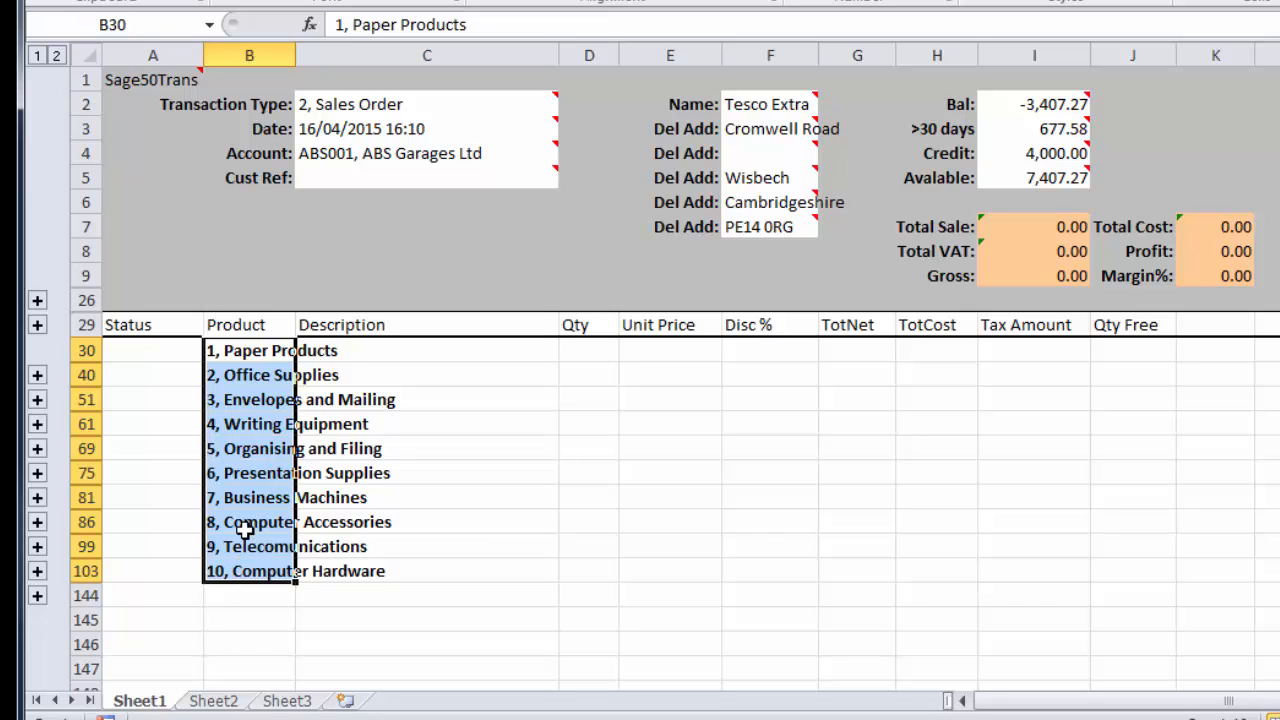
pyautogui.moveTo(50, 443)
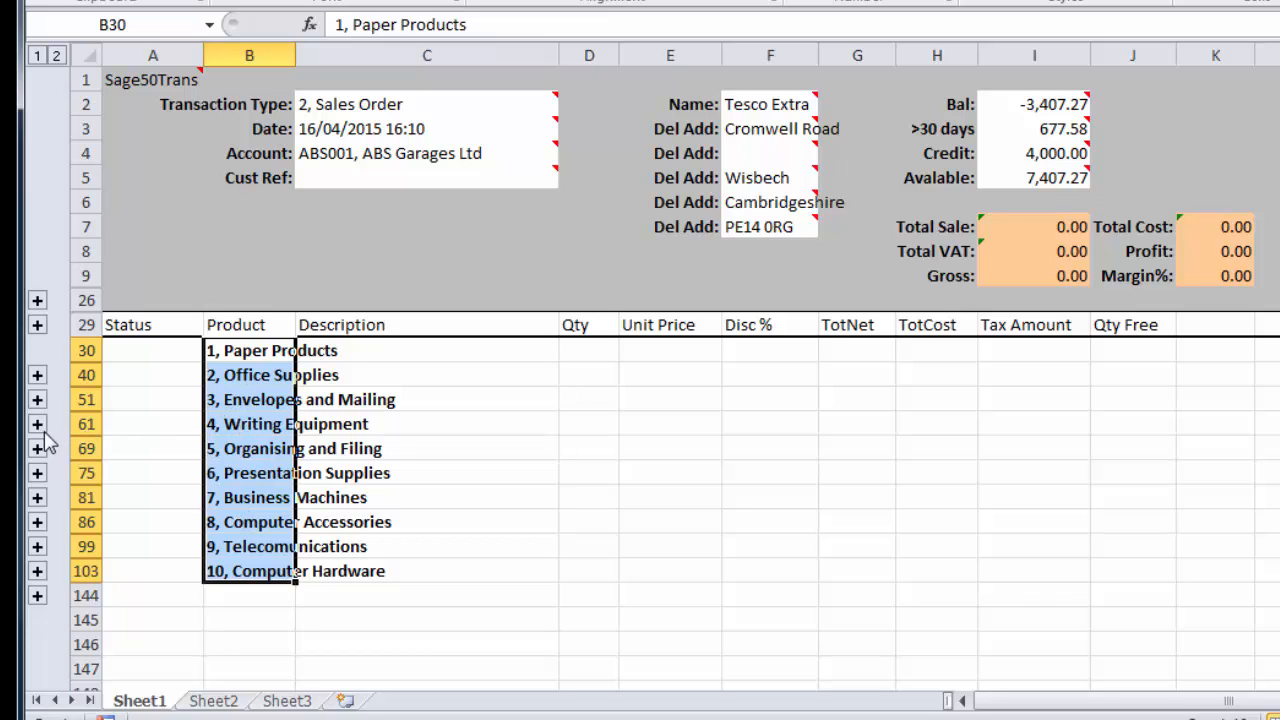
# Enter quantities ENV002 1, MAIL001 3, TAPE002 4 and TAPE003 5 in the Envelopes and Mailing group
pyautogui.click(37, 399)
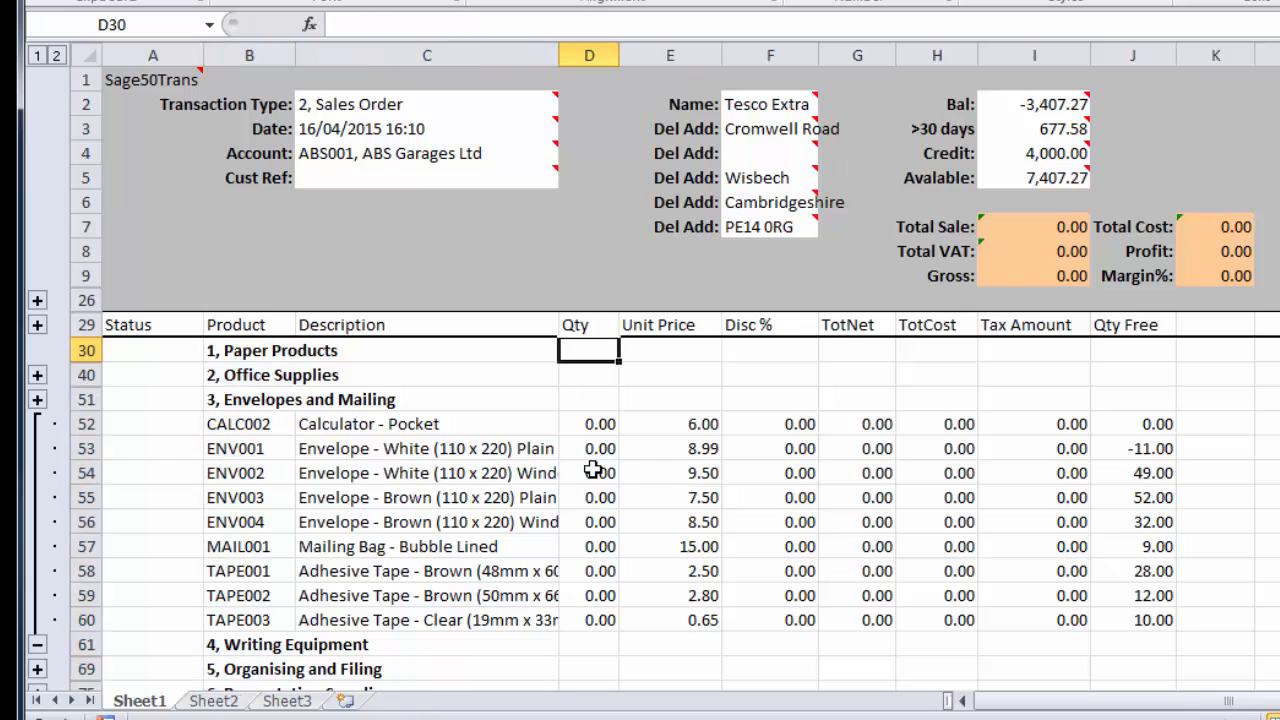
pyautogui.click(589, 472)
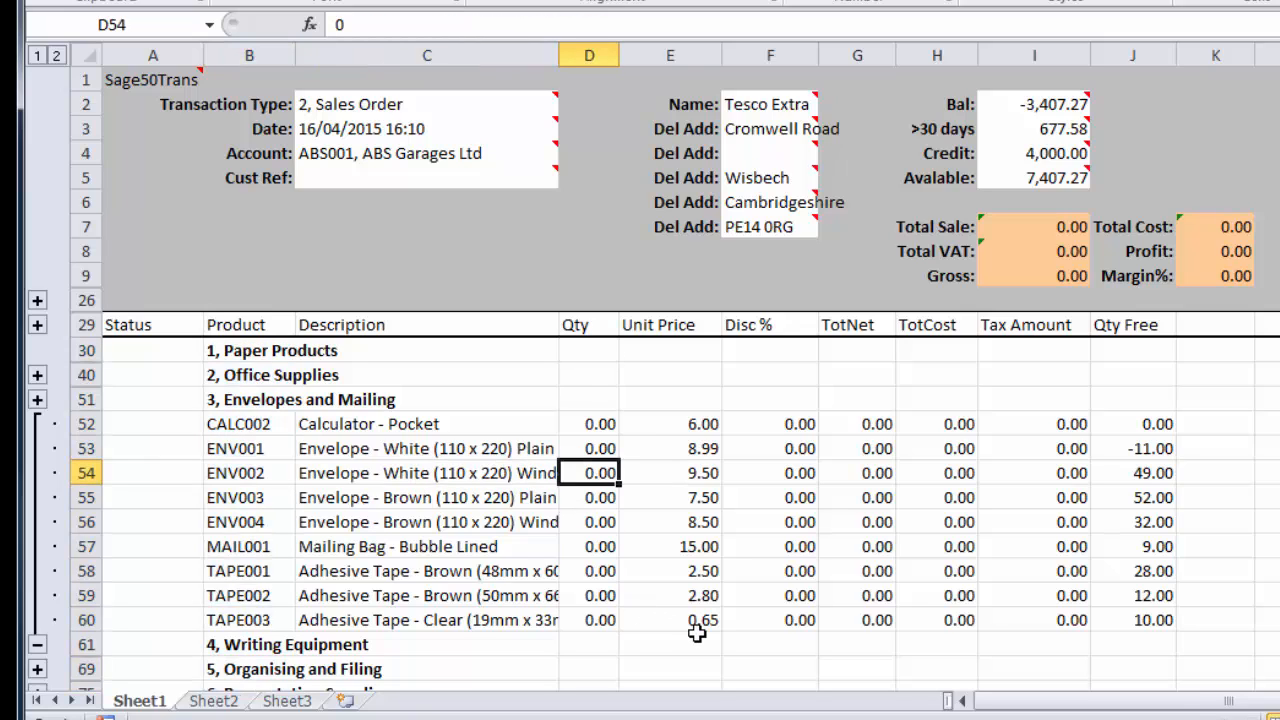
pyautogui.write('1')
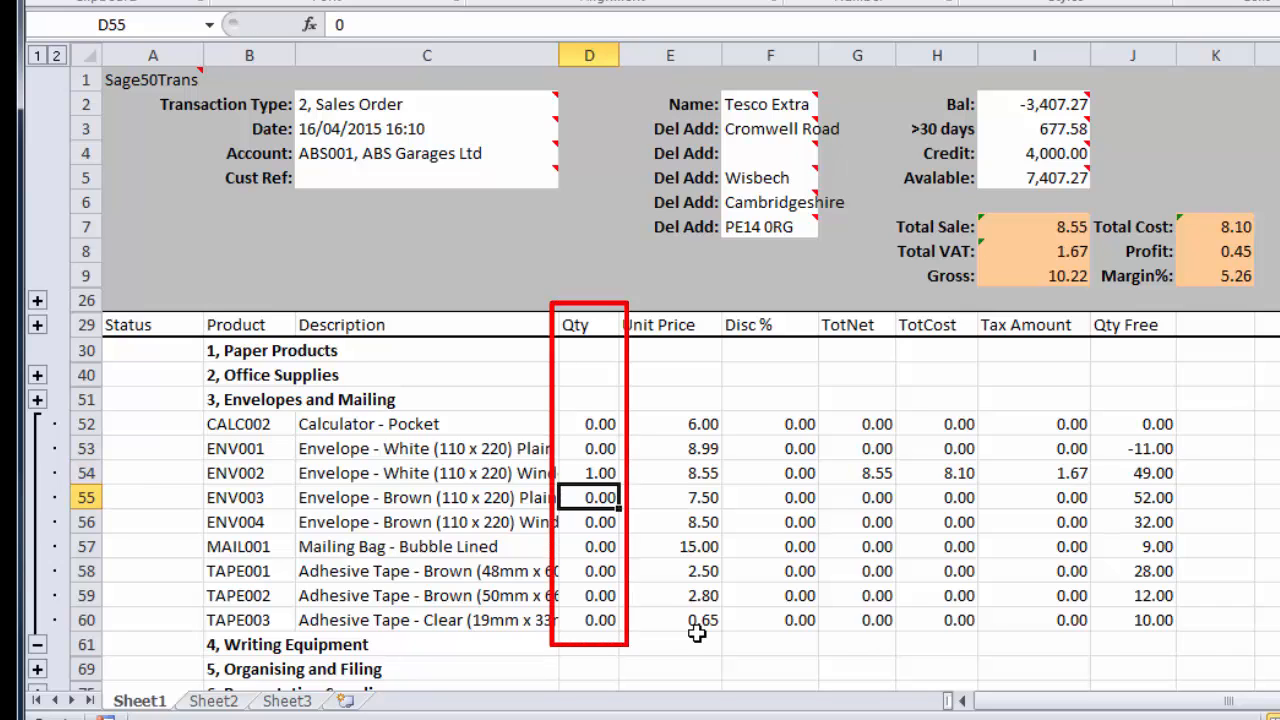
pyautogui.click(770, 497)
pyautogui.write('5')
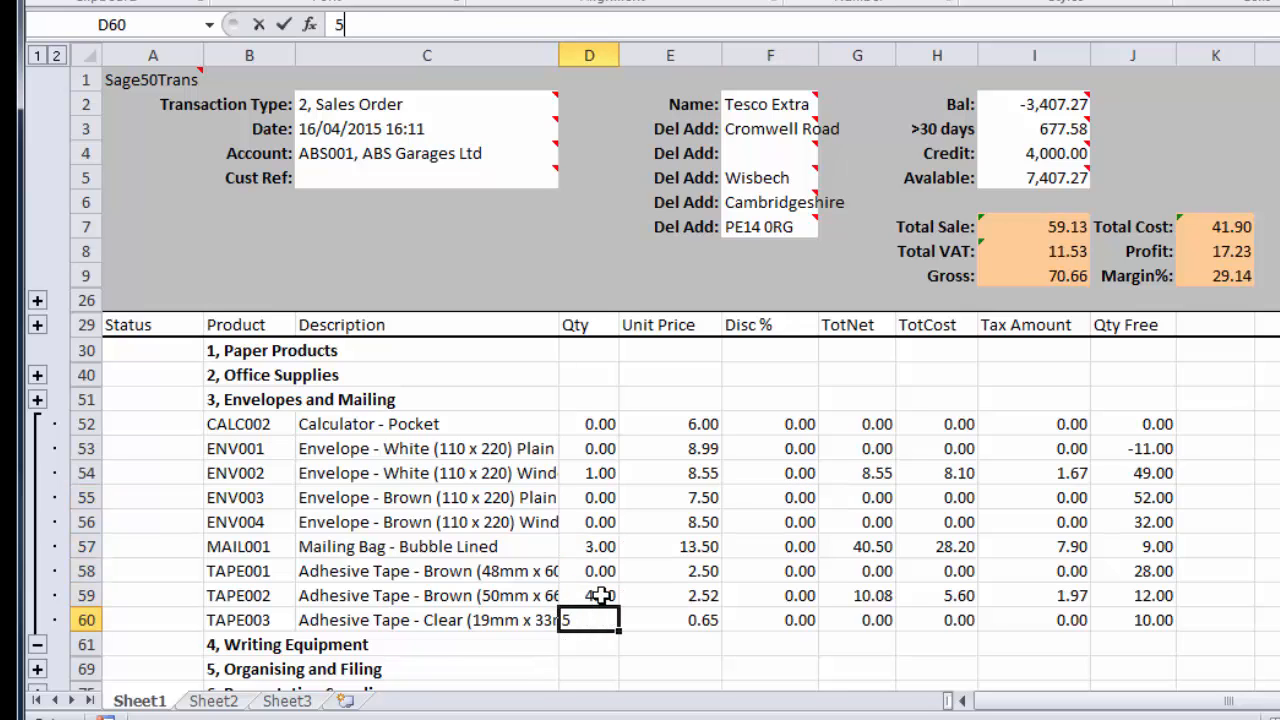
pyautogui.press('Return')
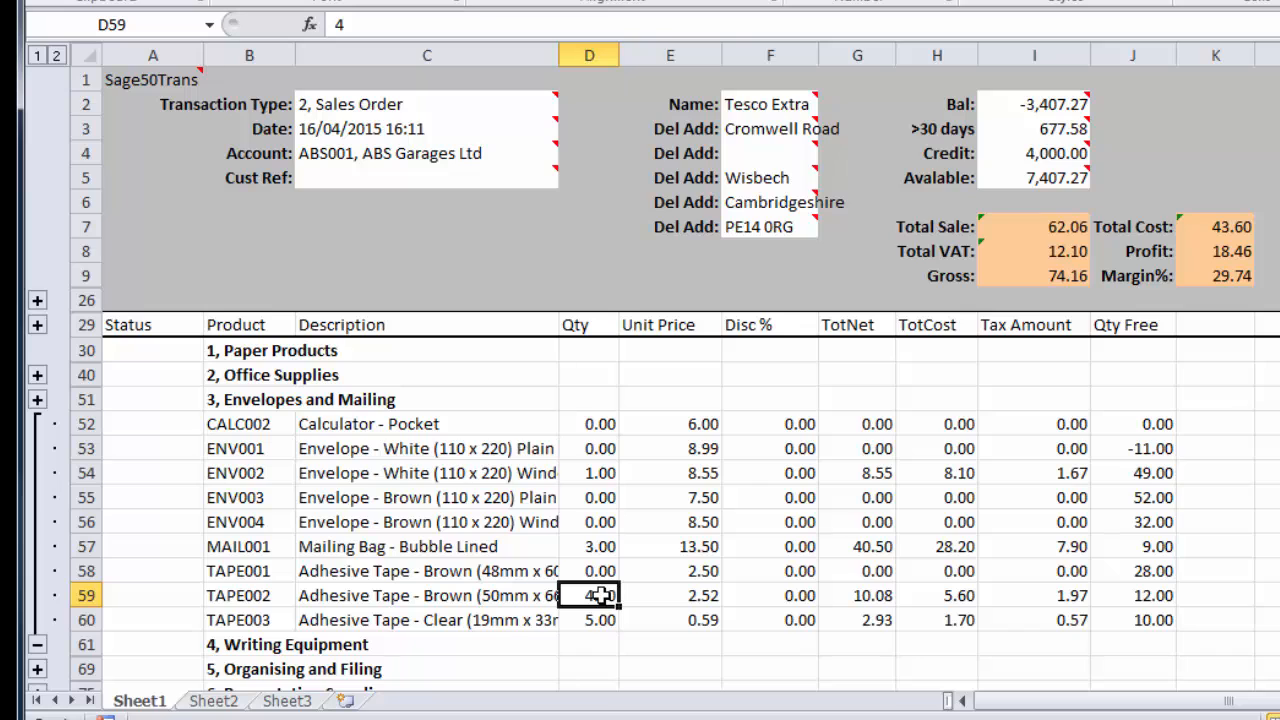
pyautogui.click(37, 399)
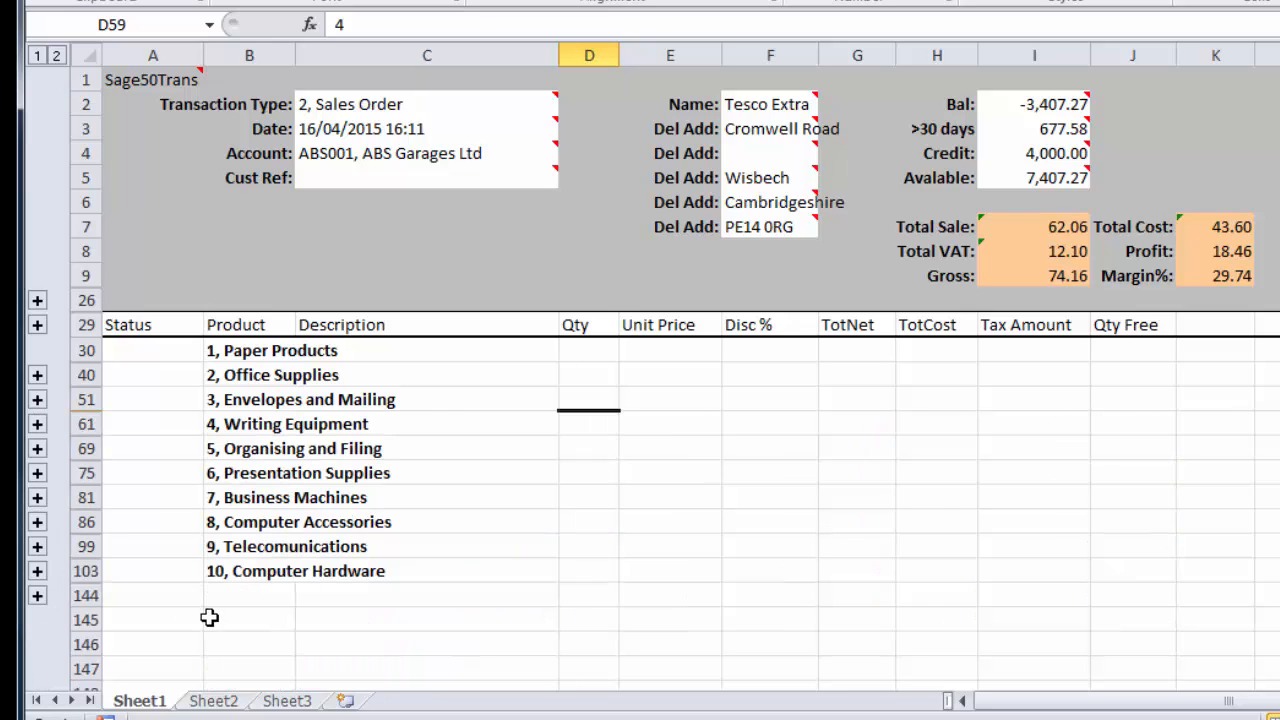
# Add a HAR002 20gb Hard Drive line at B144 with quantity 3
pyautogui.click(248, 595)
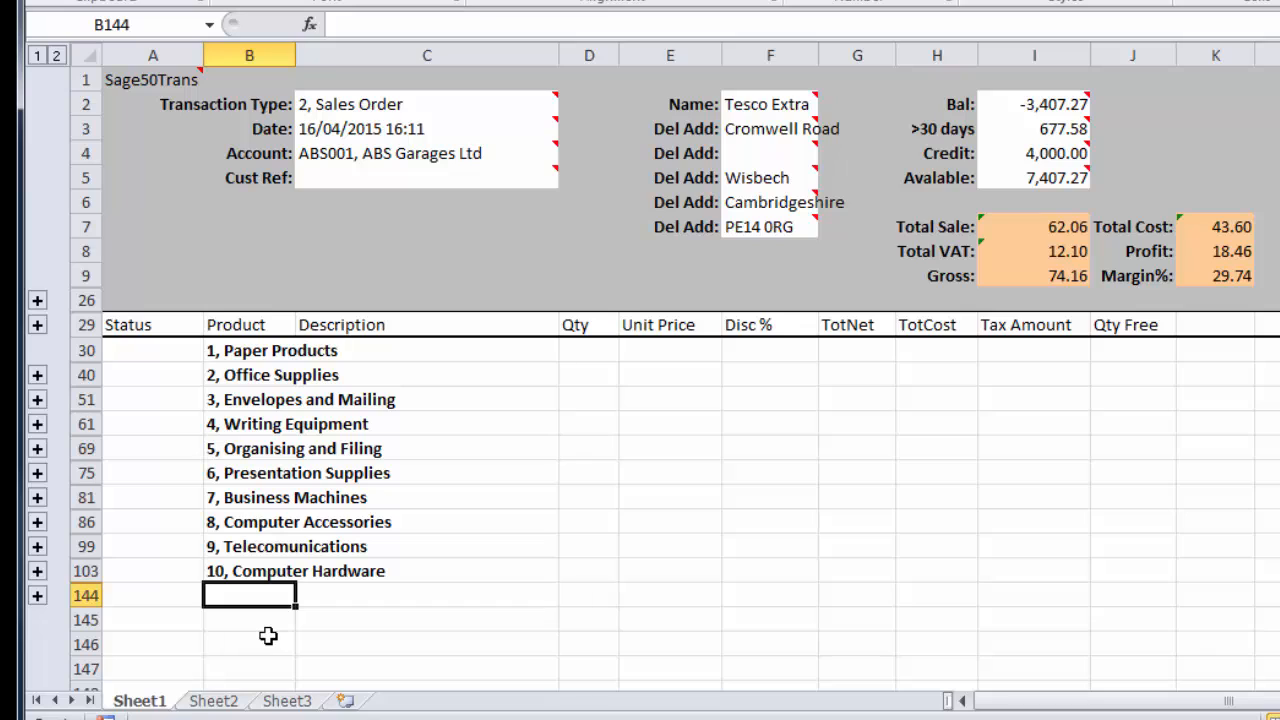
pyautogui.write('har')
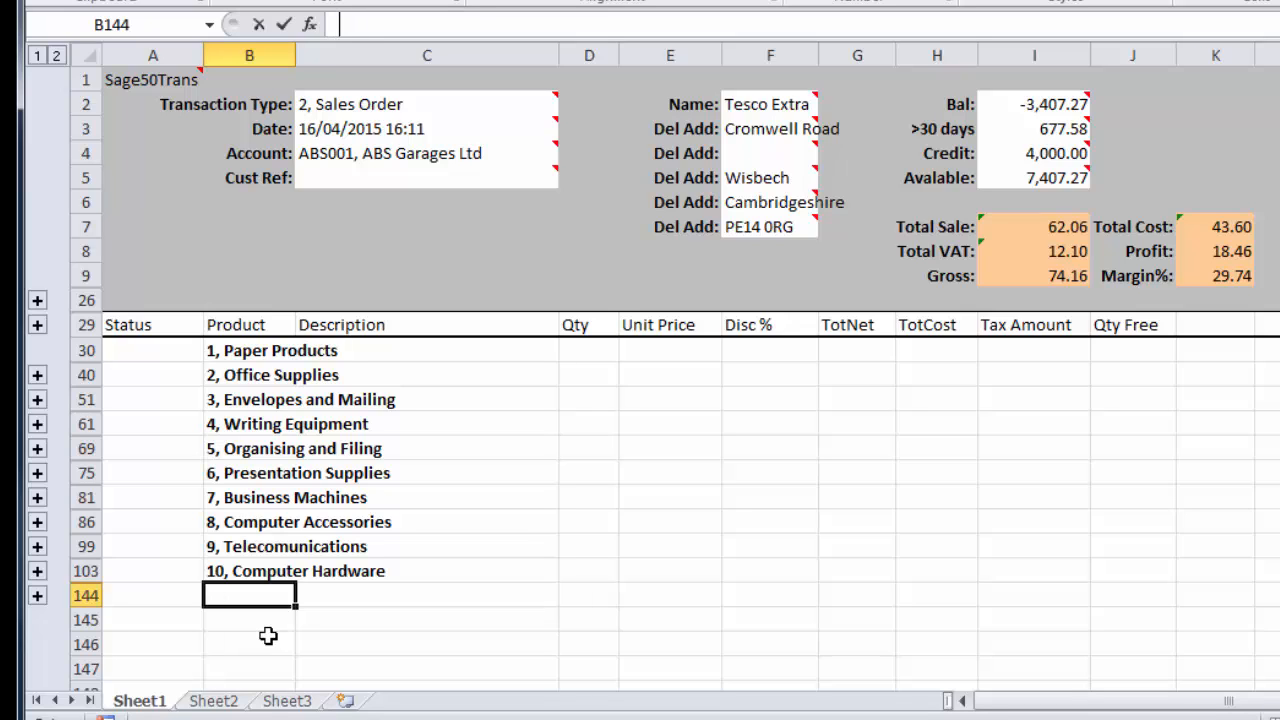
pyautogui.write('hard')
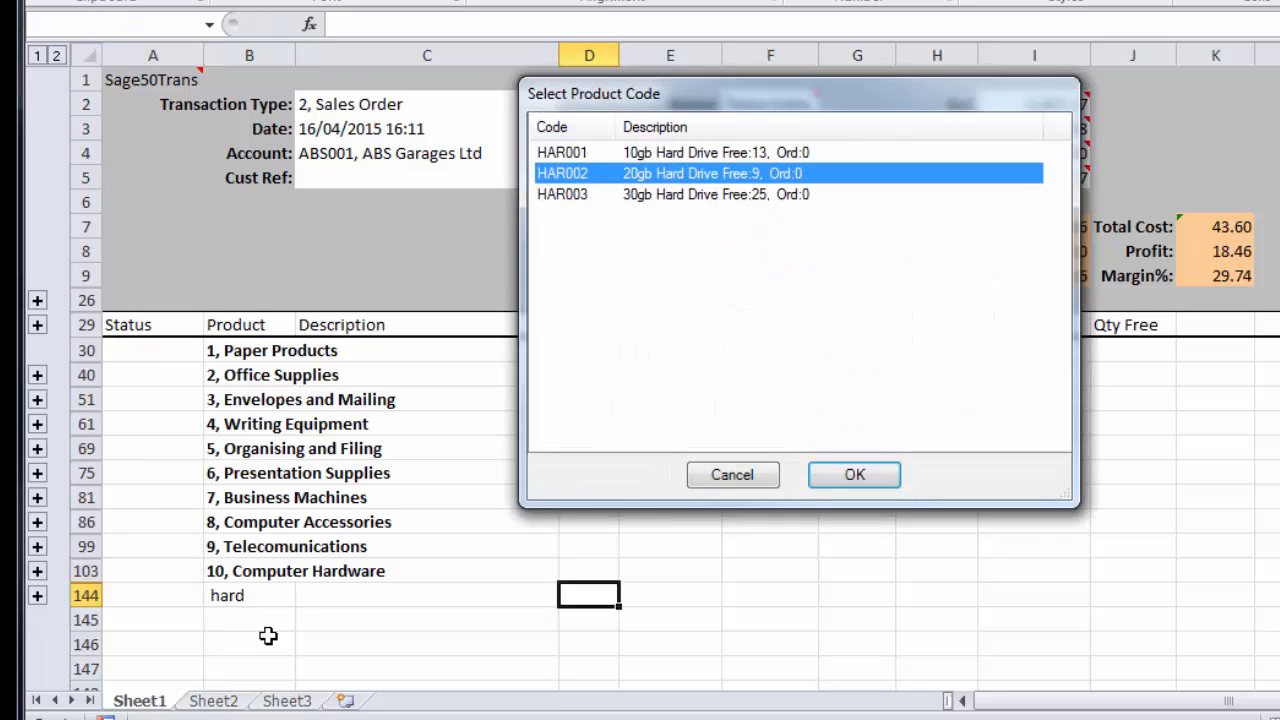
pyautogui.click(854, 474)
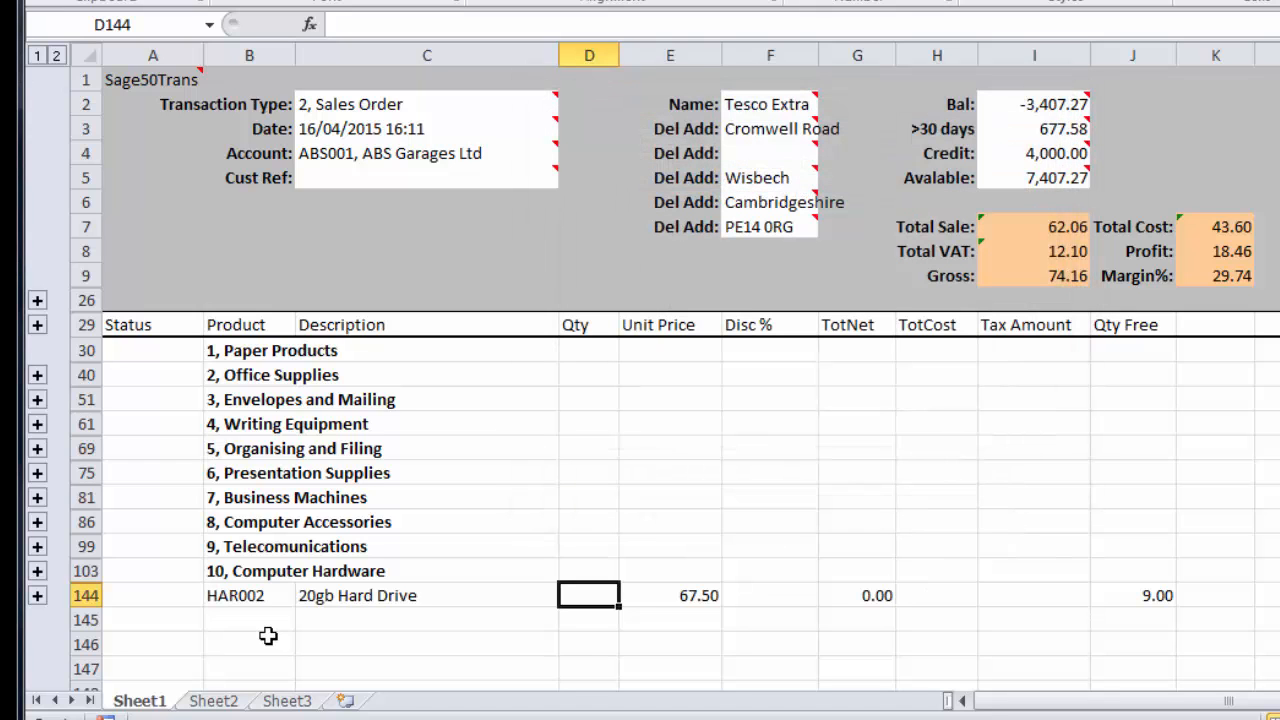
pyautogui.moveTo(750, 646)
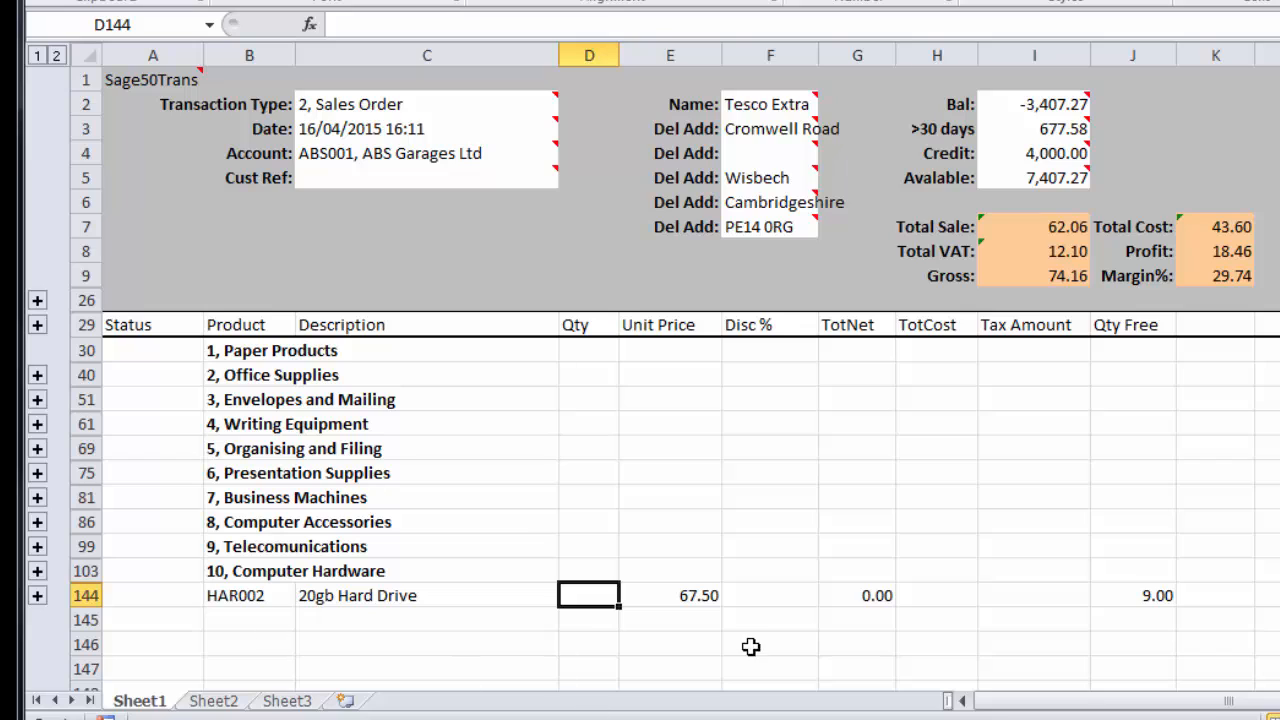
pyautogui.moveTo(607, 615)
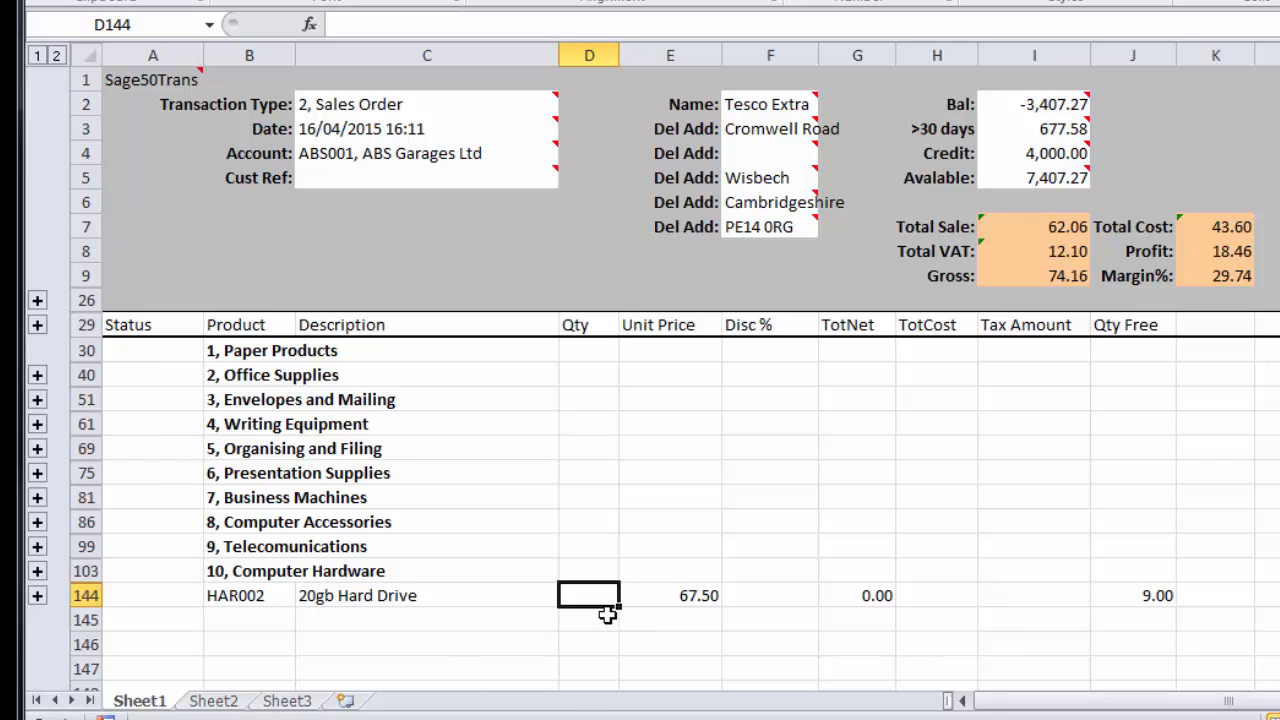
pyautogui.write('3.00')
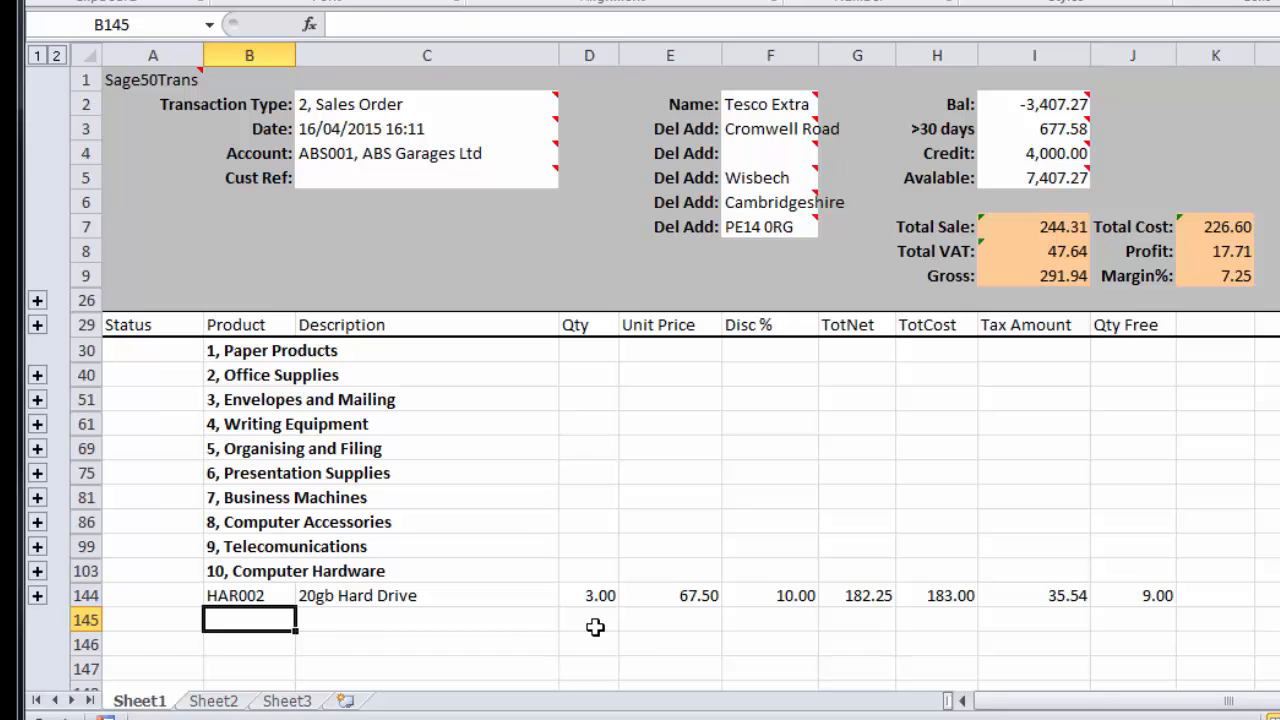
pyautogui.moveTo(142, 370)
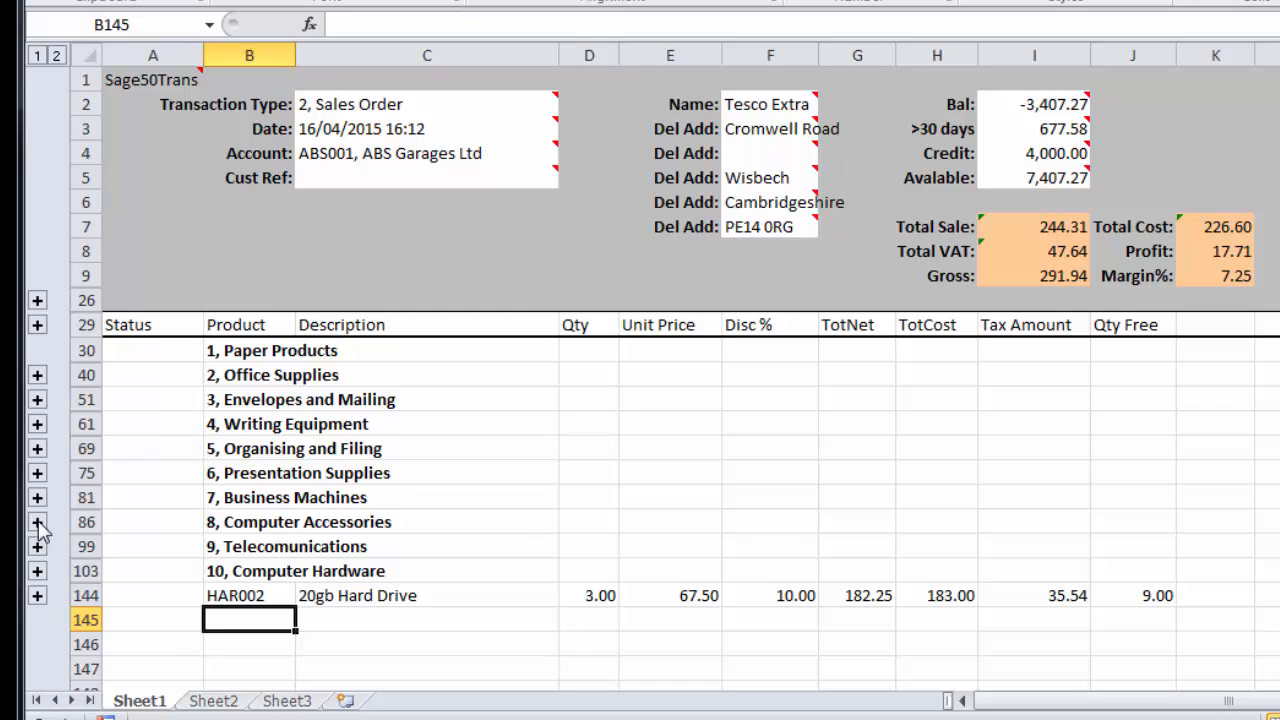
pyautogui.moveTo(547, 660)
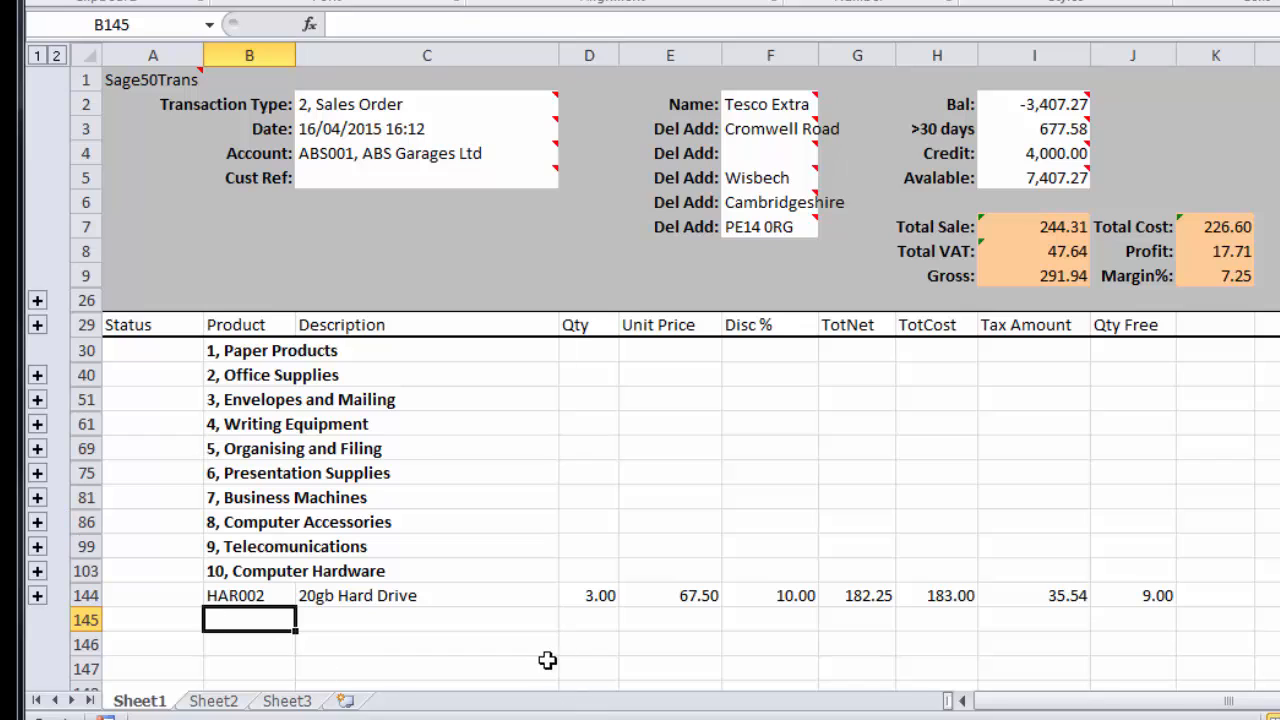
pyautogui.moveTo(320, 525)
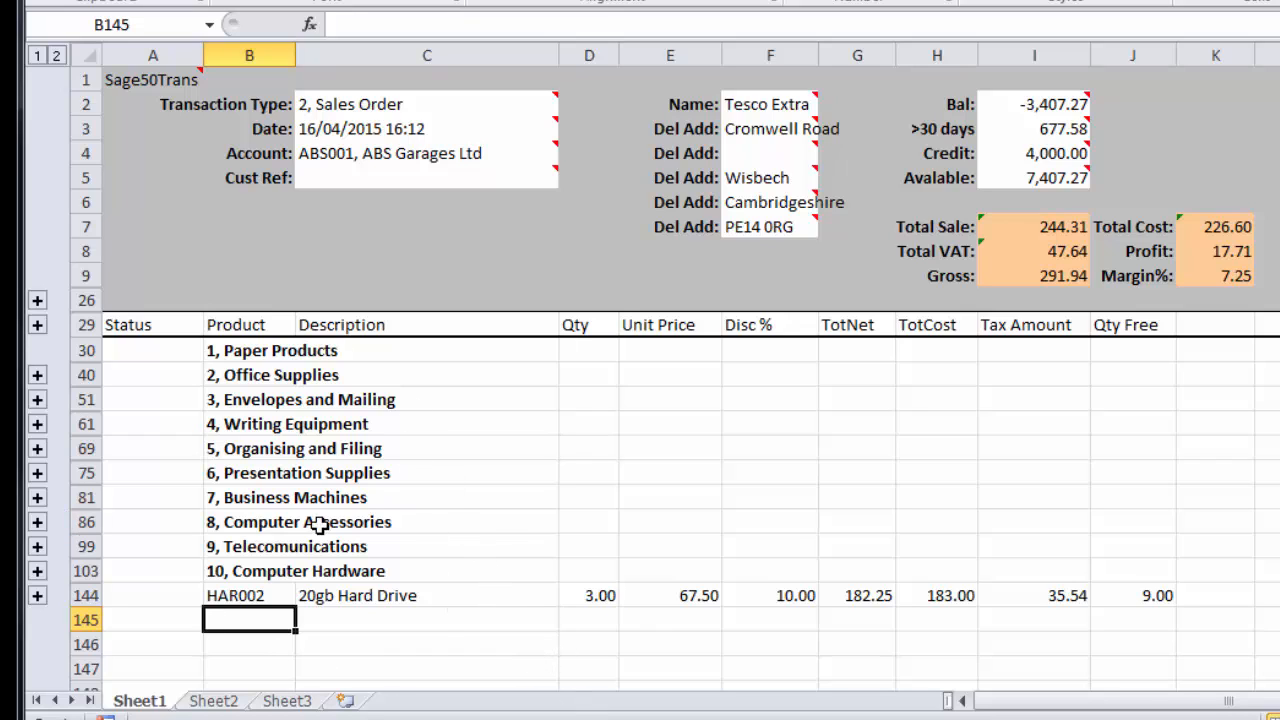
pyautogui.moveTo(40, 375)
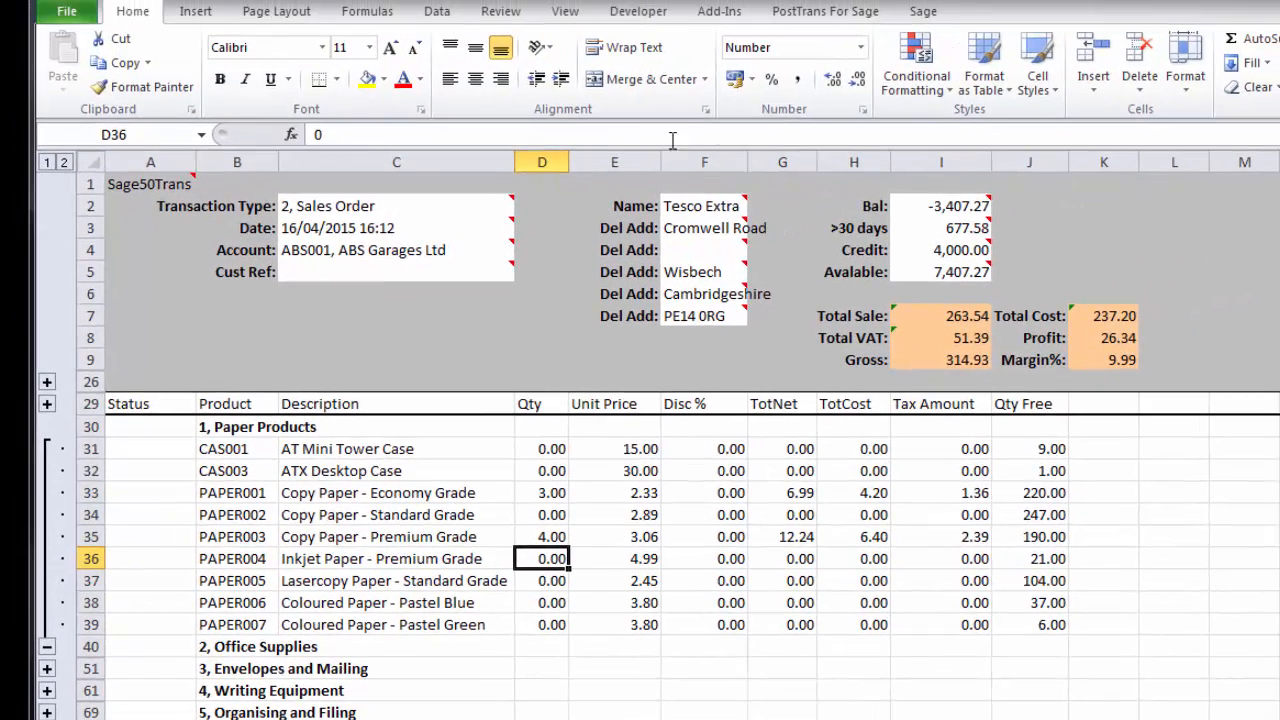
# Send the order pad to Sage through PostTrans and scroll through the Nominal, Stock and Department summary
pyautogui.click(824, 11)
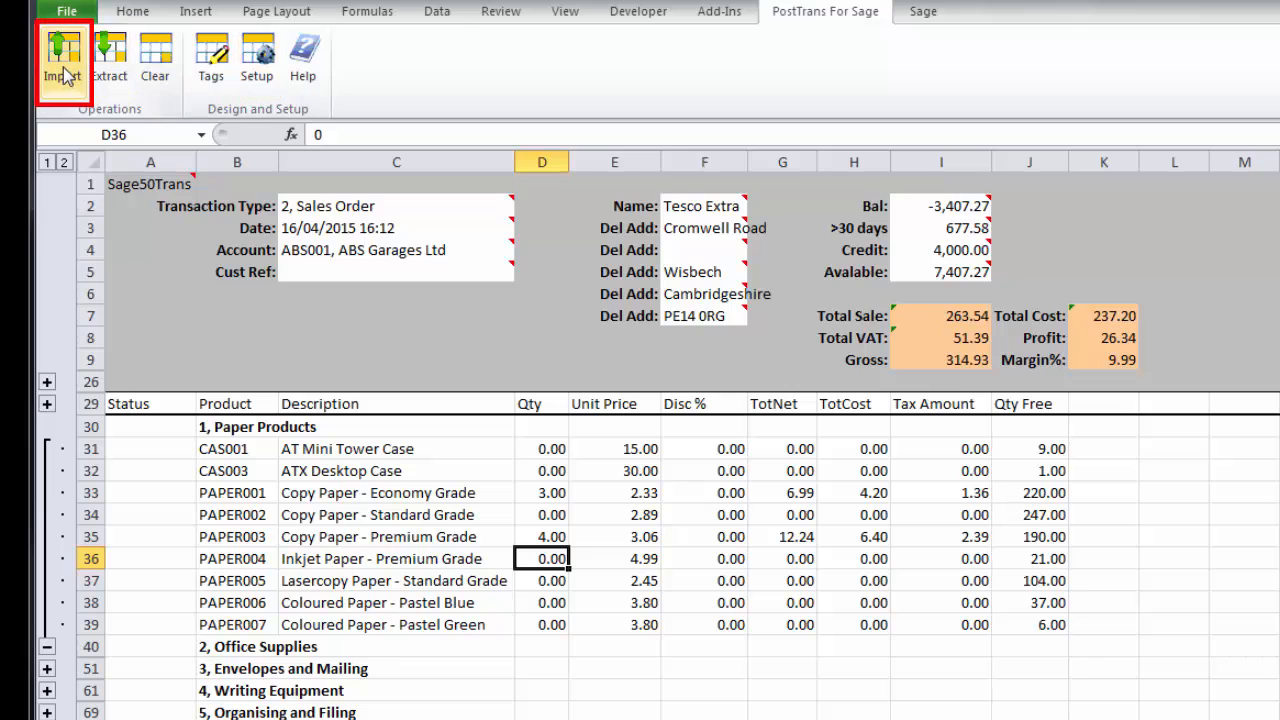
pyautogui.click(62, 58)
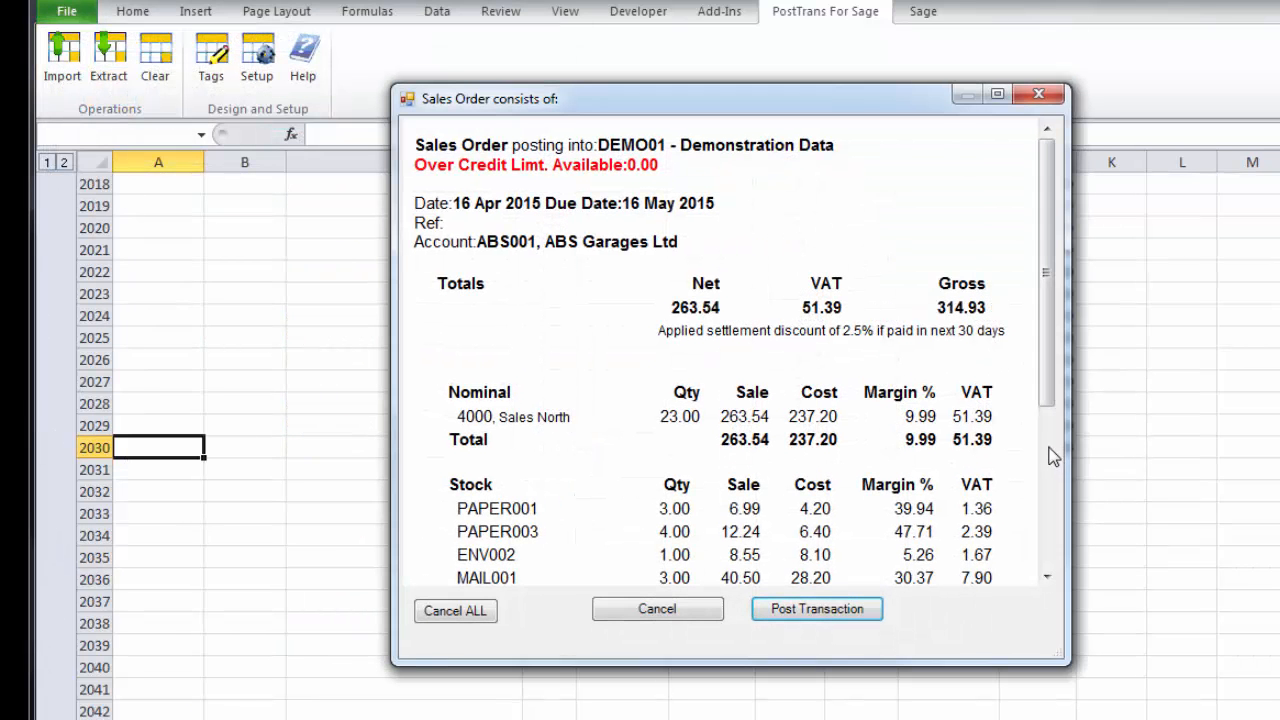
pyautogui.moveTo(990, 555)
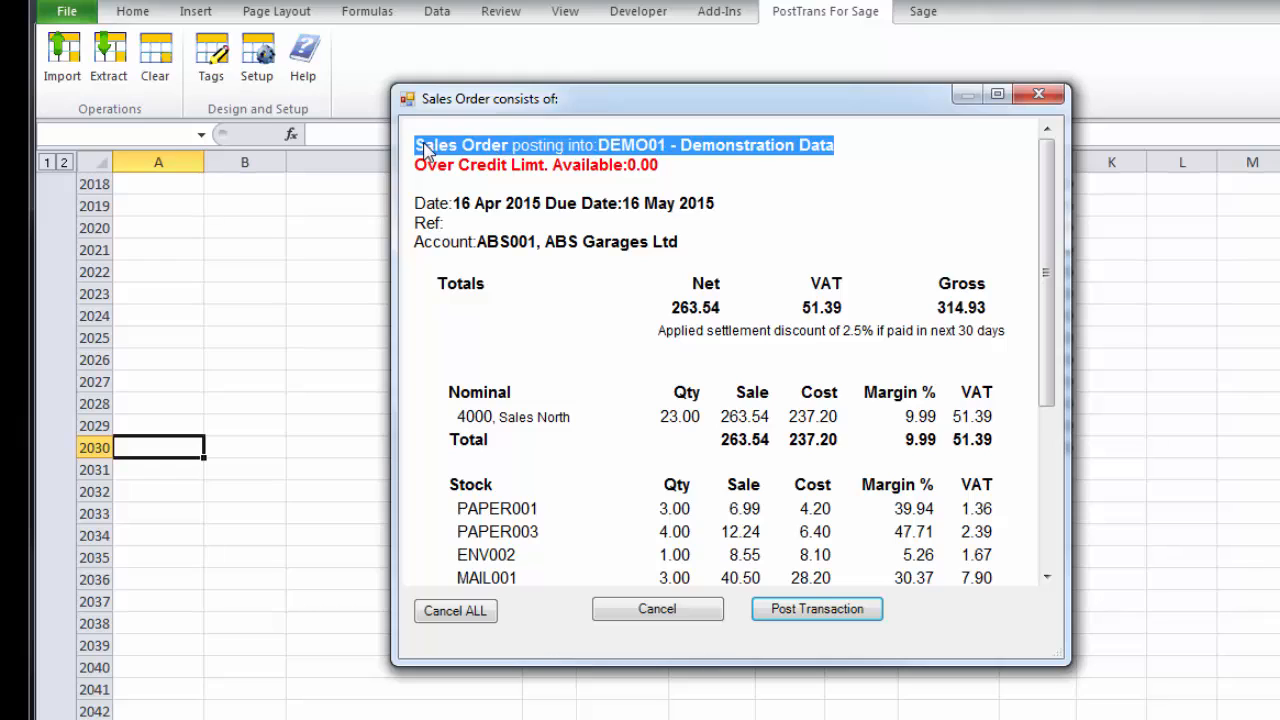
pyautogui.moveTo(630, 200)
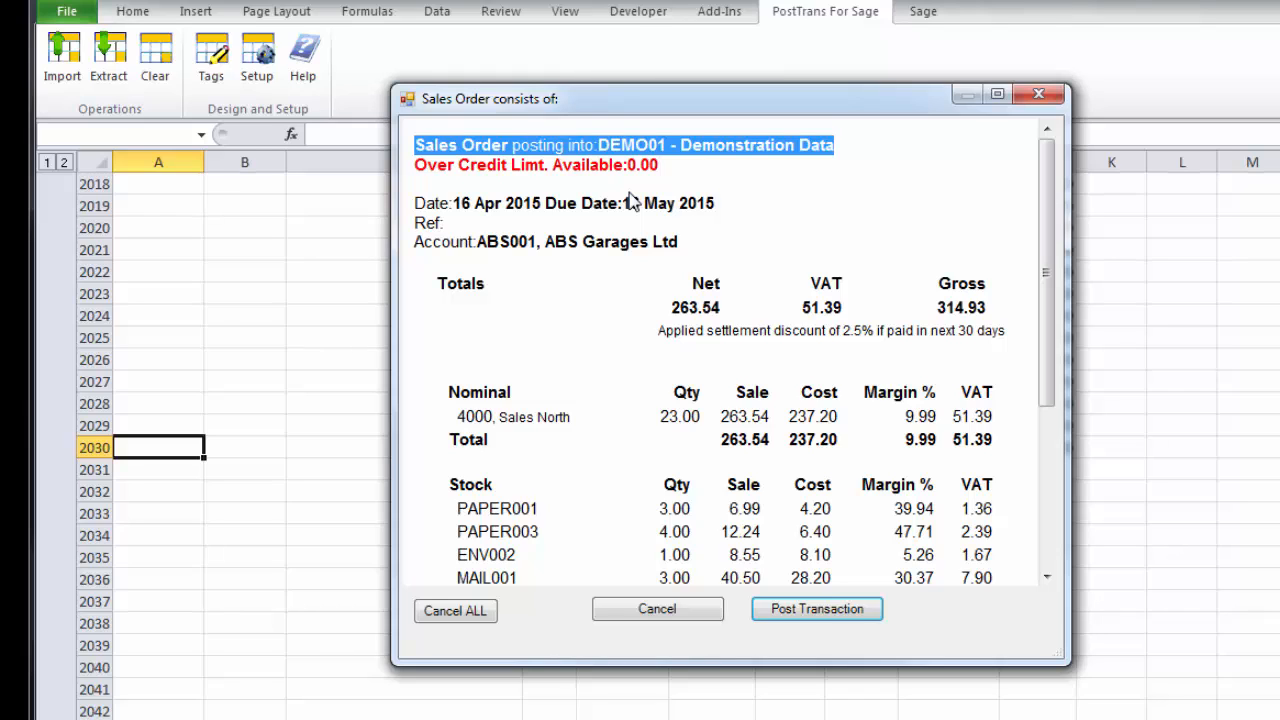
pyautogui.moveTo(607, 265)
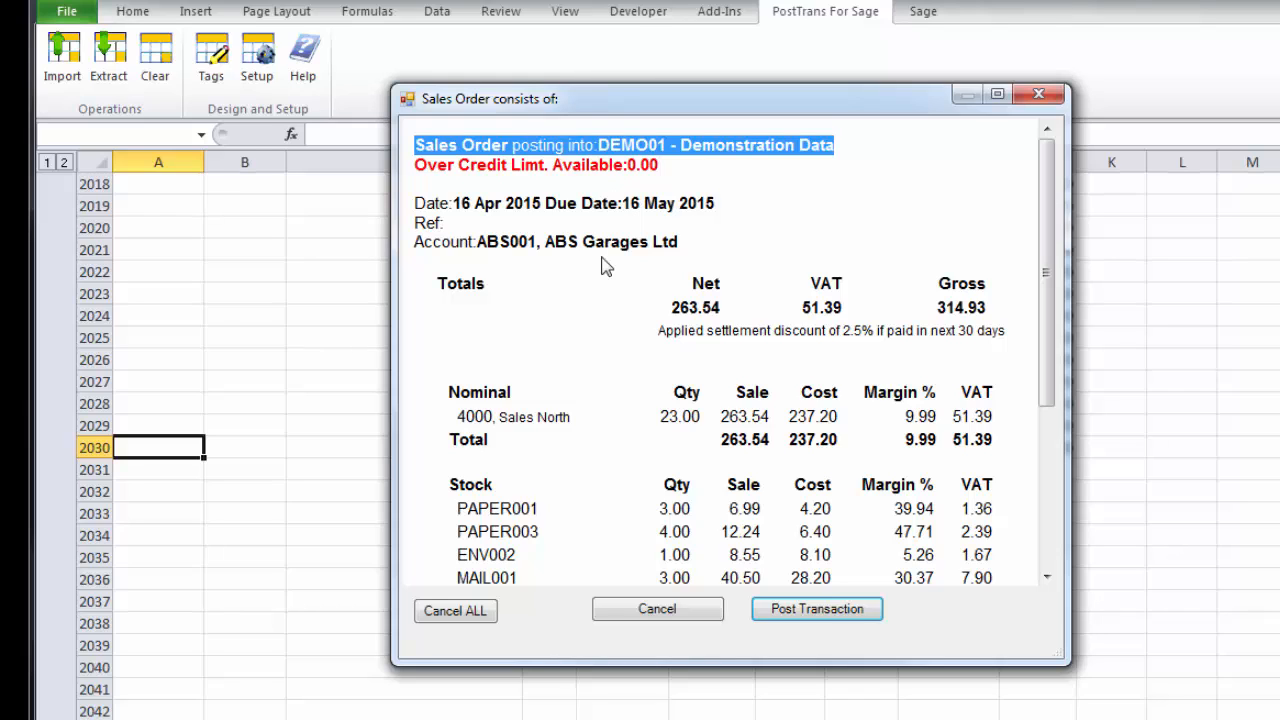
pyautogui.moveTo(705, 302)
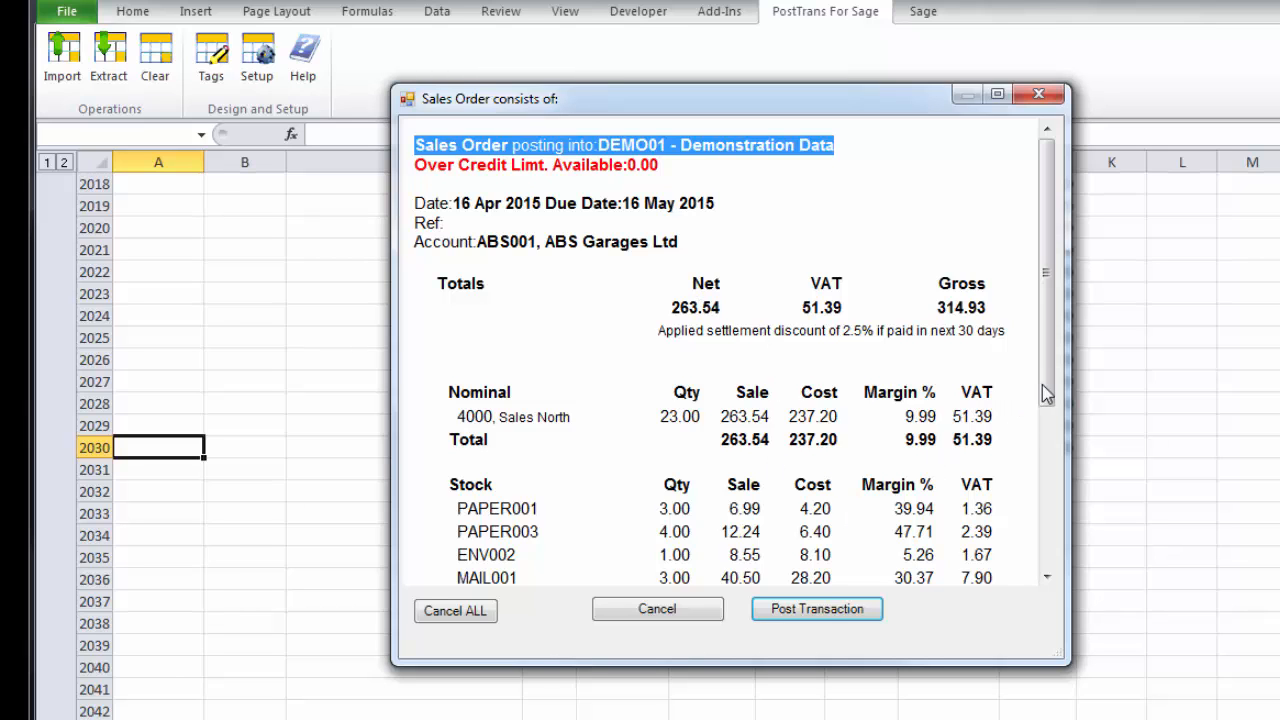
pyautogui.scroll(-3)
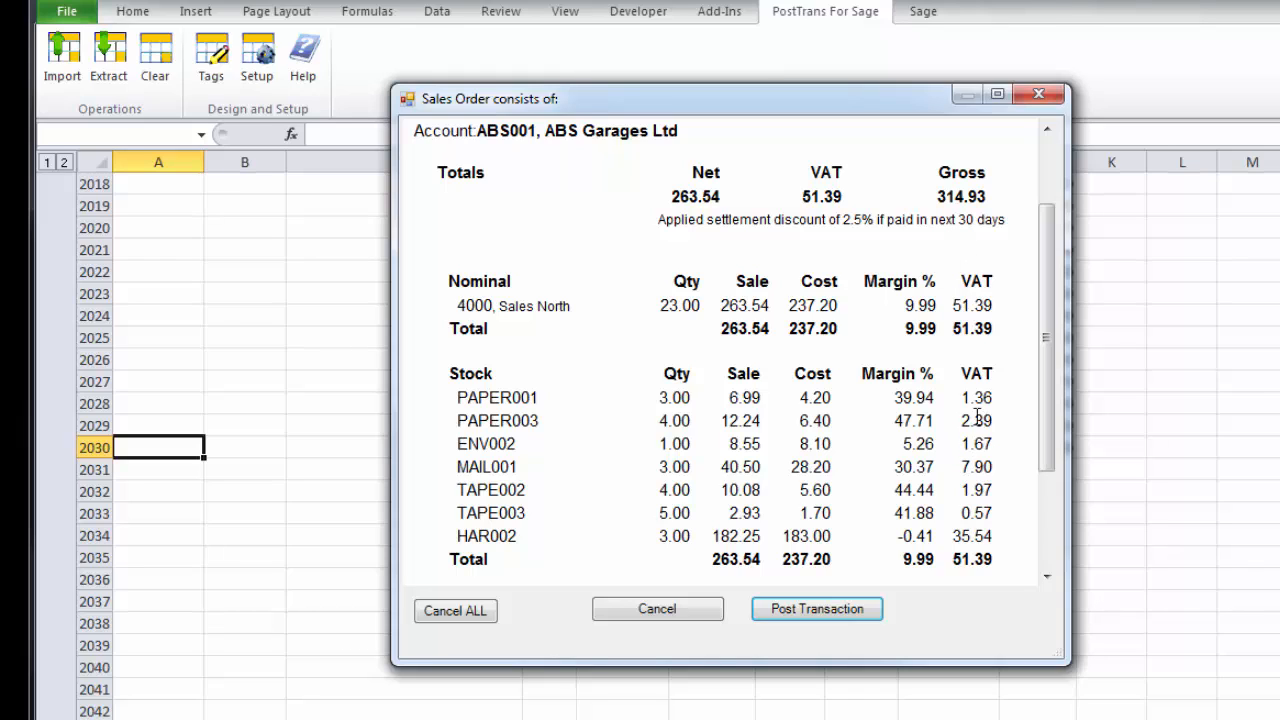
pyautogui.moveTo(995, 557)
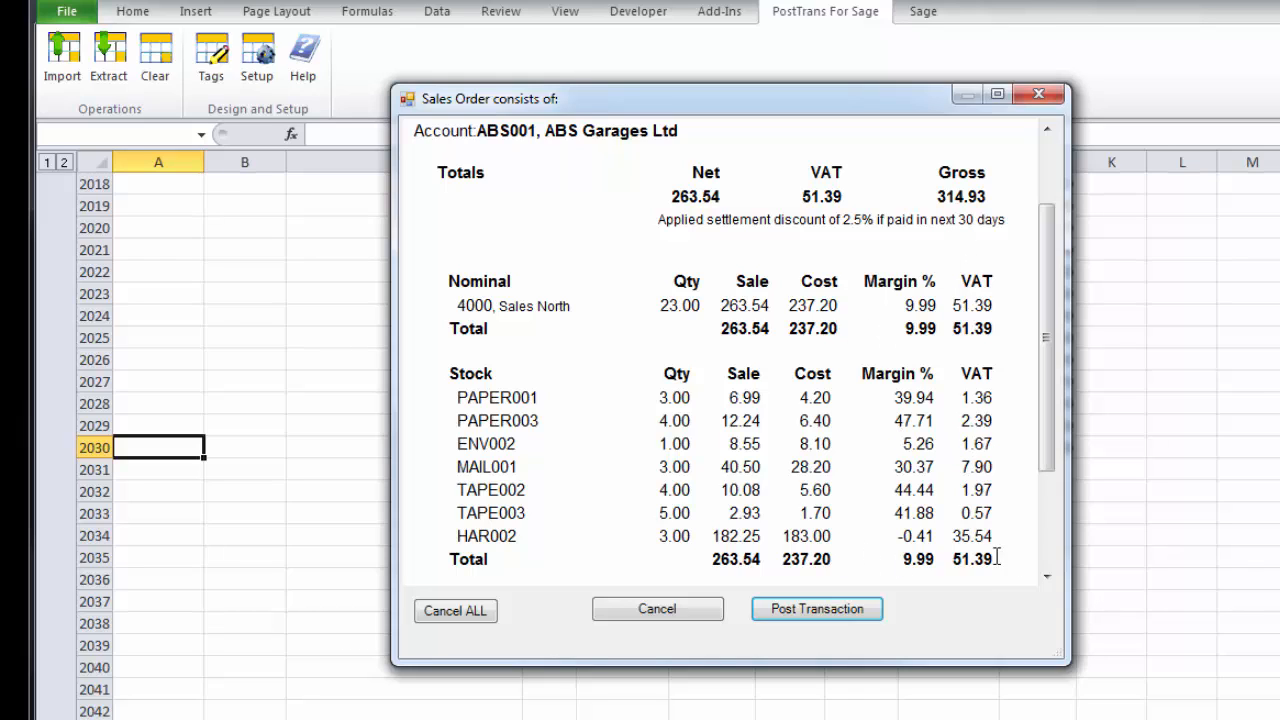
pyautogui.moveTo(930, 537)
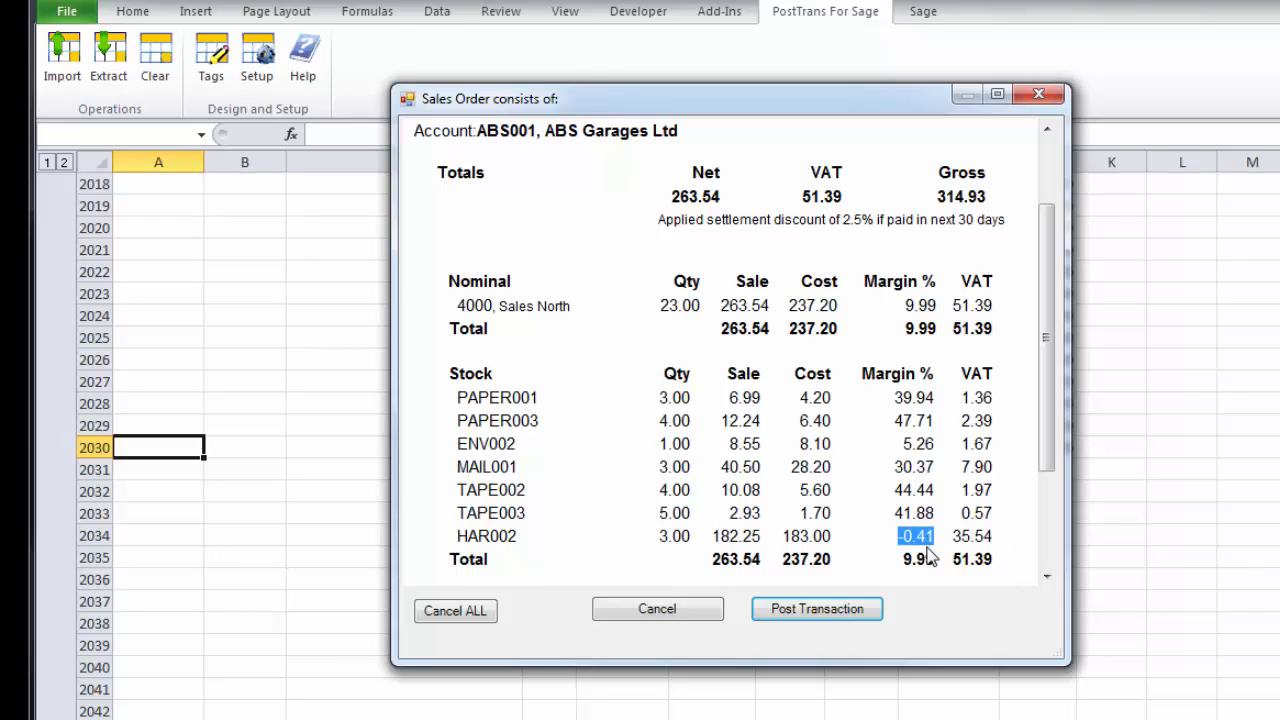
pyautogui.moveTo(925, 585)
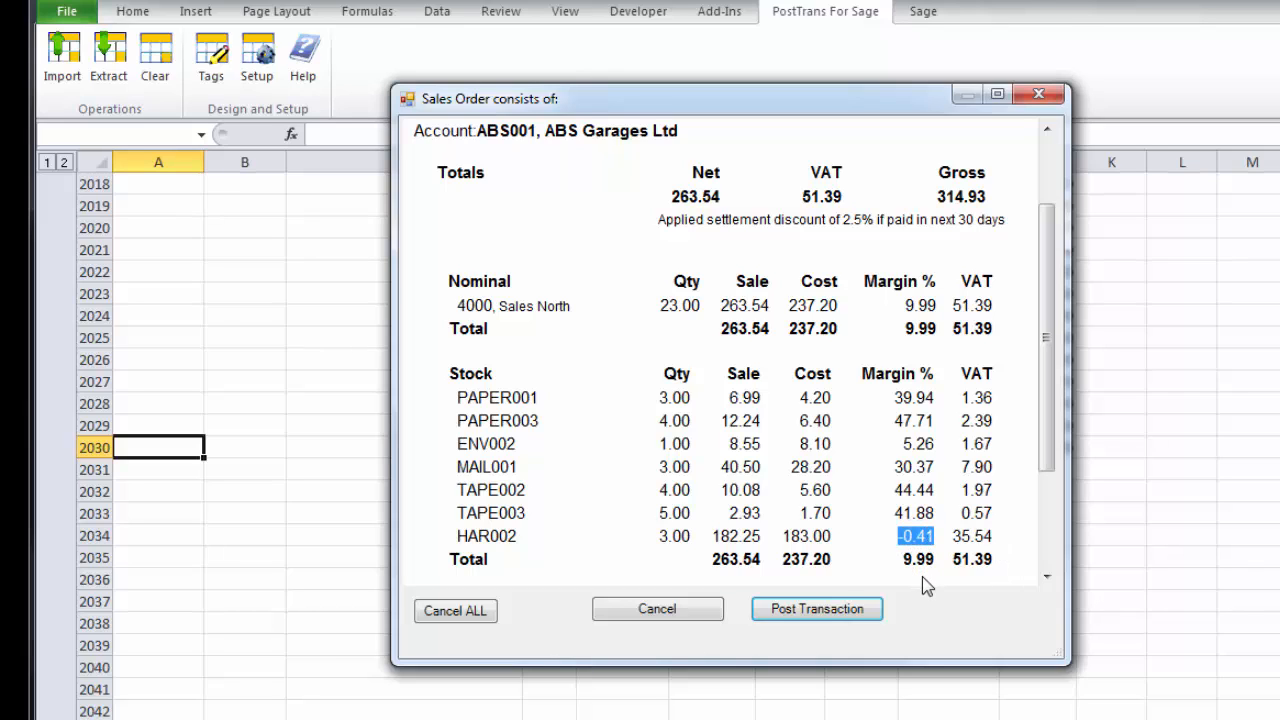
pyautogui.moveTo(1000, 492)
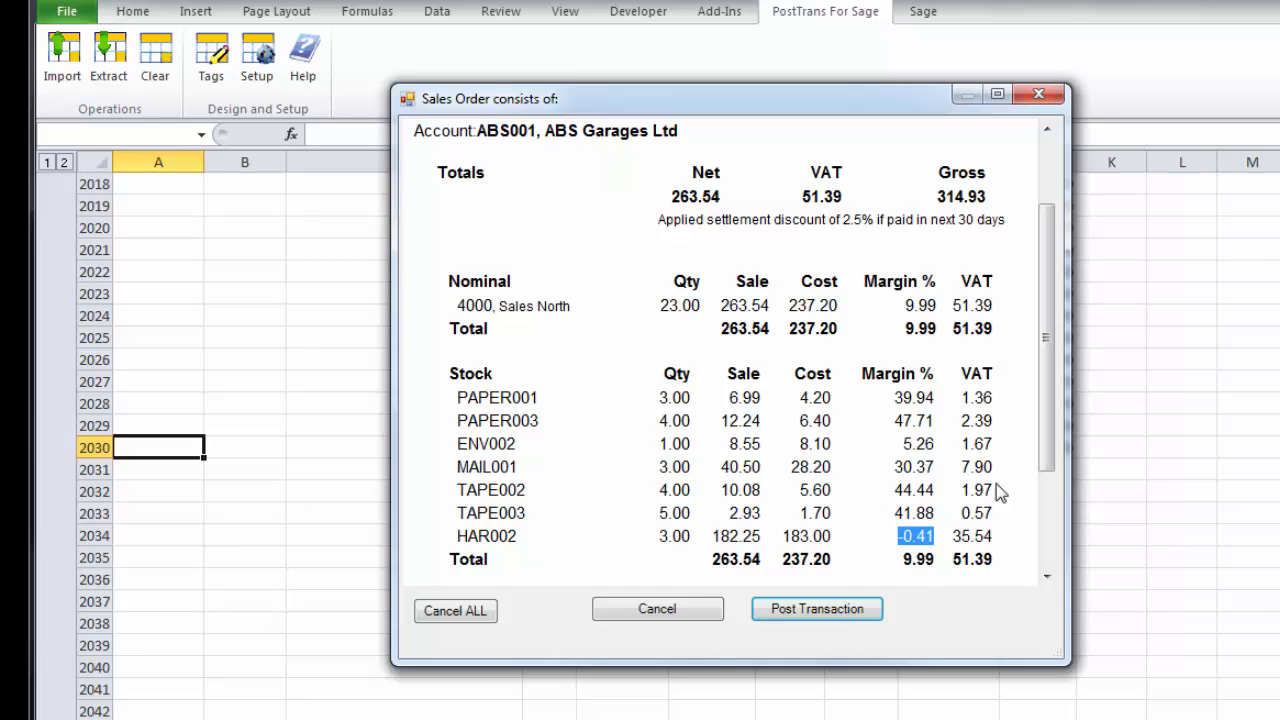
pyautogui.scroll(-3)
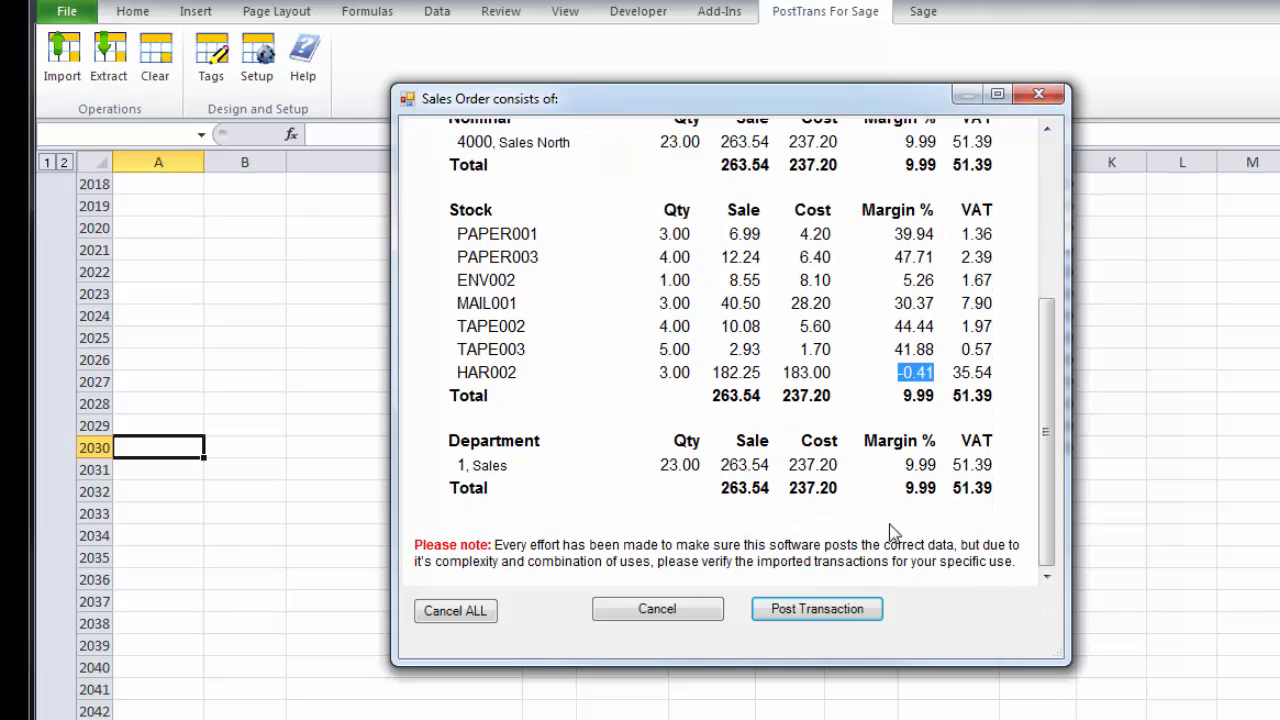
pyautogui.moveTo(955, 478)
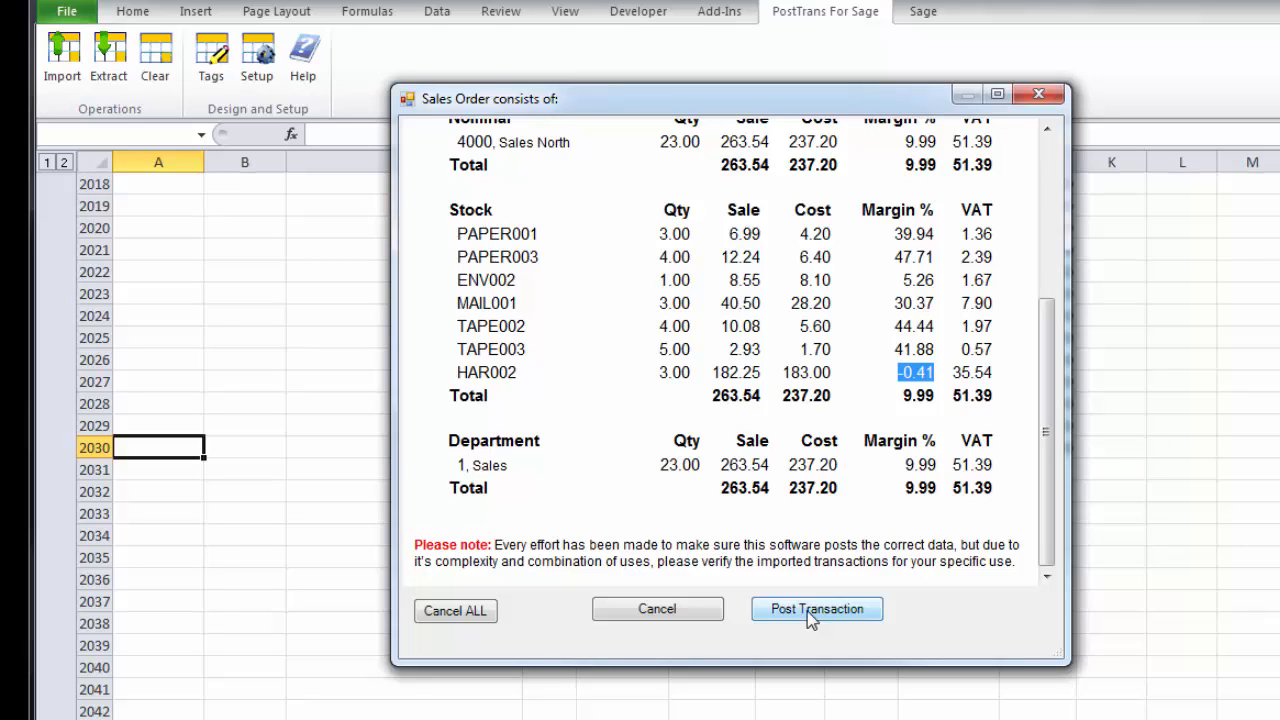
# Post as Sales Order 96, ticking Print and the Registered and North Tyneside Branch e-mails
pyautogui.click(817, 609)
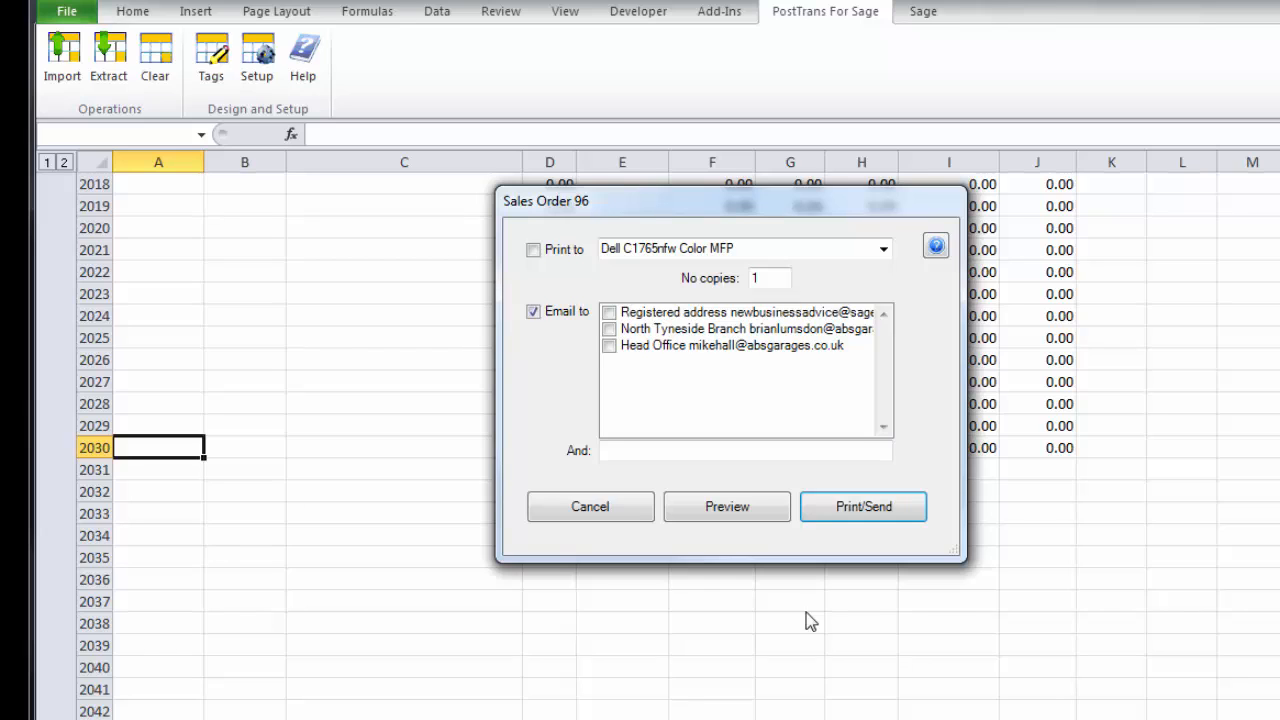
pyautogui.click(609, 312)
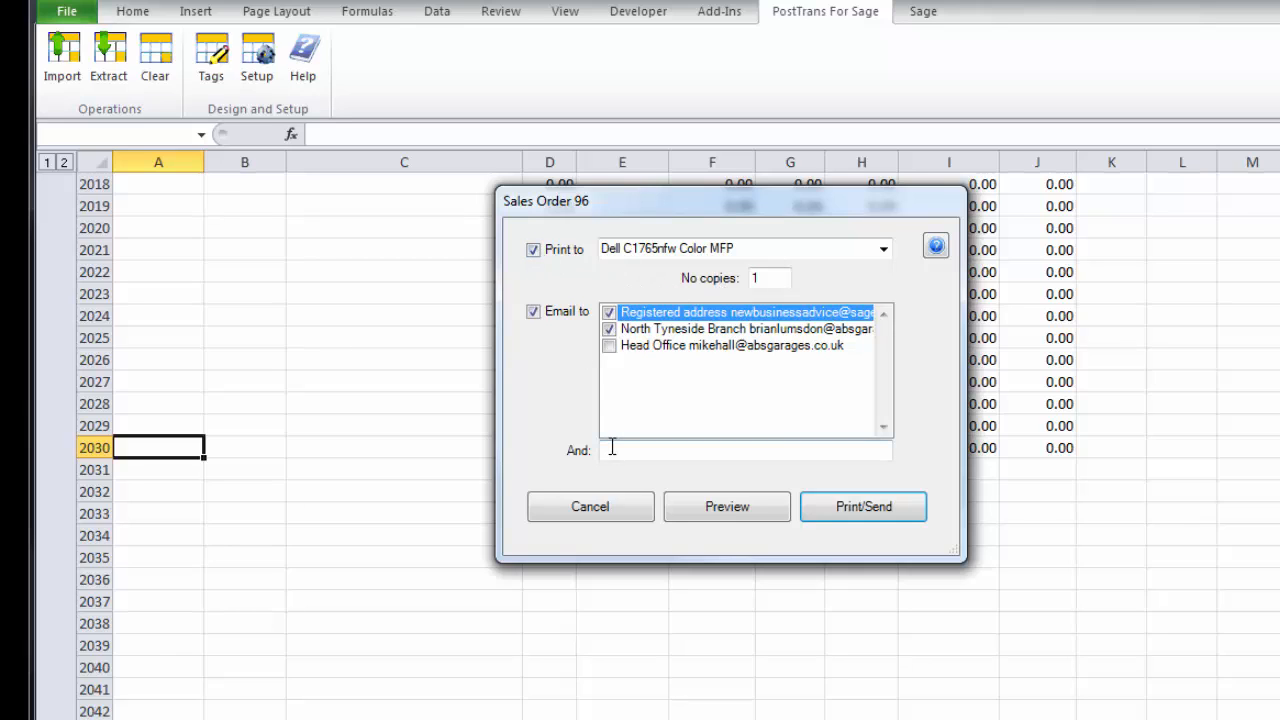
pyautogui.moveTo(830, 588)
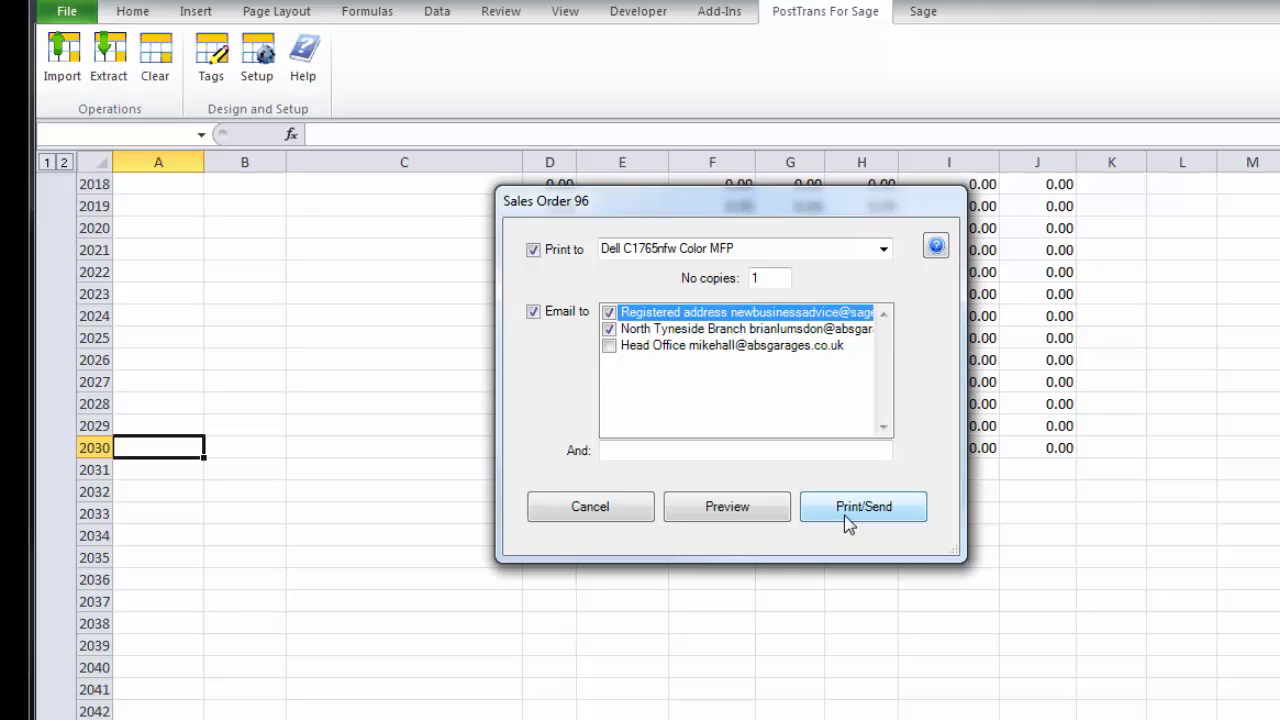
pyautogui.moveTo(727, 506)
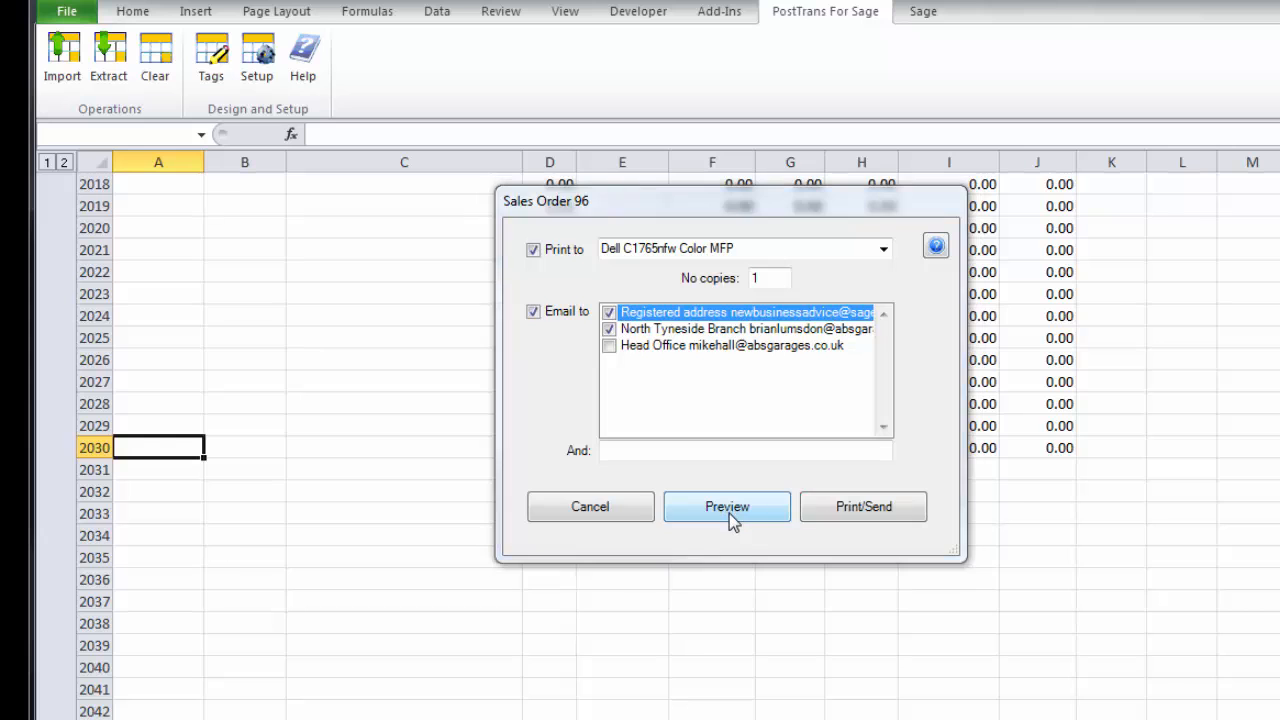
# Preview Sales Order 96 and scroll to the Tesco Extra delivery address and 314.94 total
pyautogui.click(727, 506)
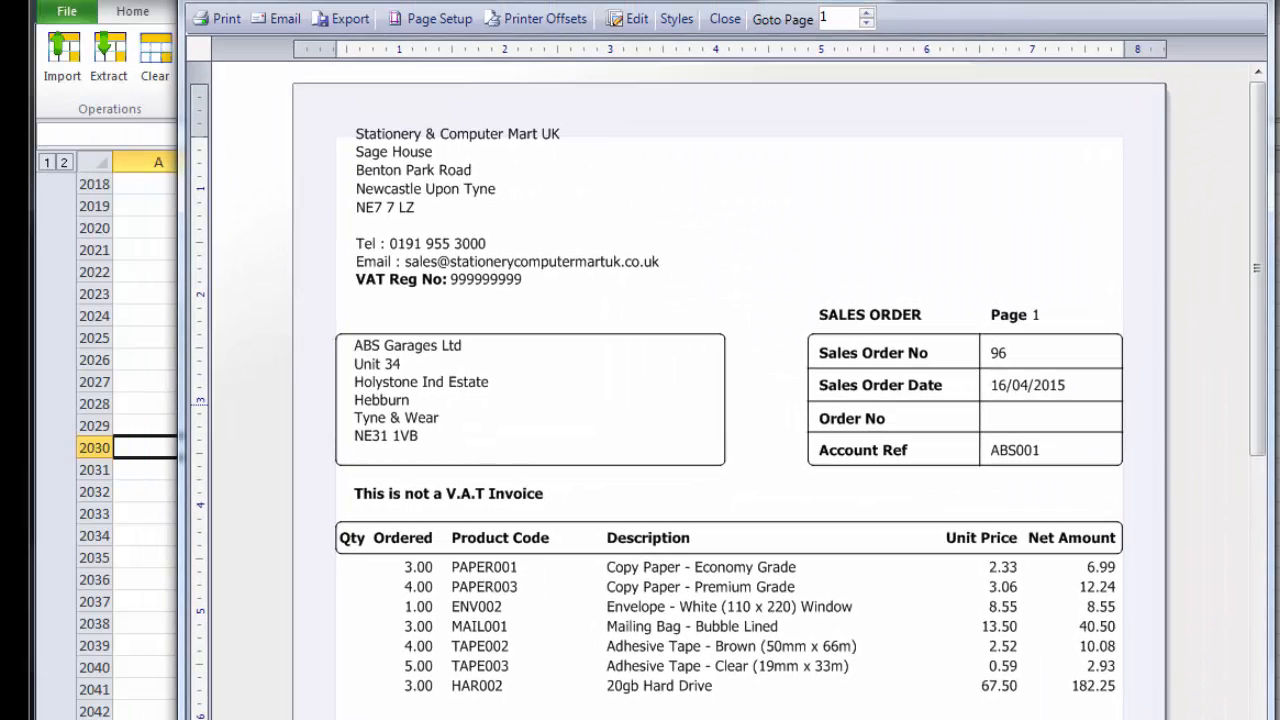
pyautogui.moveTo(1205, 671)
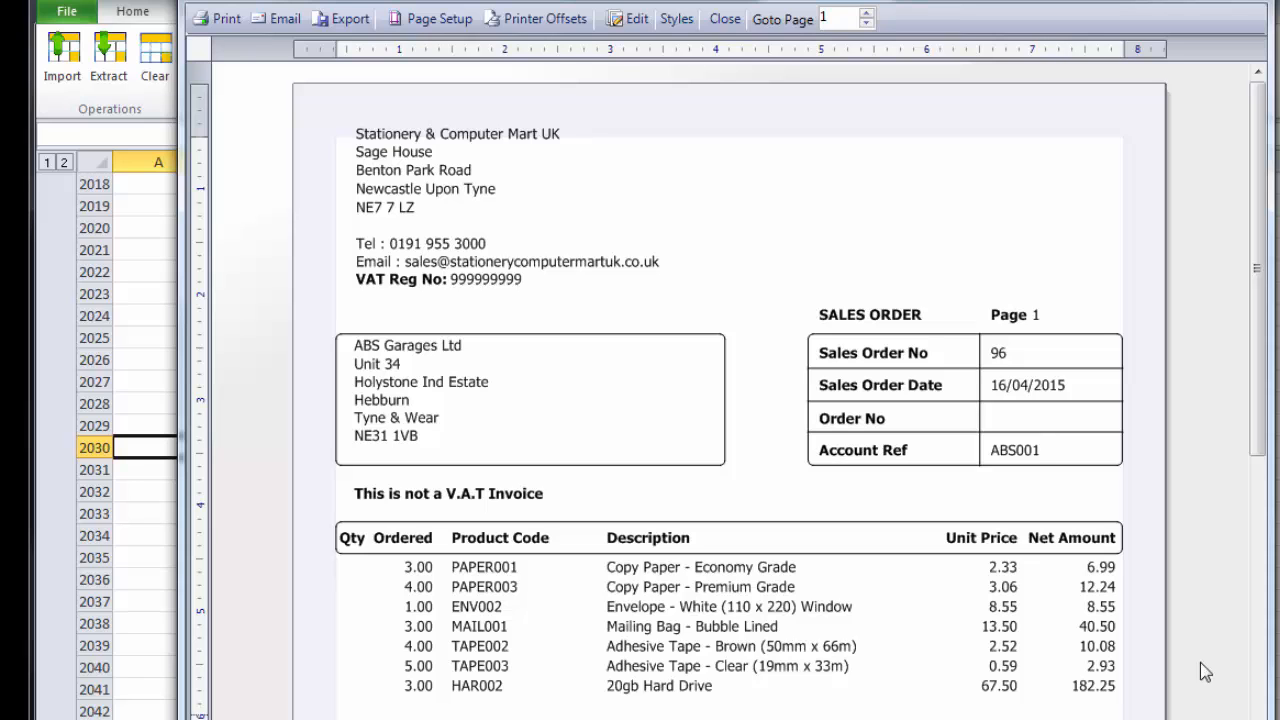
pyautogui.scroll(-3)
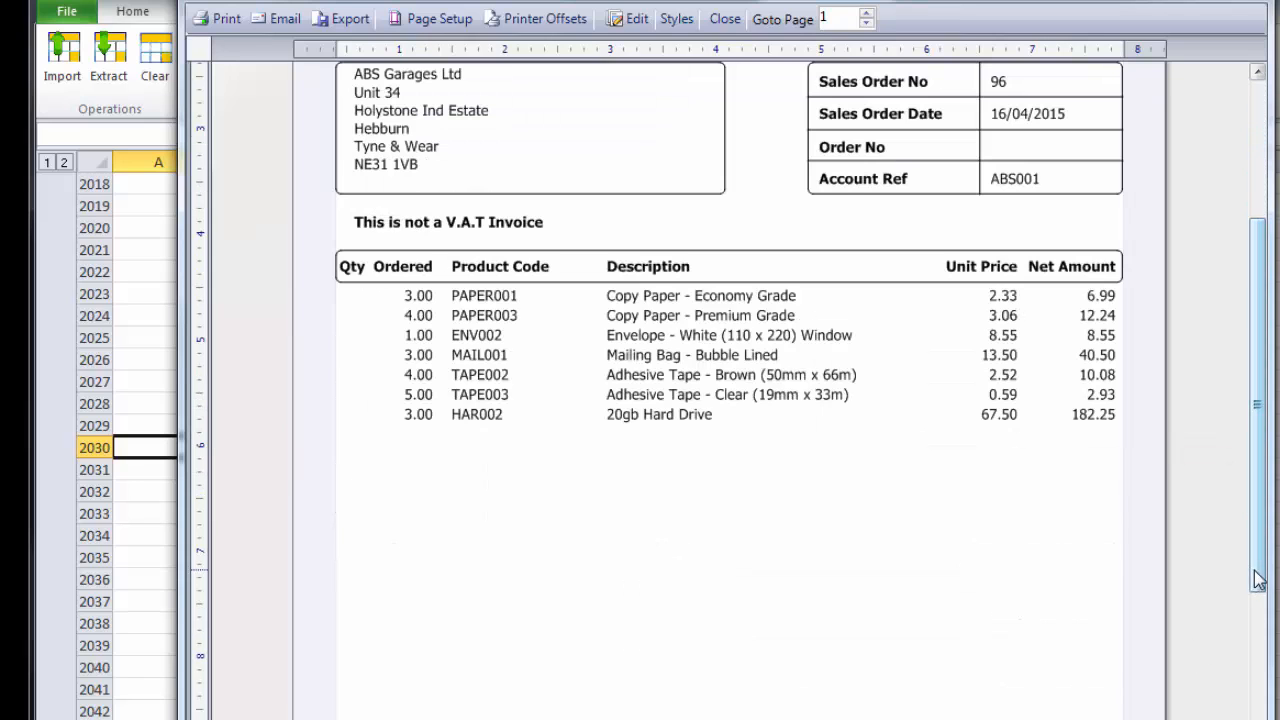
pyautogui.scroll(-3)
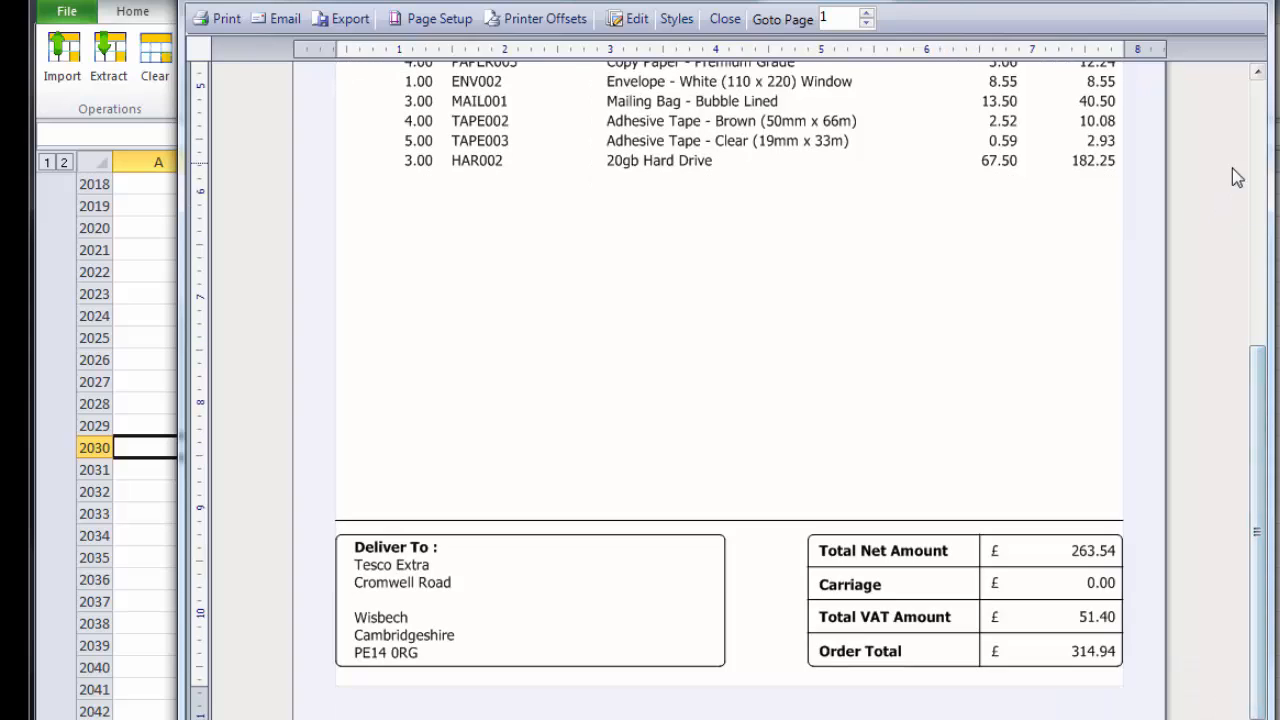
pyautogui.scroll(3)
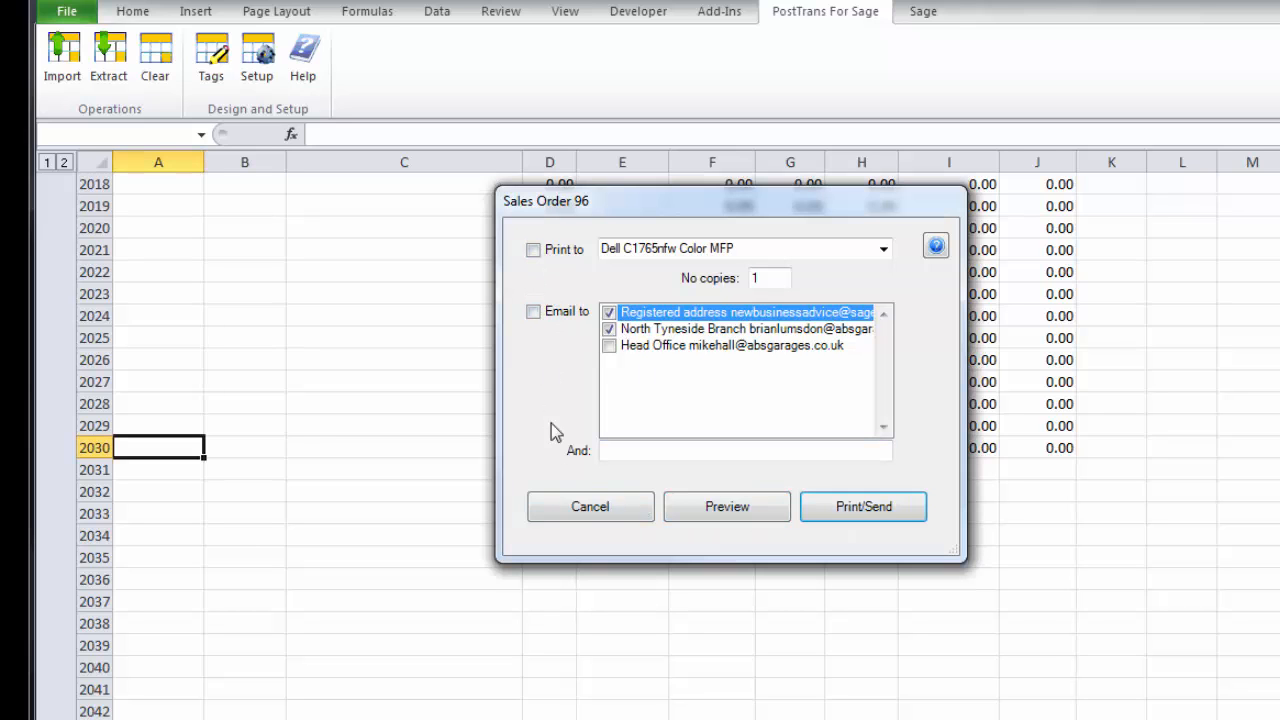
# Close the print/e-mail options, dismiss the import message, and check the POSTED:SO96 status cells
pyautogui.click(863, 506)
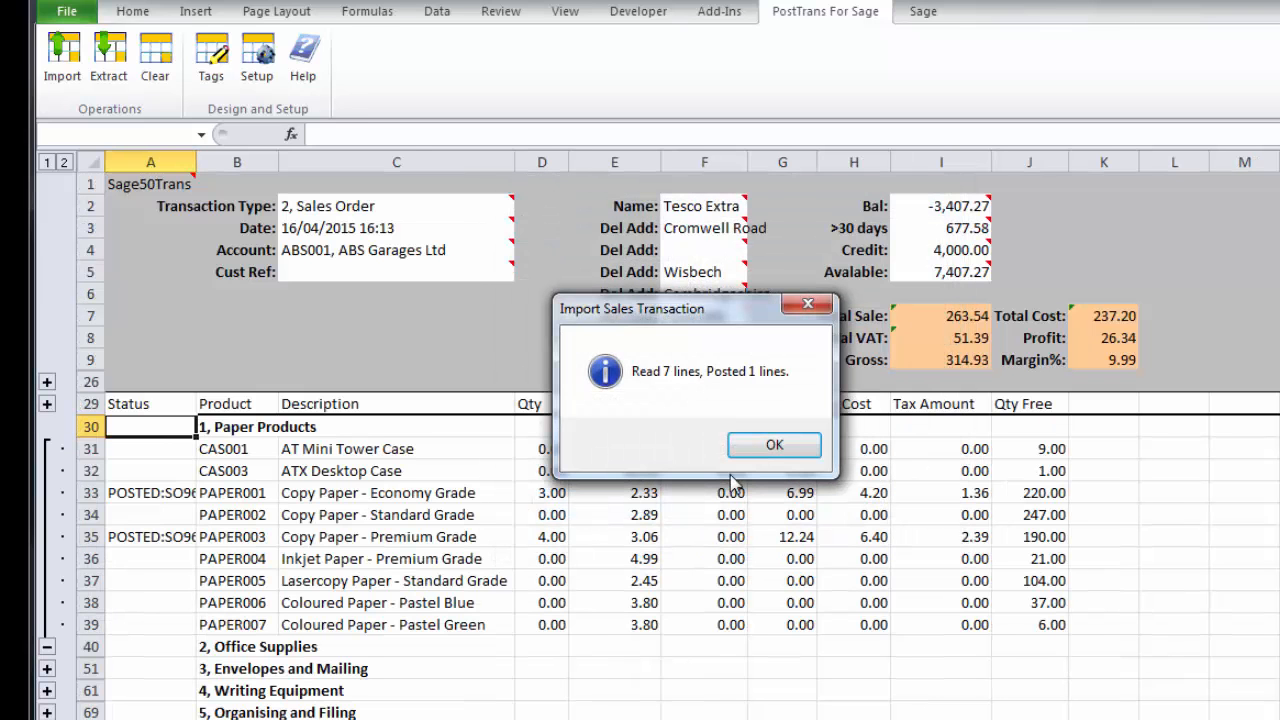
pyautogui.moveTo(678, 400)
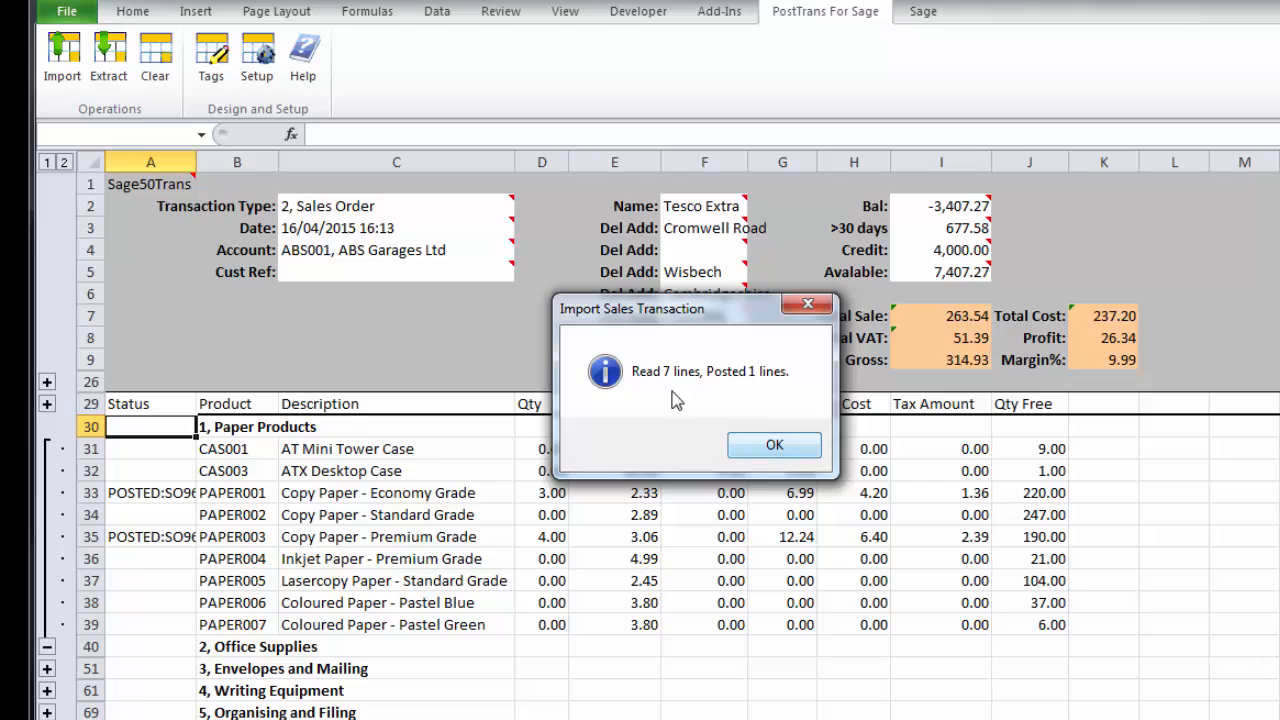
pyautogui.click(774, 444)
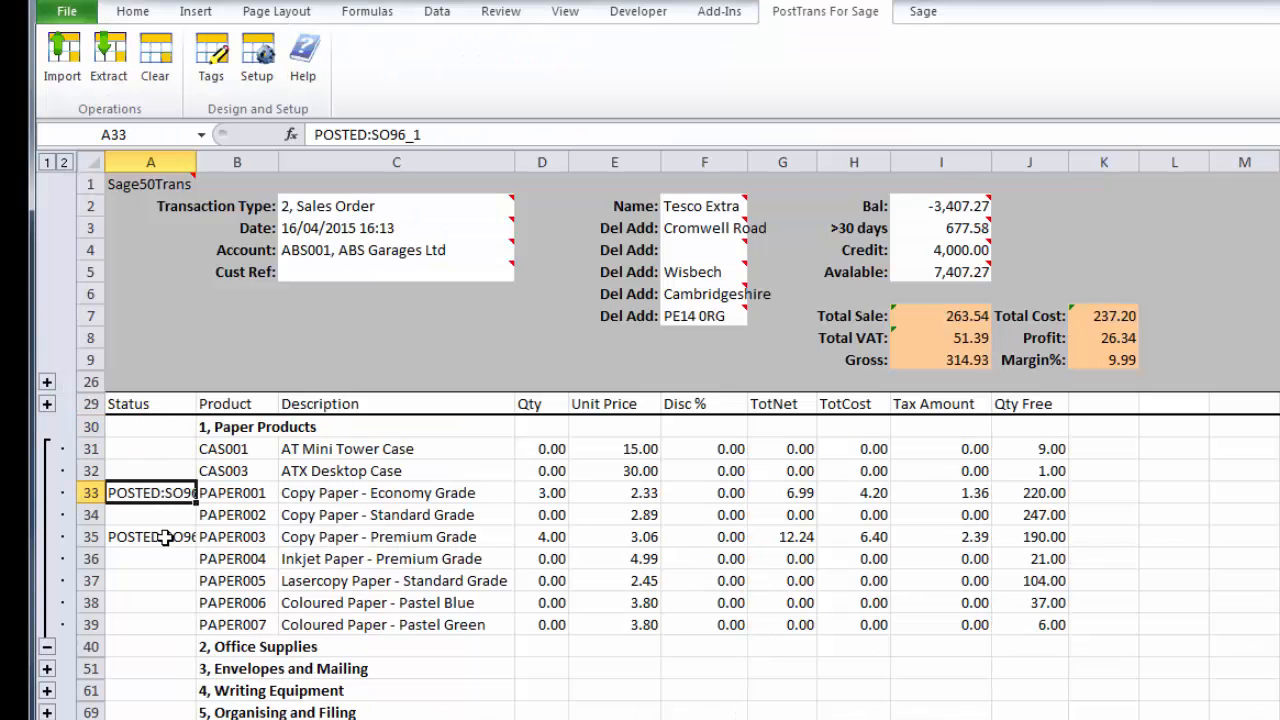
pyautogui.click(151, 536)
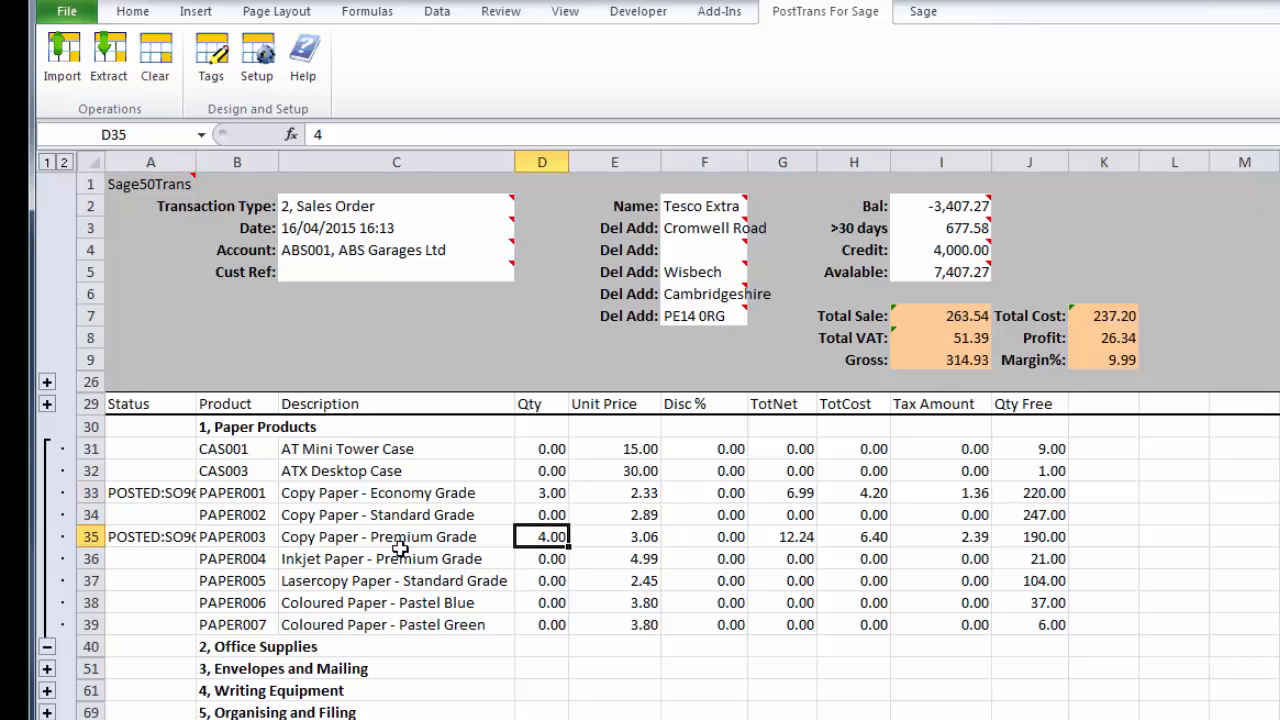
pyautogui.click(150, 536)
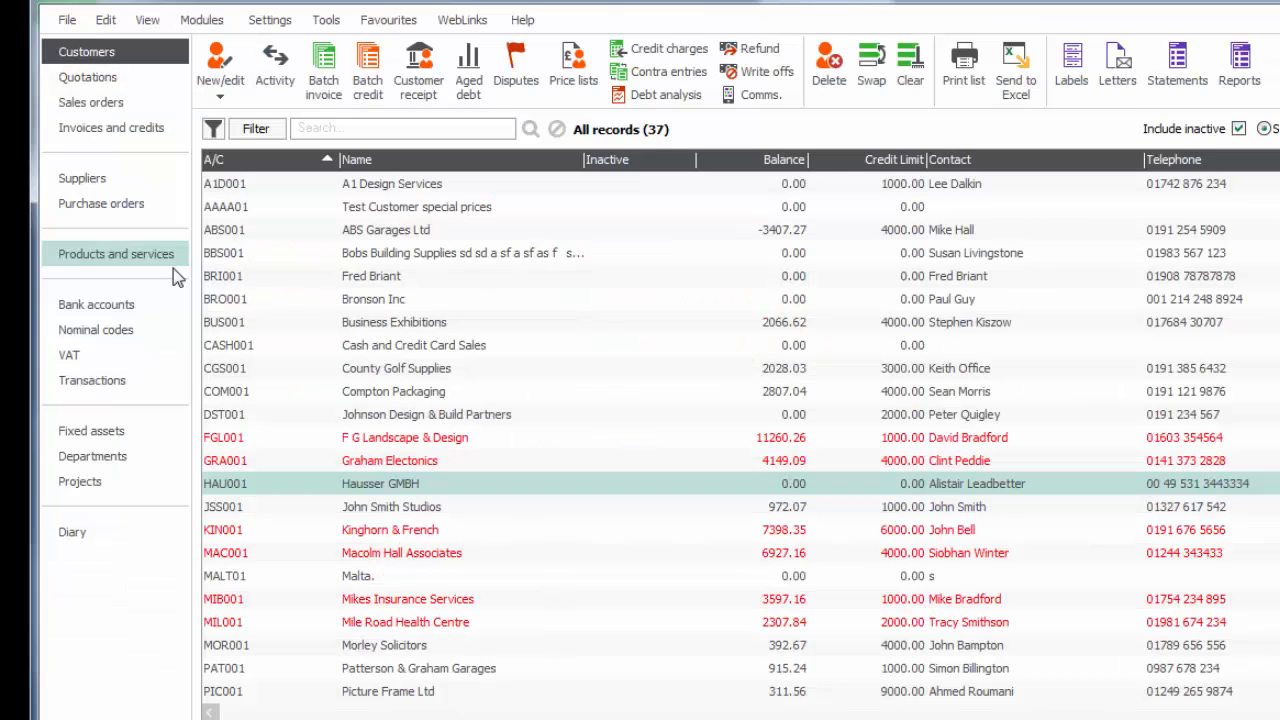
# Go to the Sales orders list in Sage 50's navigation pane
pyautogui.click(91, 102)
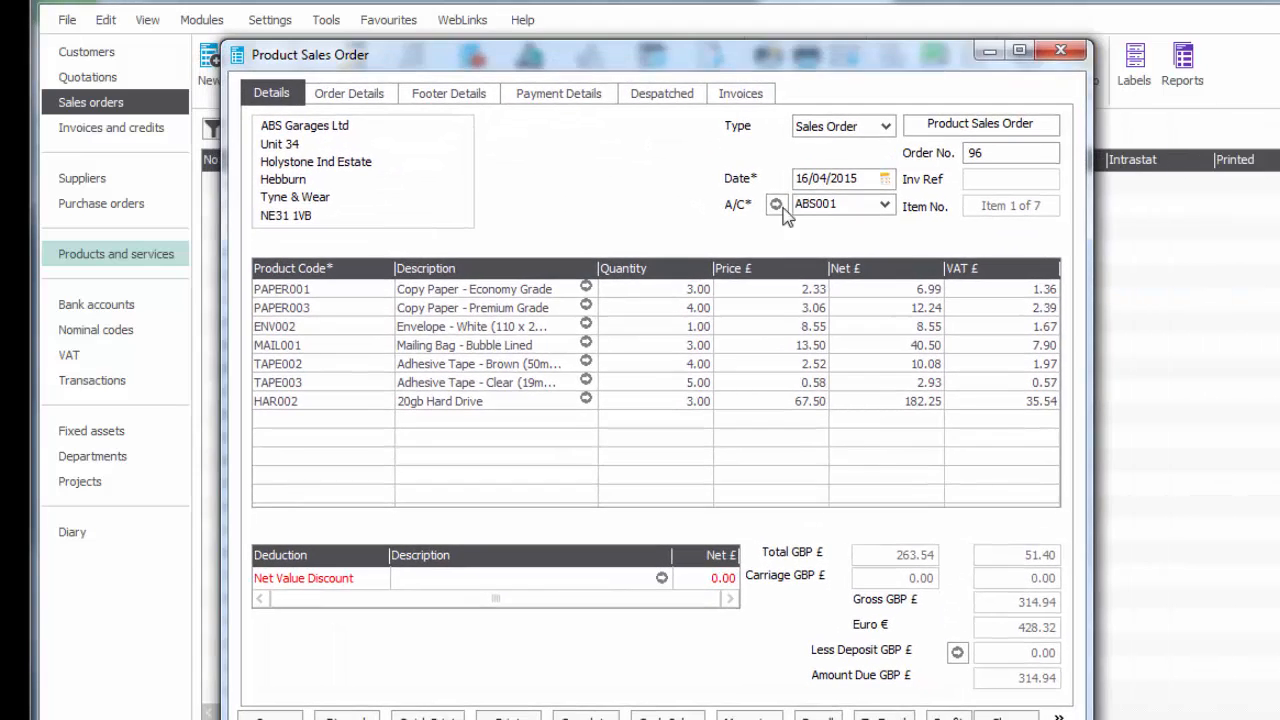
pyautogui.moveTo(865, 683)
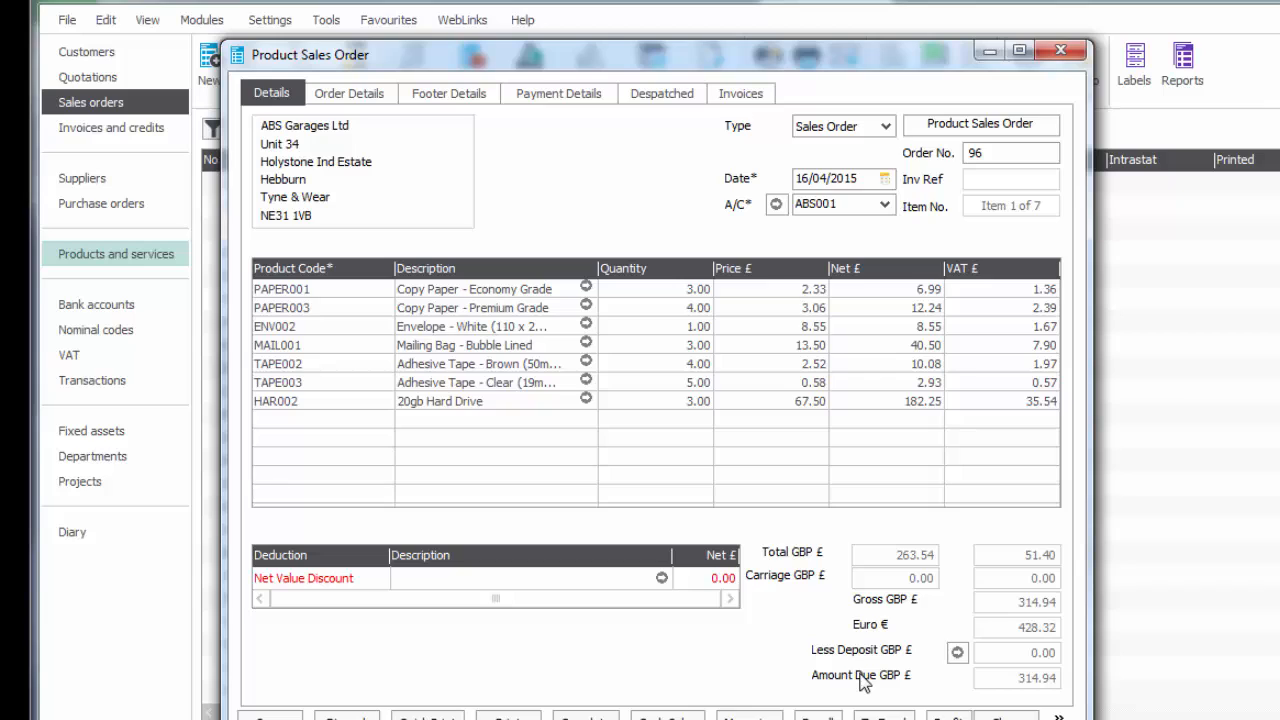
pyautogui.moveTo(632, 680)
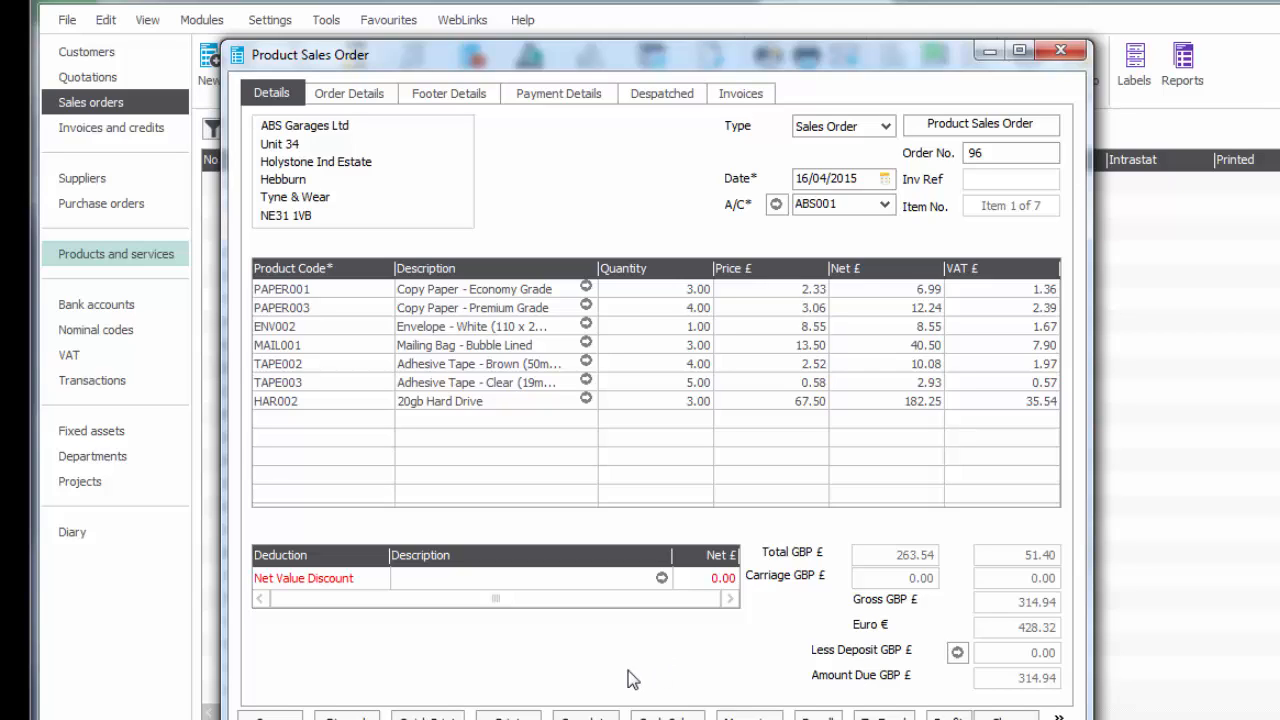
pyautogui.moveTo(645, 220)
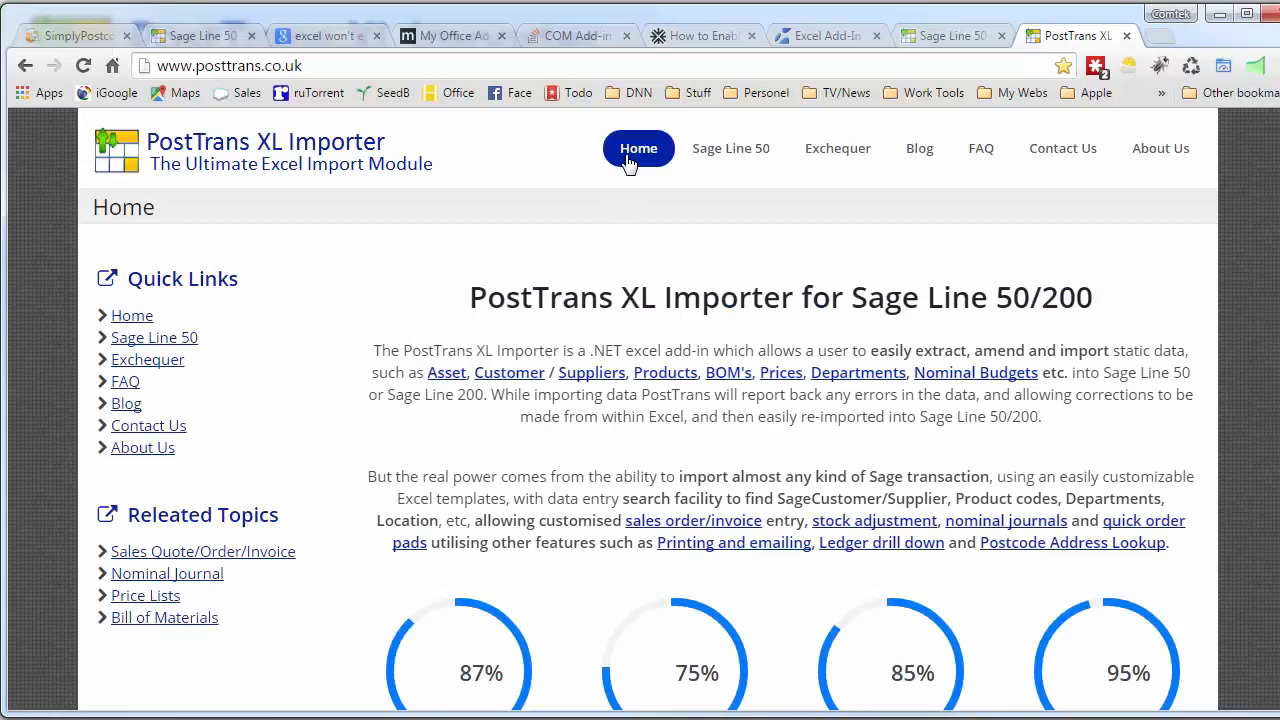
pyautogui.moveTo(731, 148)
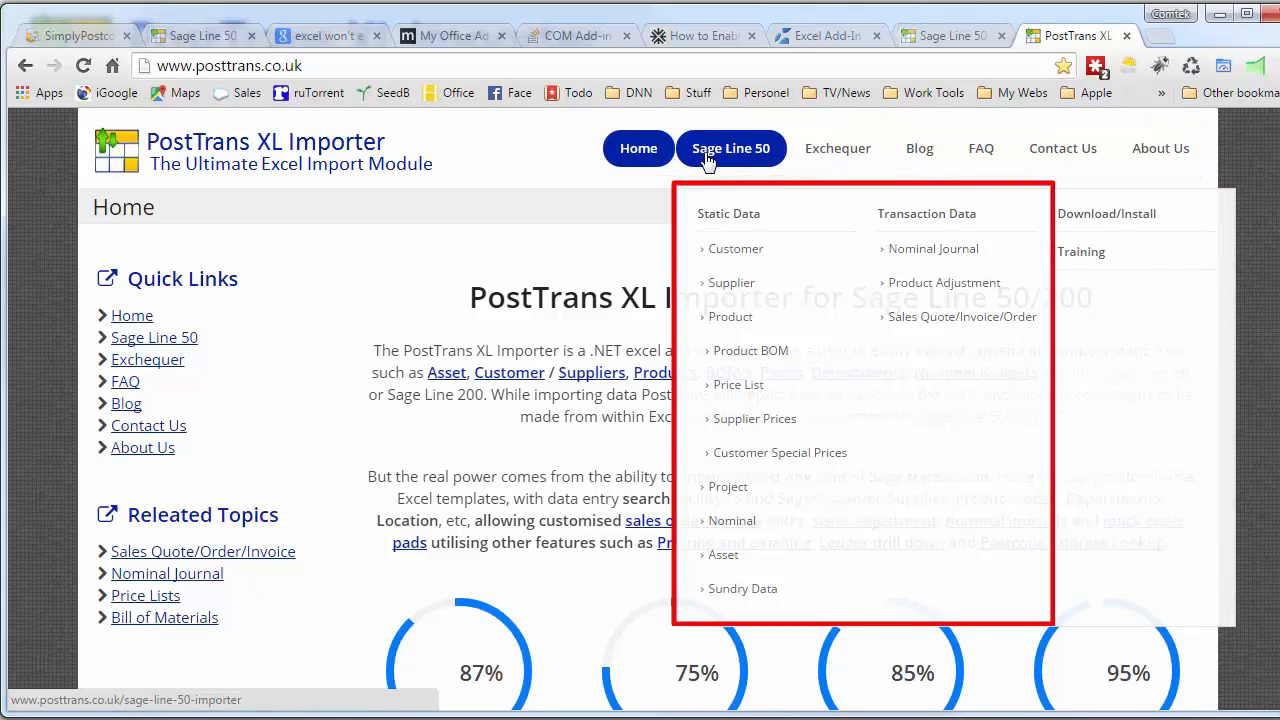
pyautogui.moveTo(737, 588)
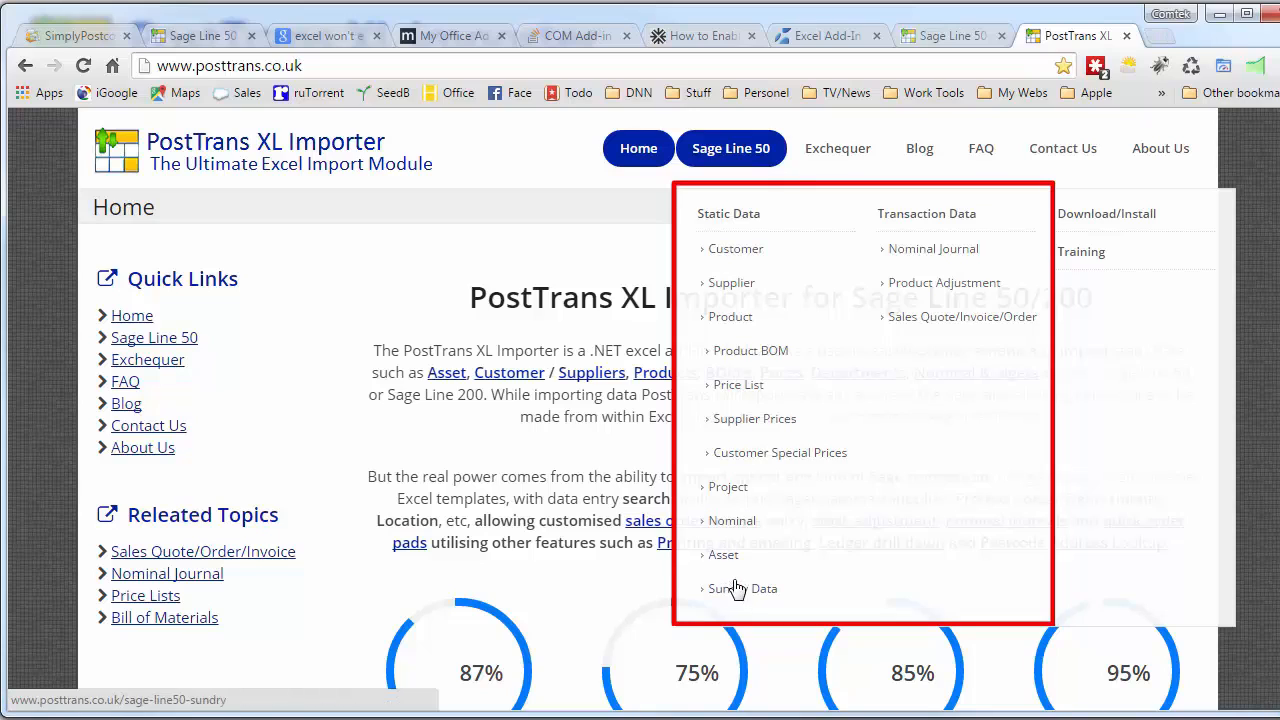
pyautogui.moveTo(893, 270)
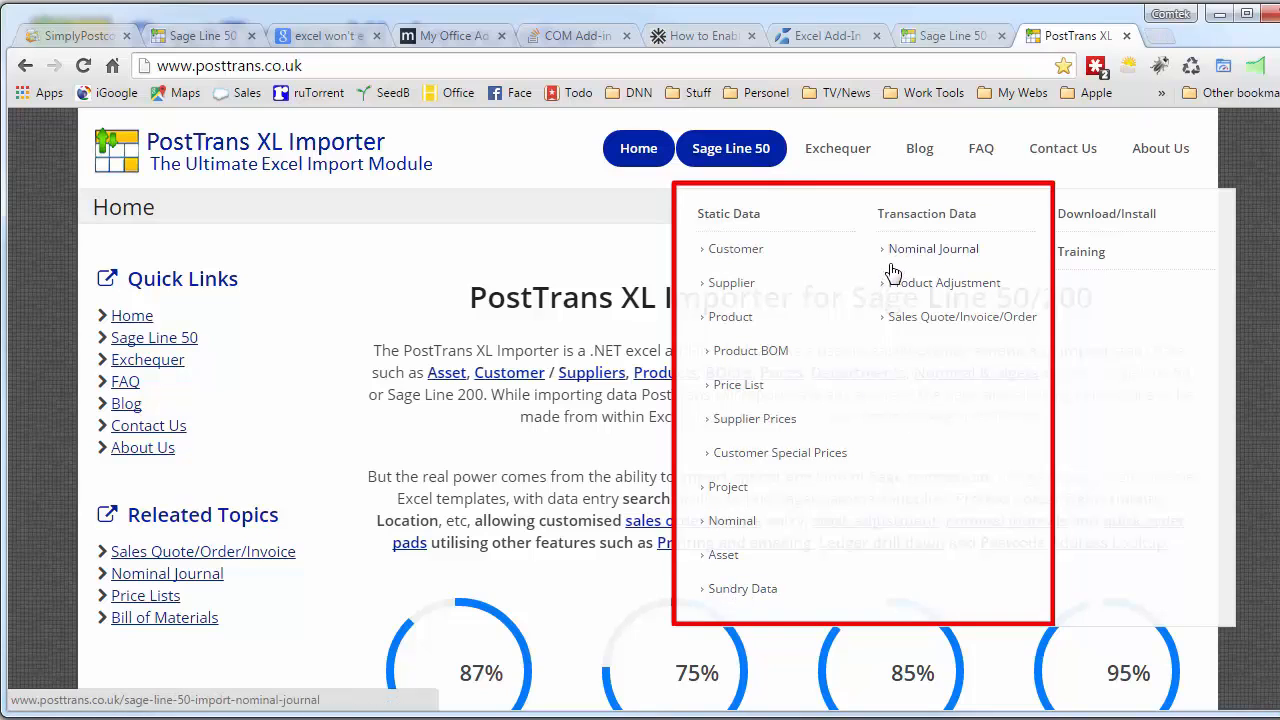
pyautogui.moveTo(885, 290)
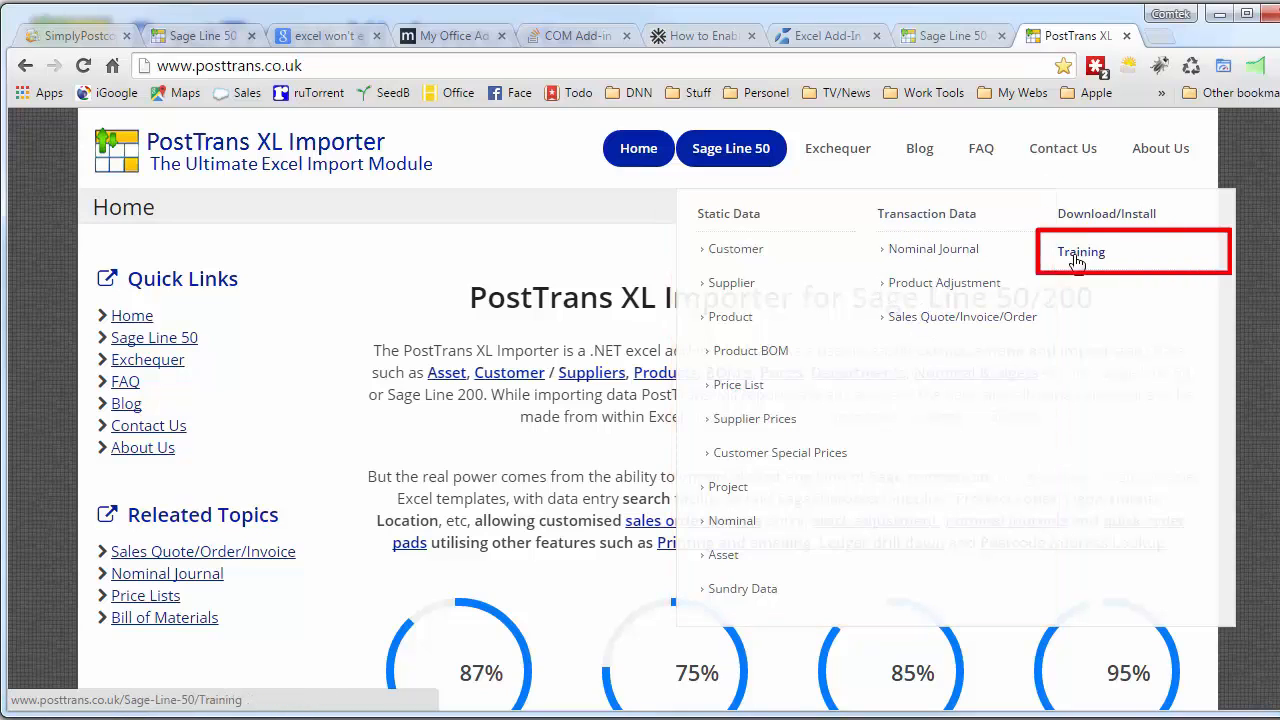
# Open the Sage Line 50 Training page and scroll to the template tag and import status explanation
pyautogui.click(1080, 251)
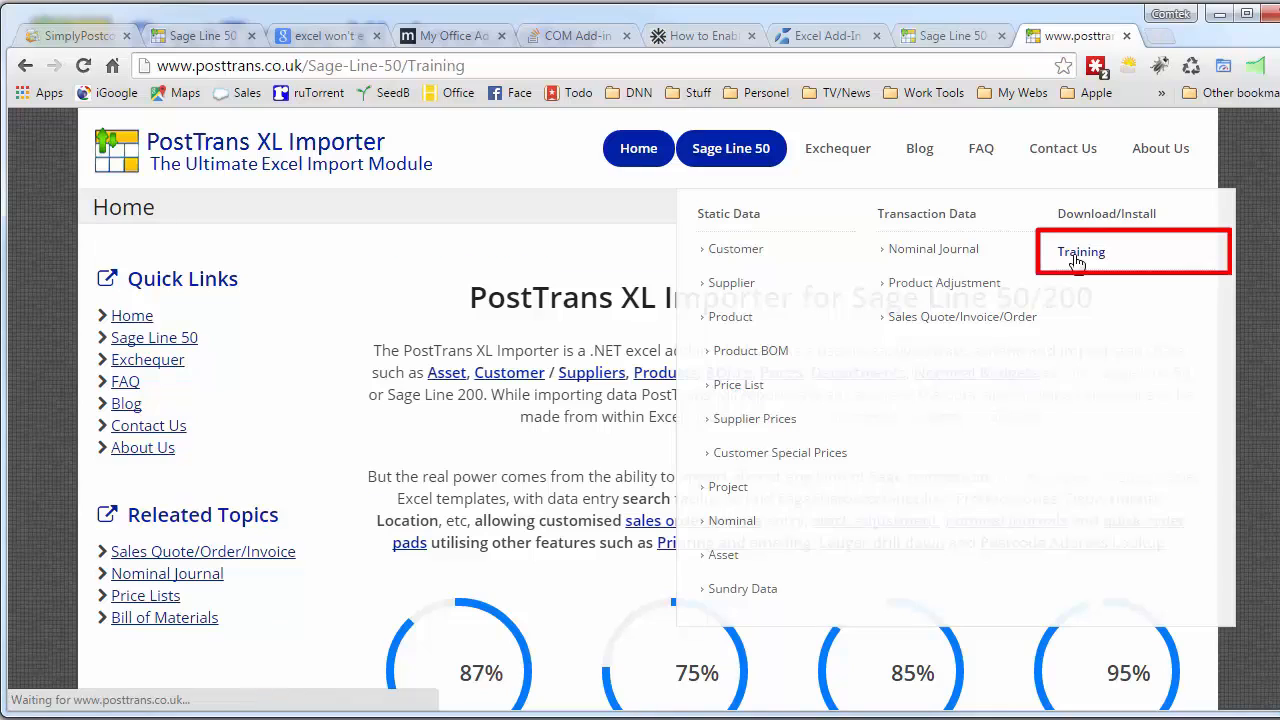
pyautogui.click(1080, 251)
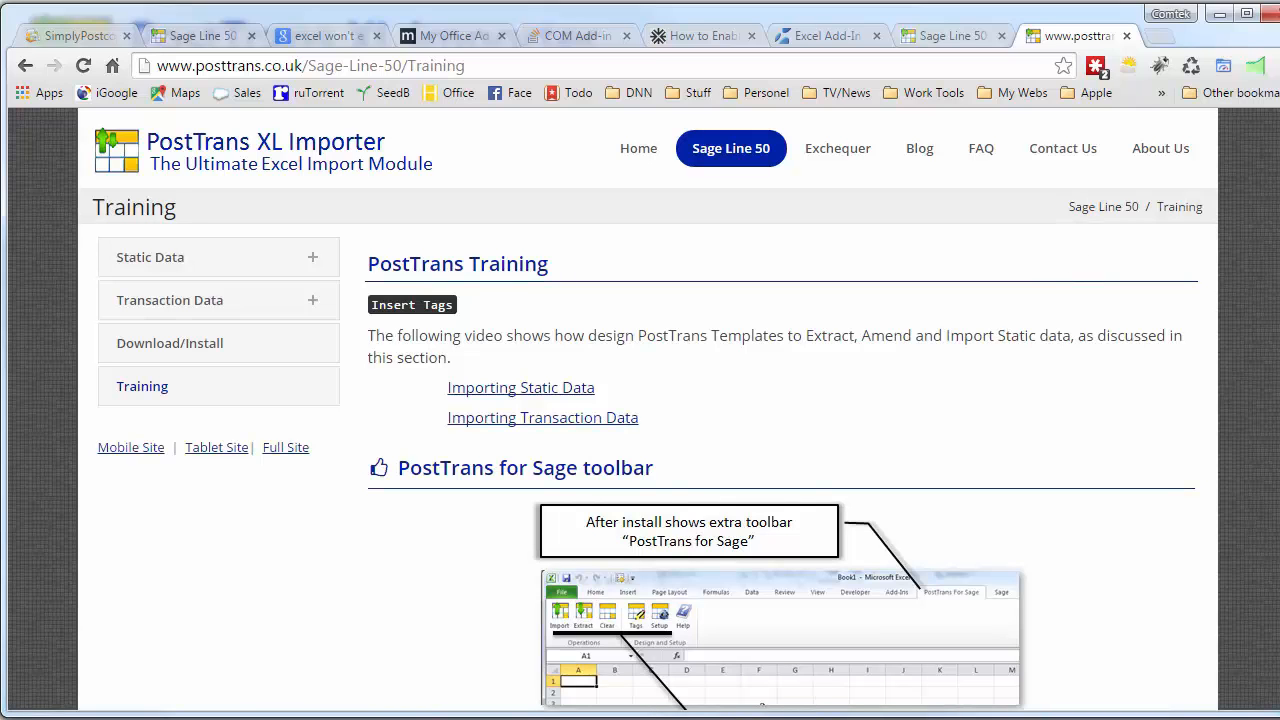
pyautogui.scroll(-3)
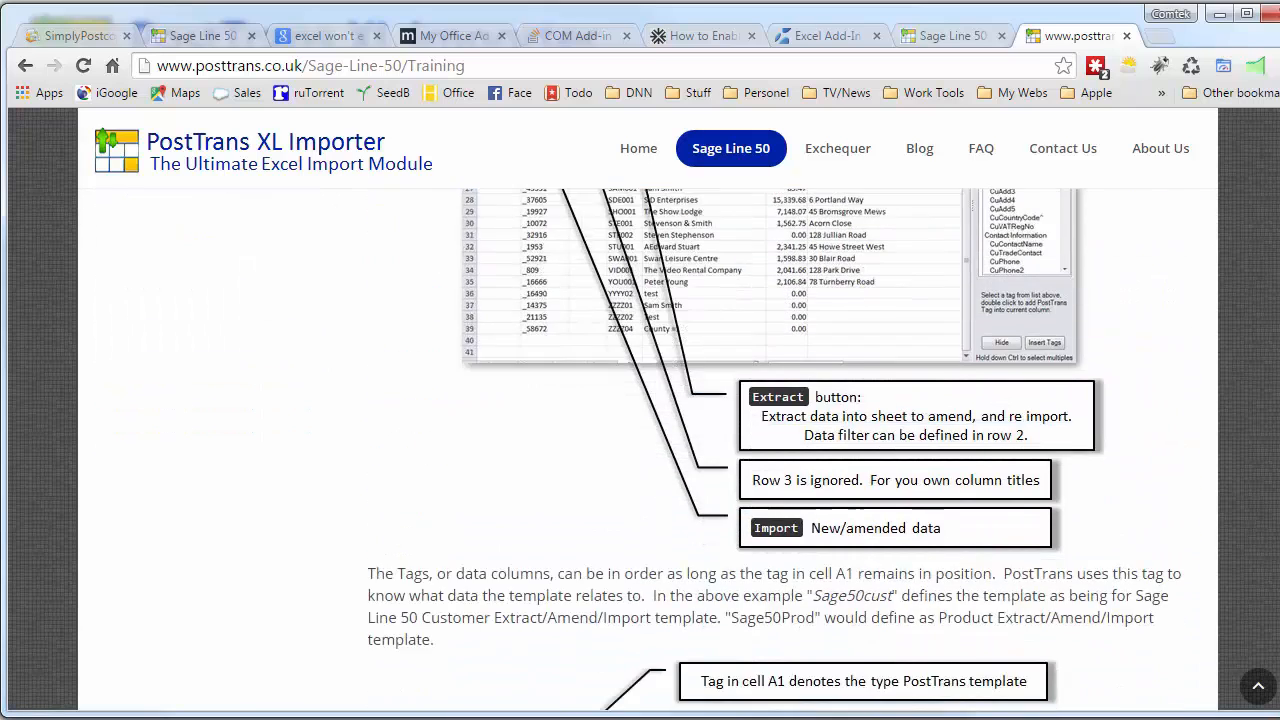
pyautogui.scroll(-3)
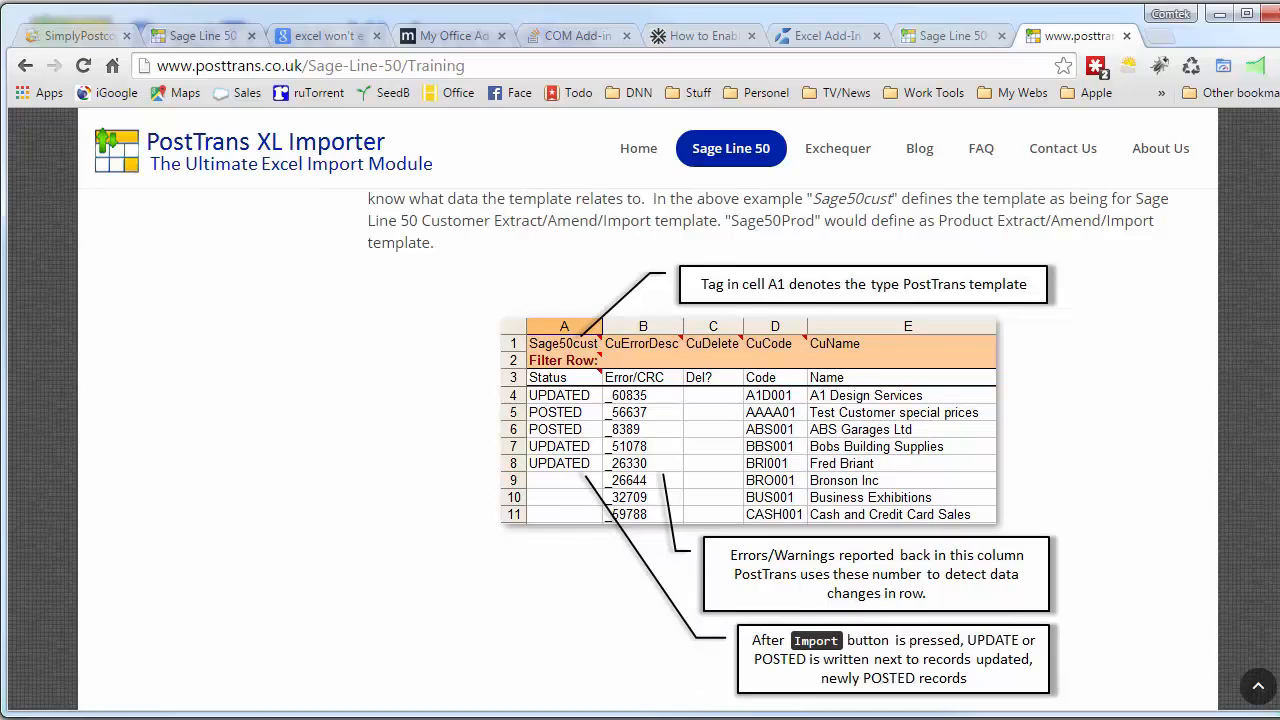
pyautogui.click(918, 148)
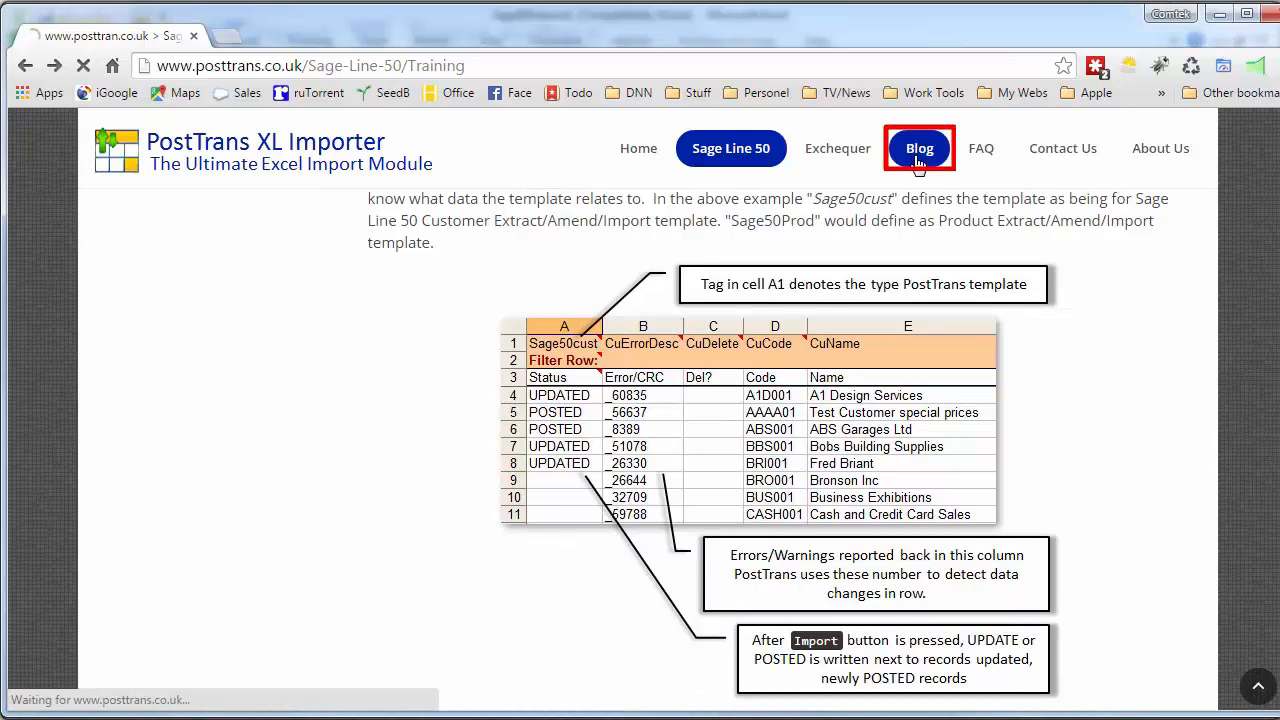
# Scroll the PostTrans Blog to the articles on currency orders and carriage charges
pyautogui.click(918, 148)
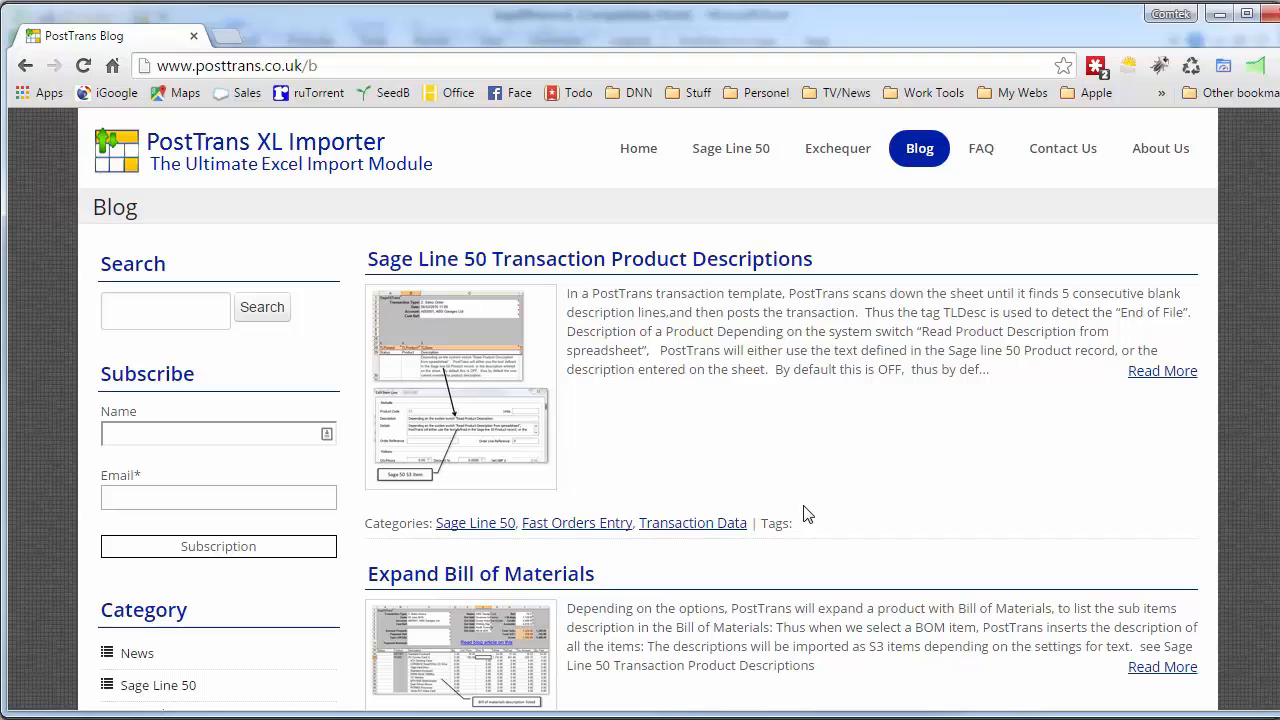
pyautogui.scroll(-3)
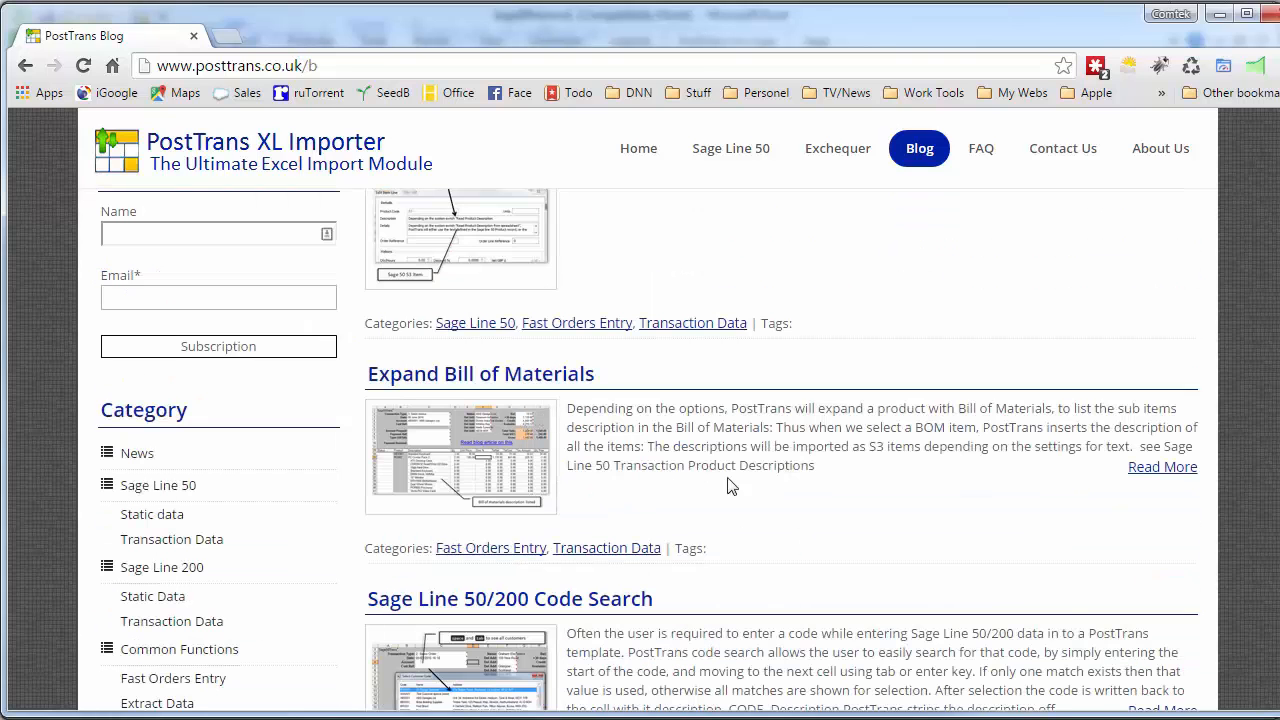
pyautogui.scroll(3)
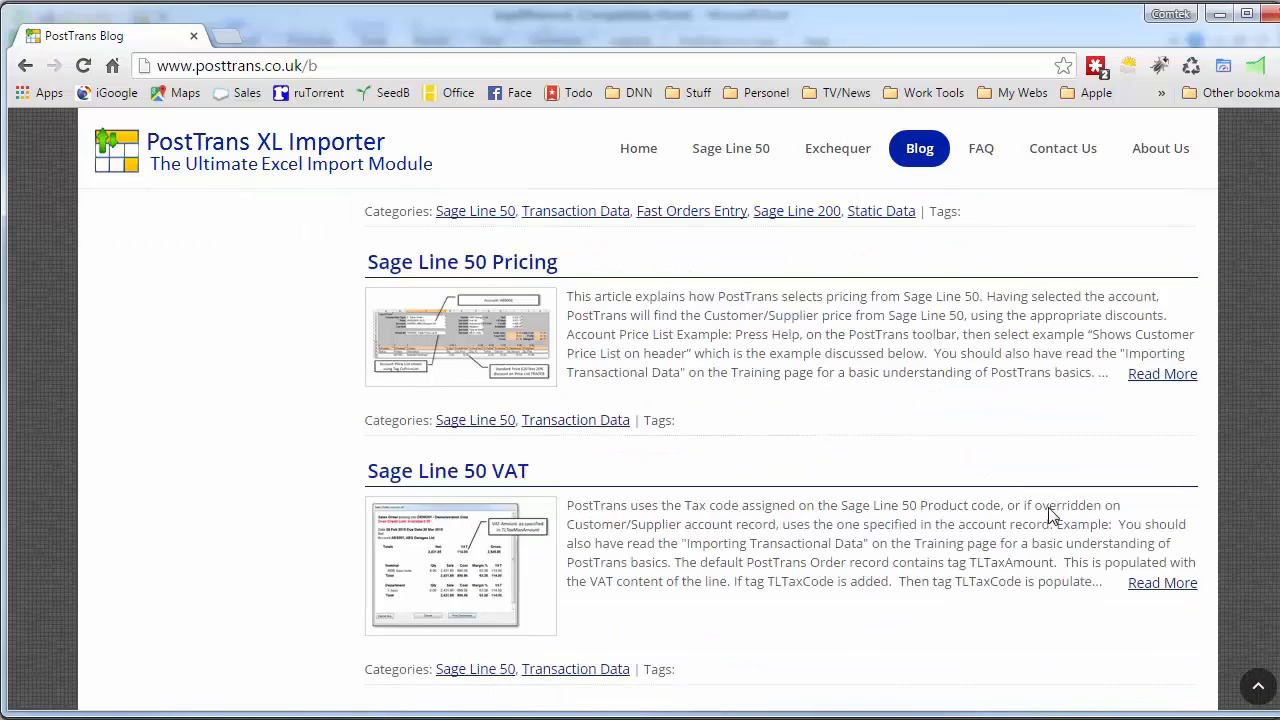
pyautogui.scroll(-3)
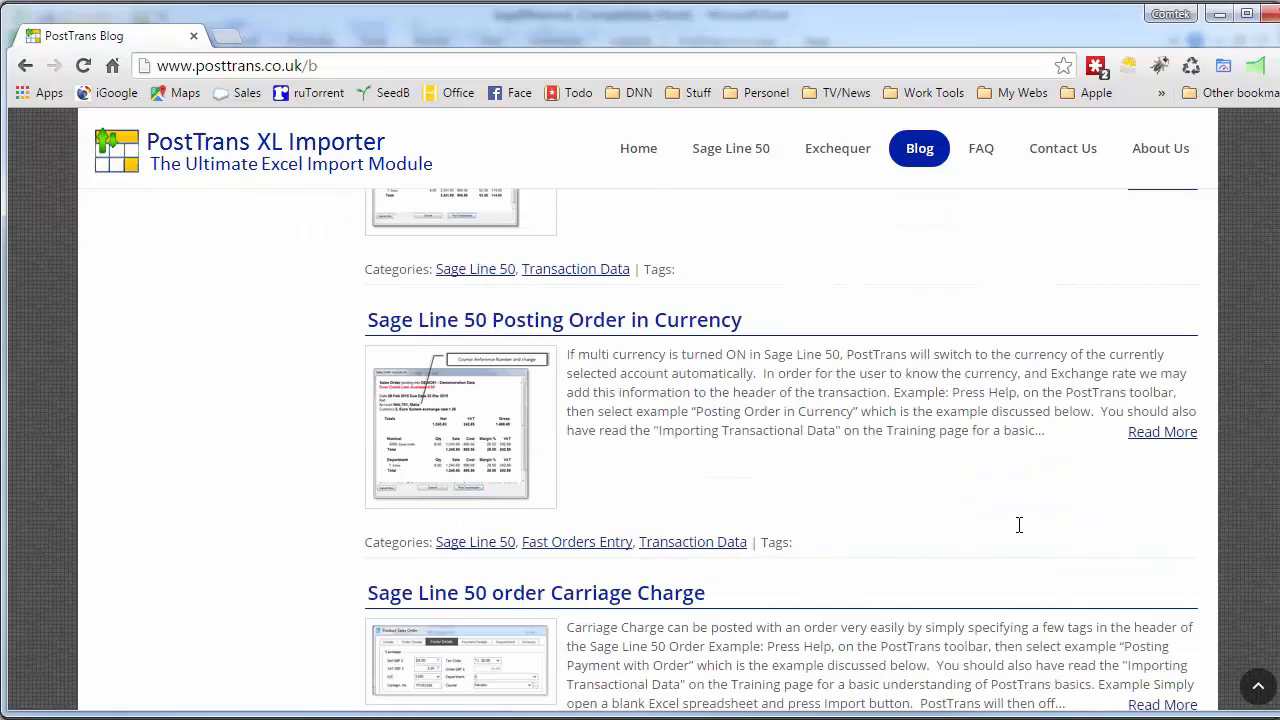
pyautogui.moveTo(1002, 463)
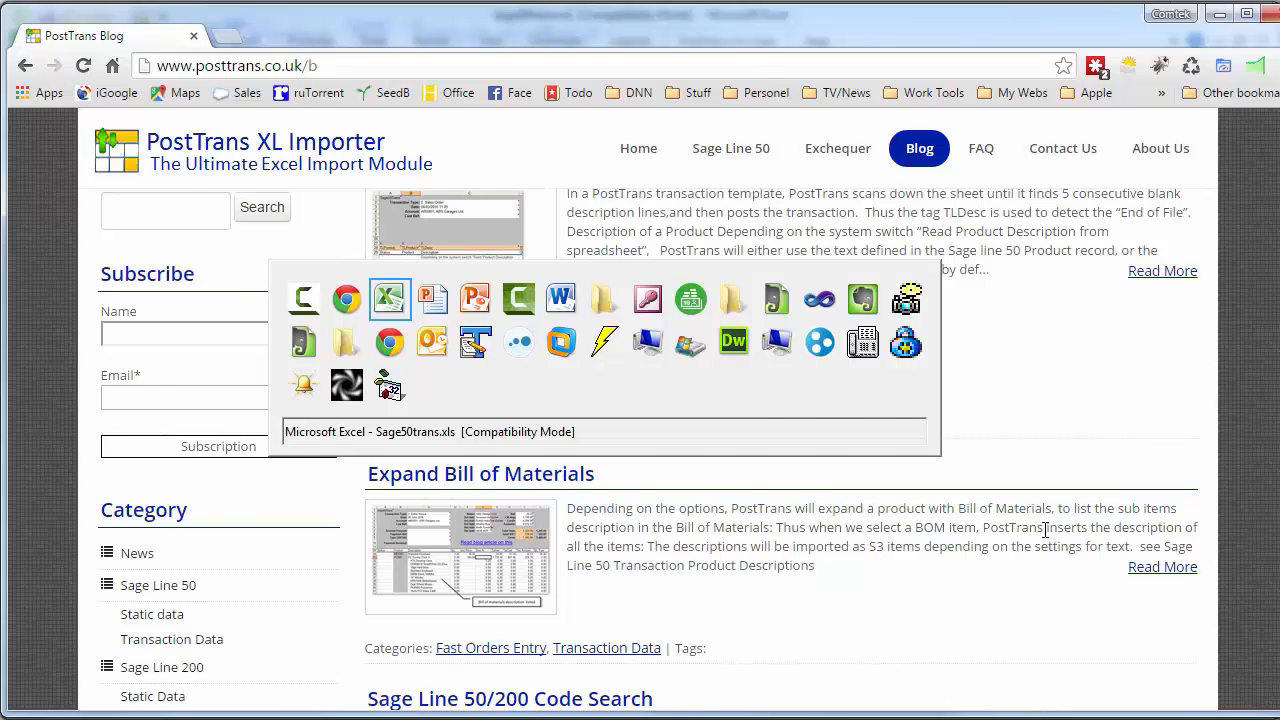
# Show the TLDesc (Req) tag explanation and scroll through the 'How Descriptions are Imported' article
pyautogui.click(390, 299)
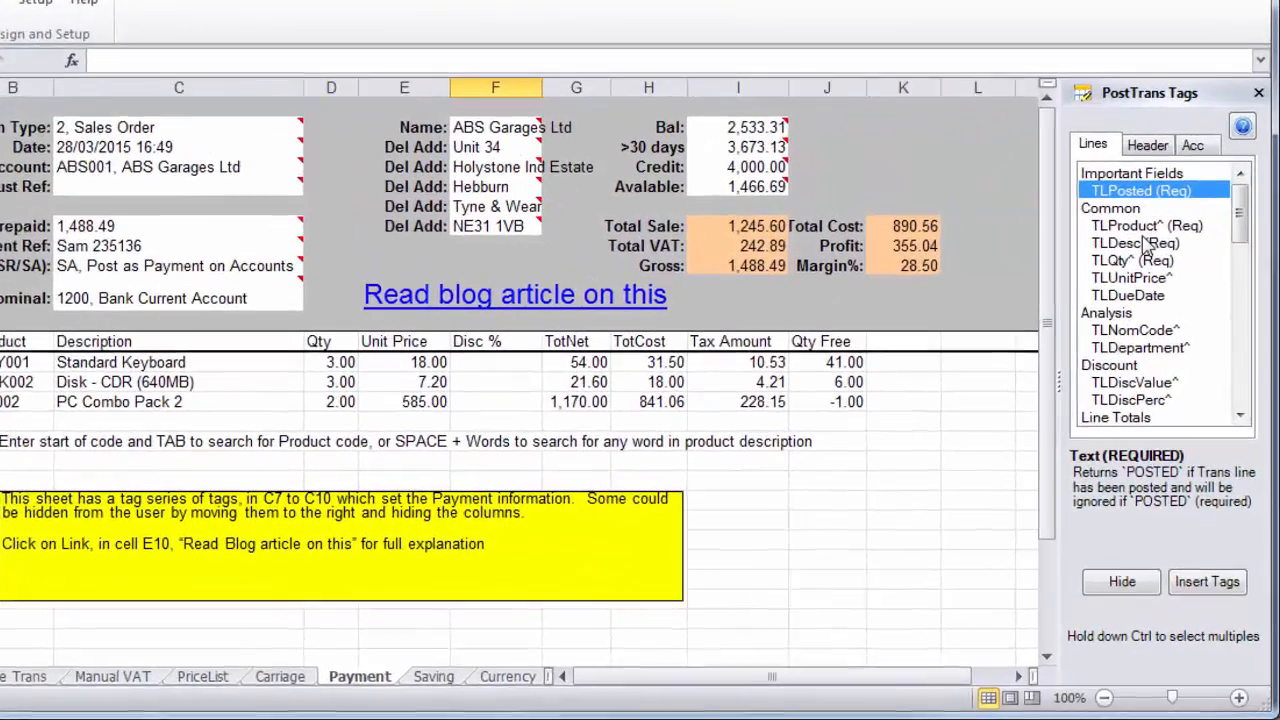
pyautogui.click(1135, 198)
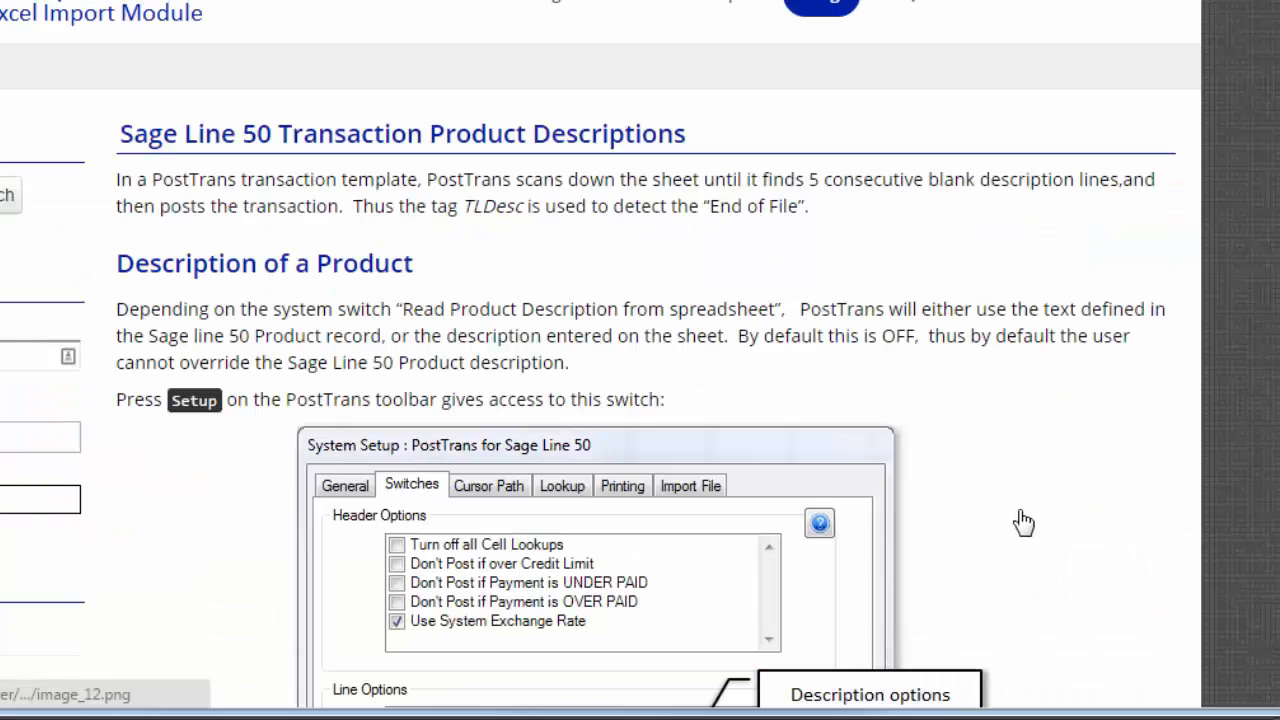
pyautogui.scroll(-3)
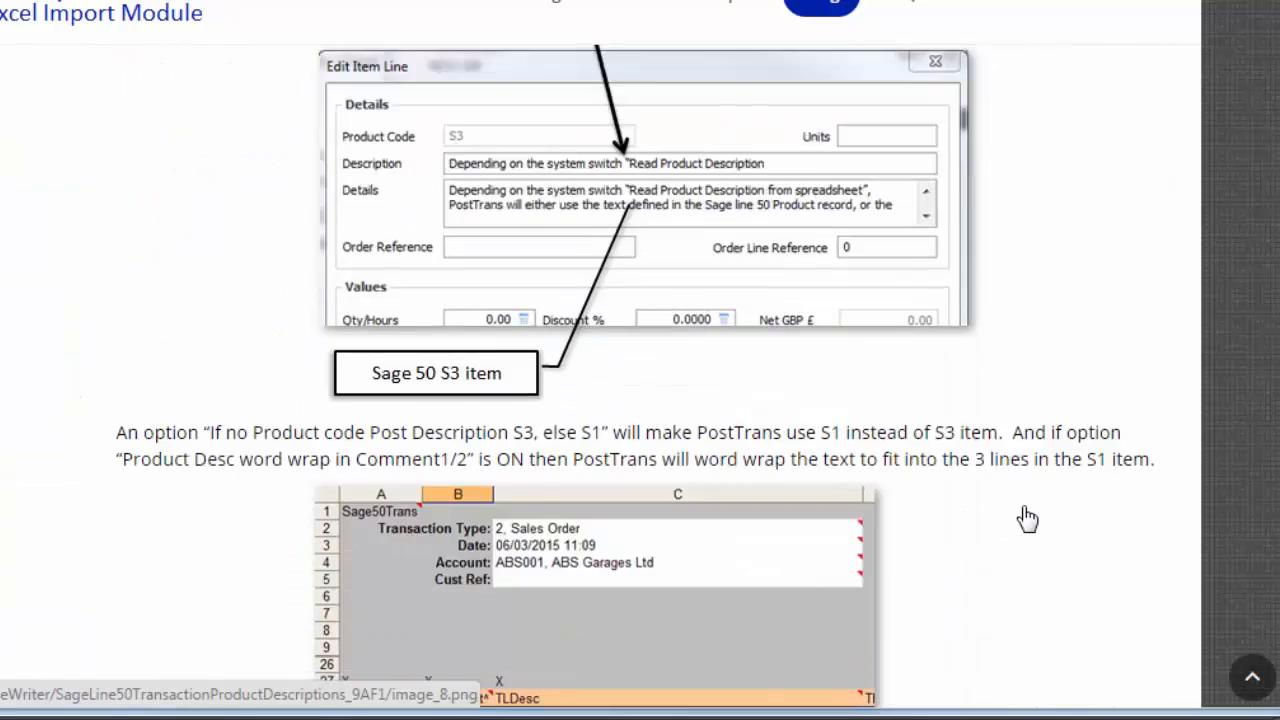
pyautogui.scroll(-3)
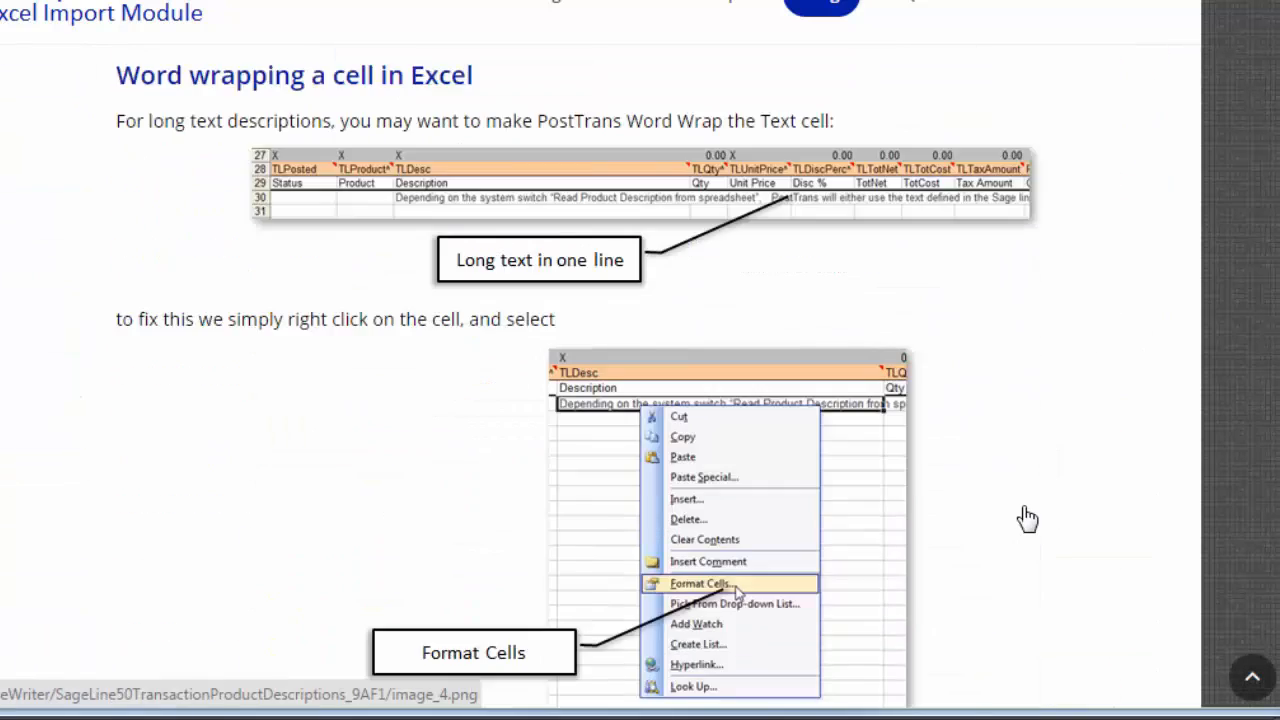
pyautogui.scroll(-3)
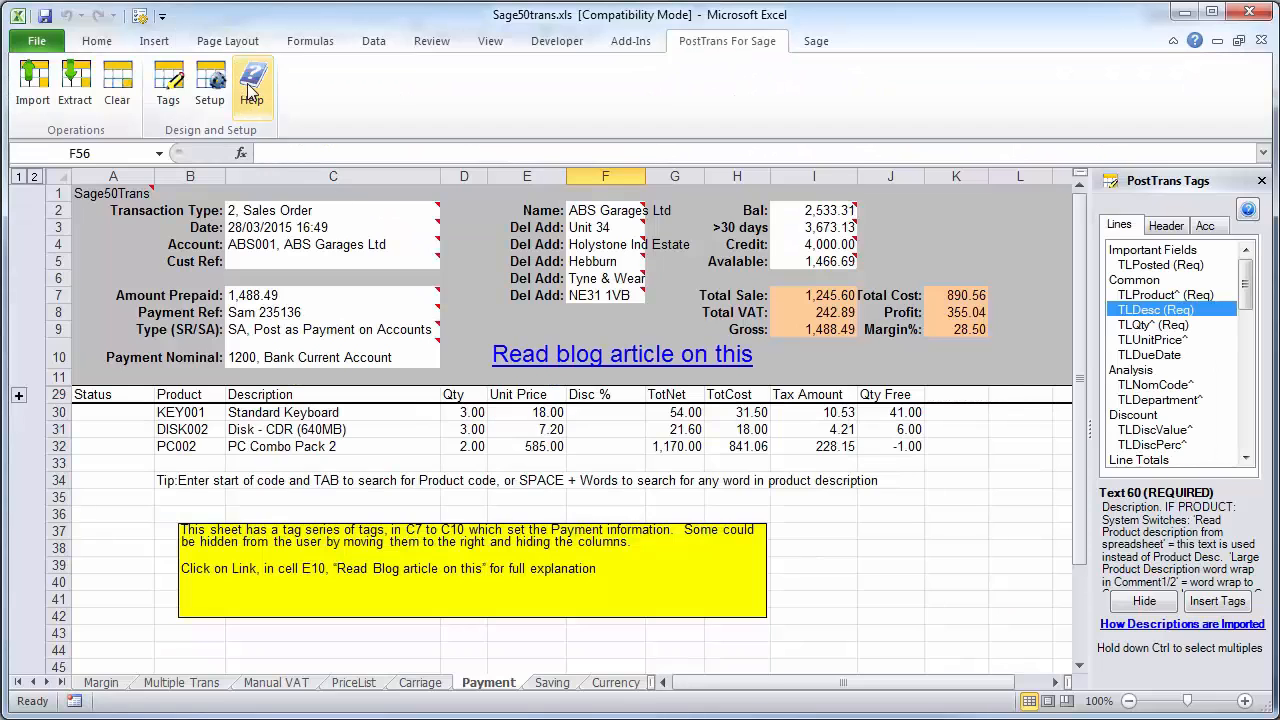
pyautogui.click(251, 84)
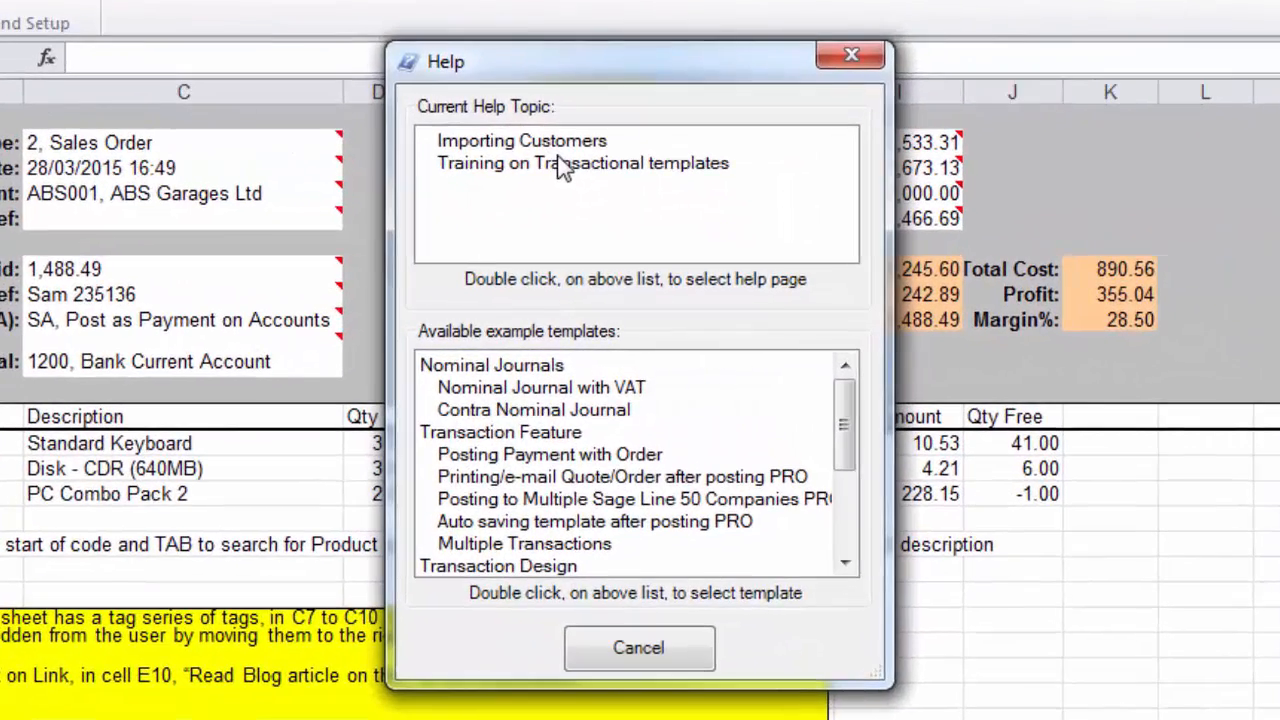
pyautogui.moveTo(570, 150)
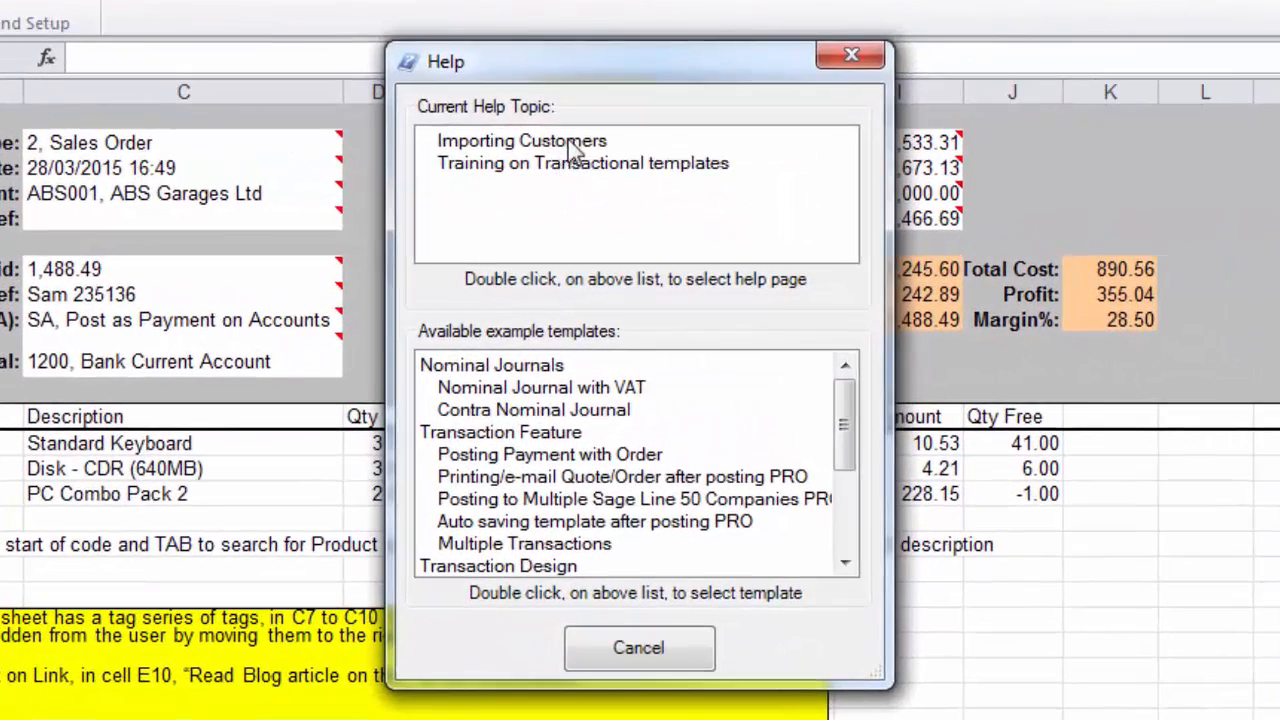
pyautogui.click(582, 163)
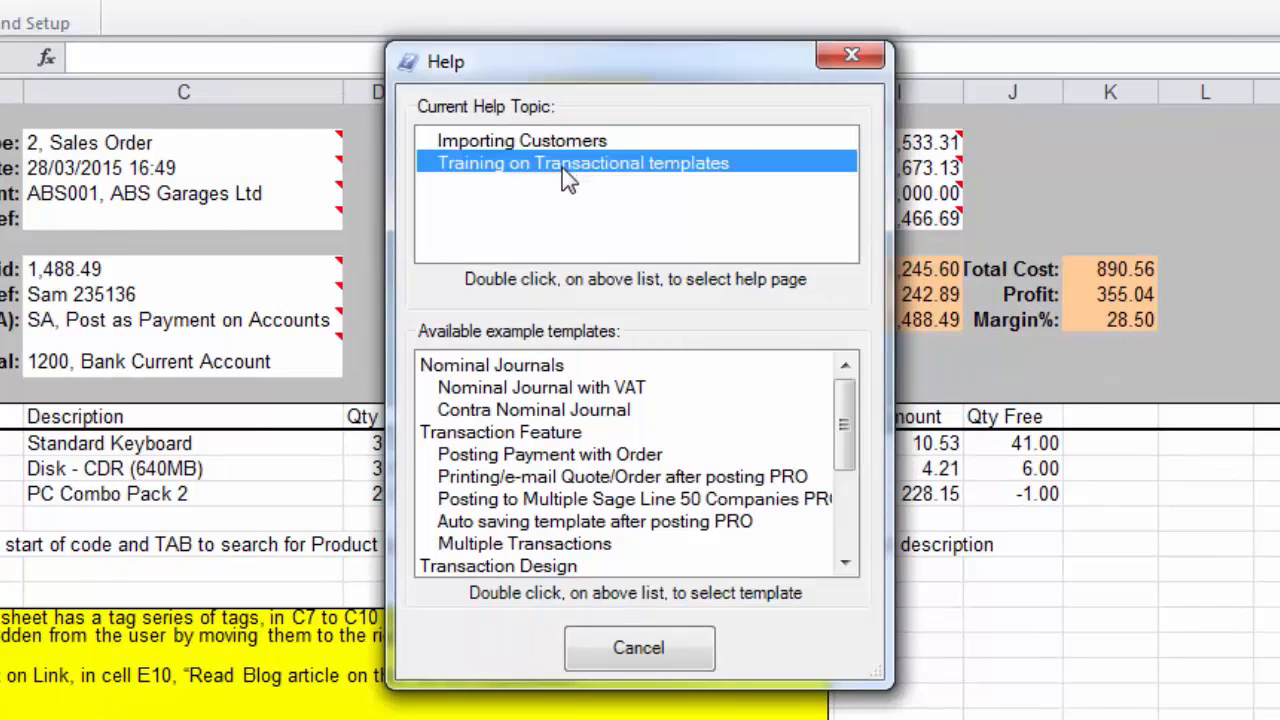
pyautogui.moveTo(573, 222)
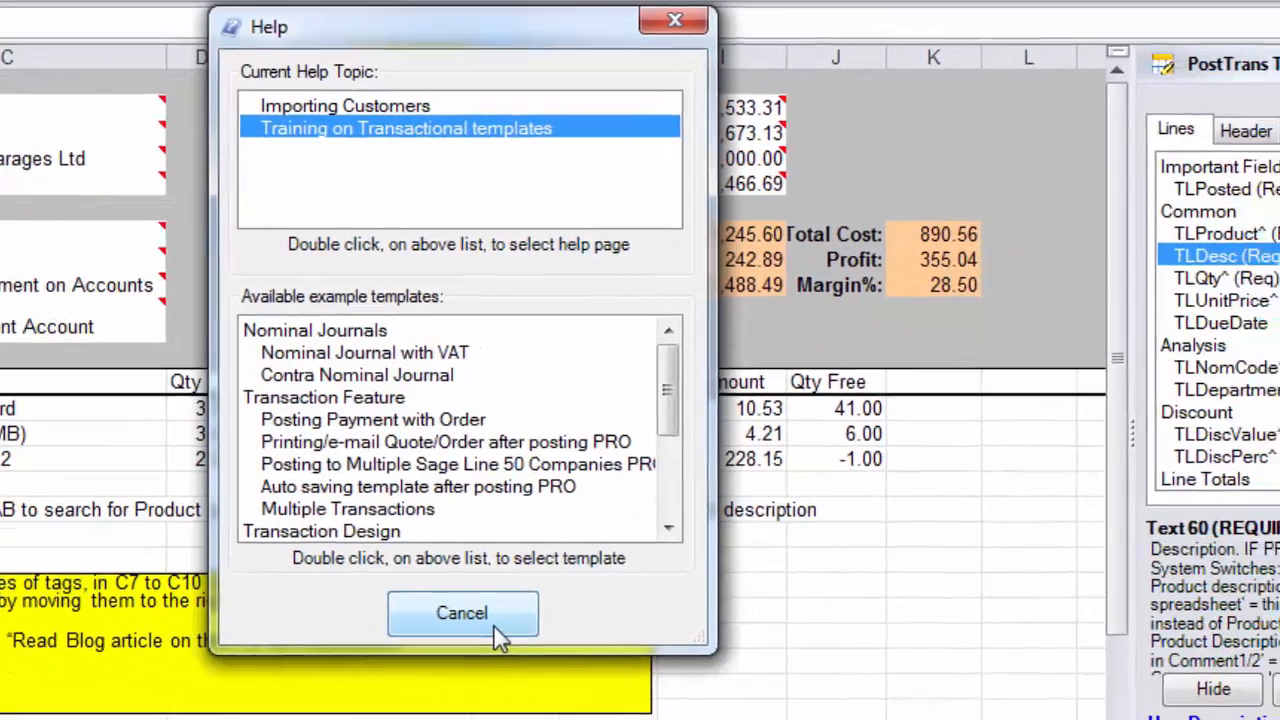
pyautogui.click(462, 613)
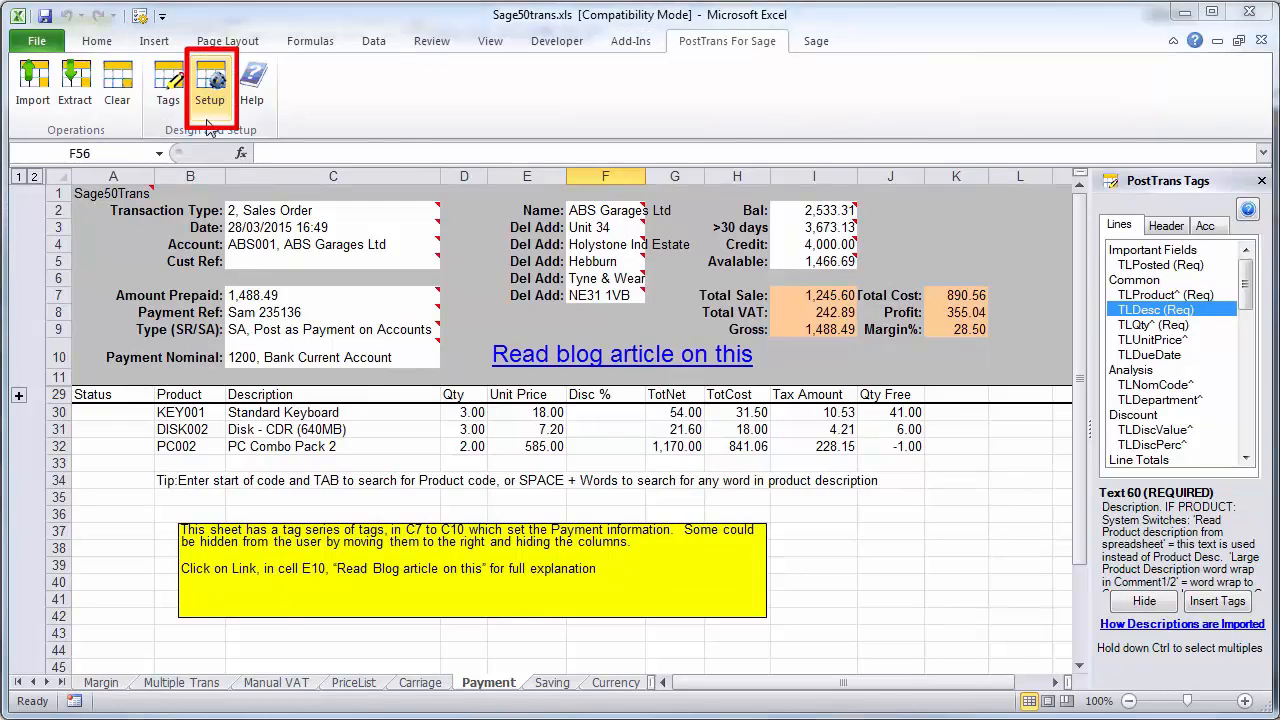
# View Setup's Cursor Path tab, open its help article, cancel Setup, and scroll the article
pyautogui.click(210, 85)
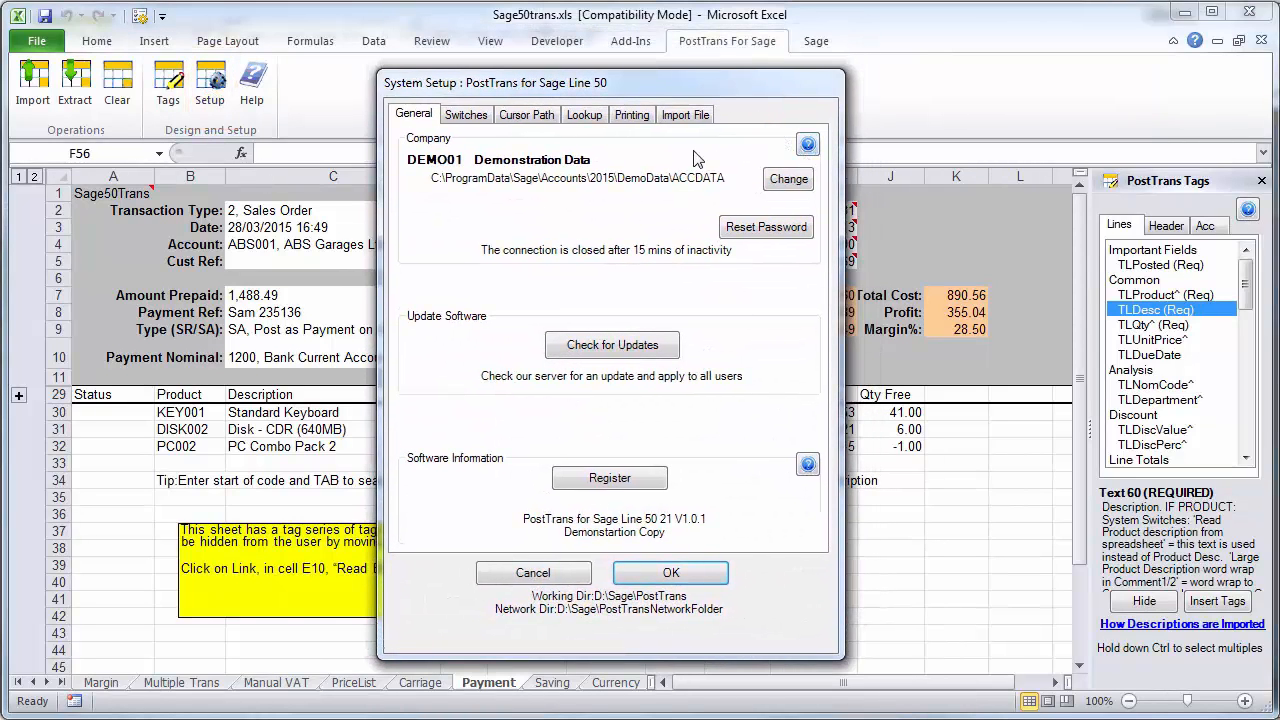
pyautogui.click(526, 114)
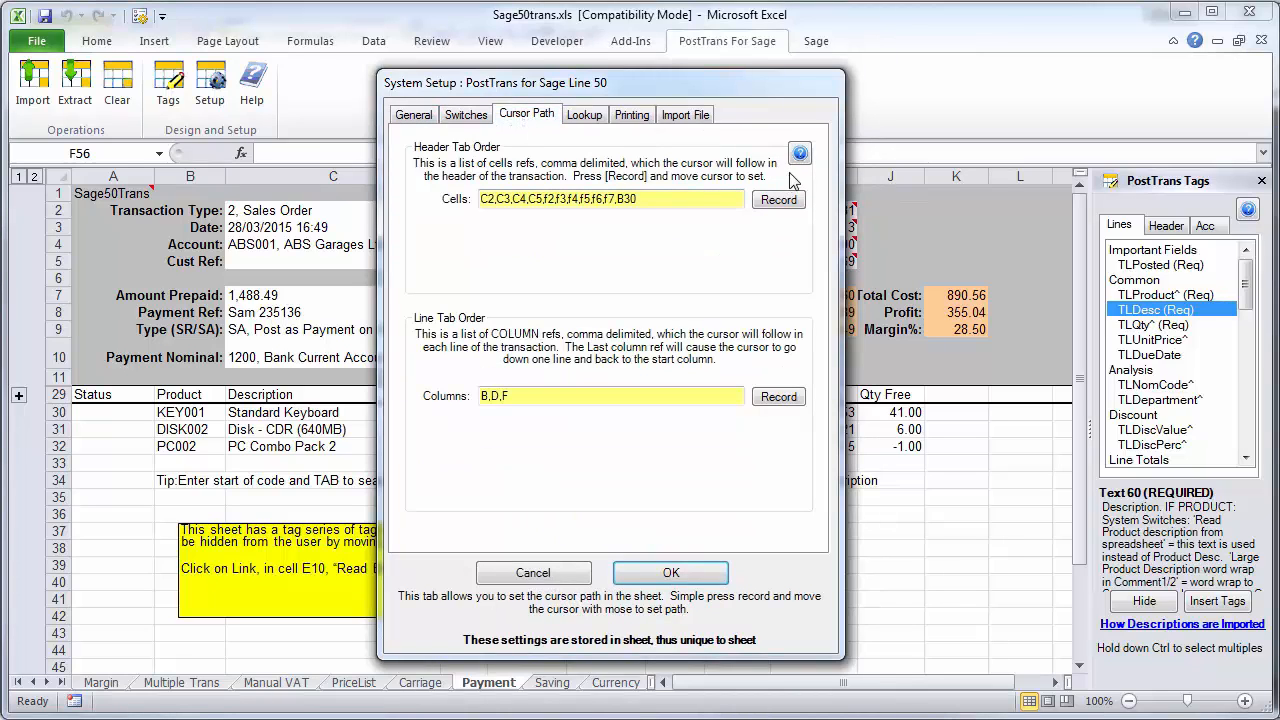
pyautogui.click(800, 154)
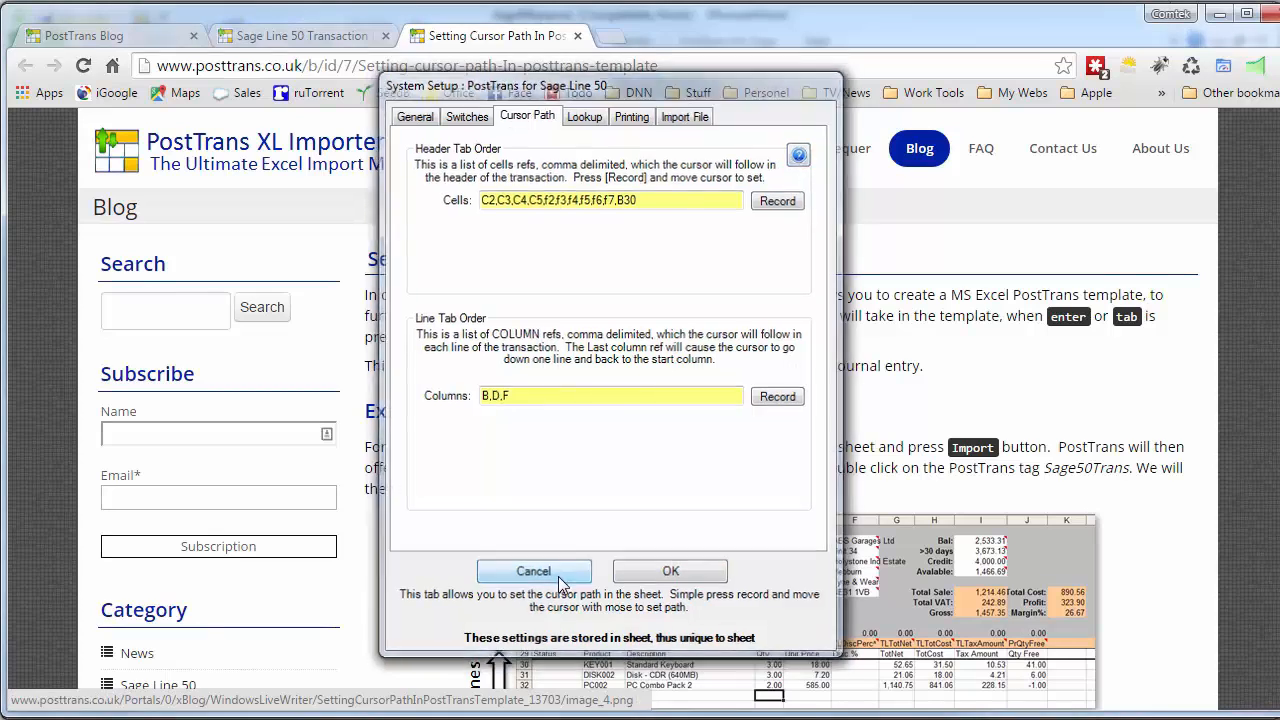
pyautogui.click(533, 571)
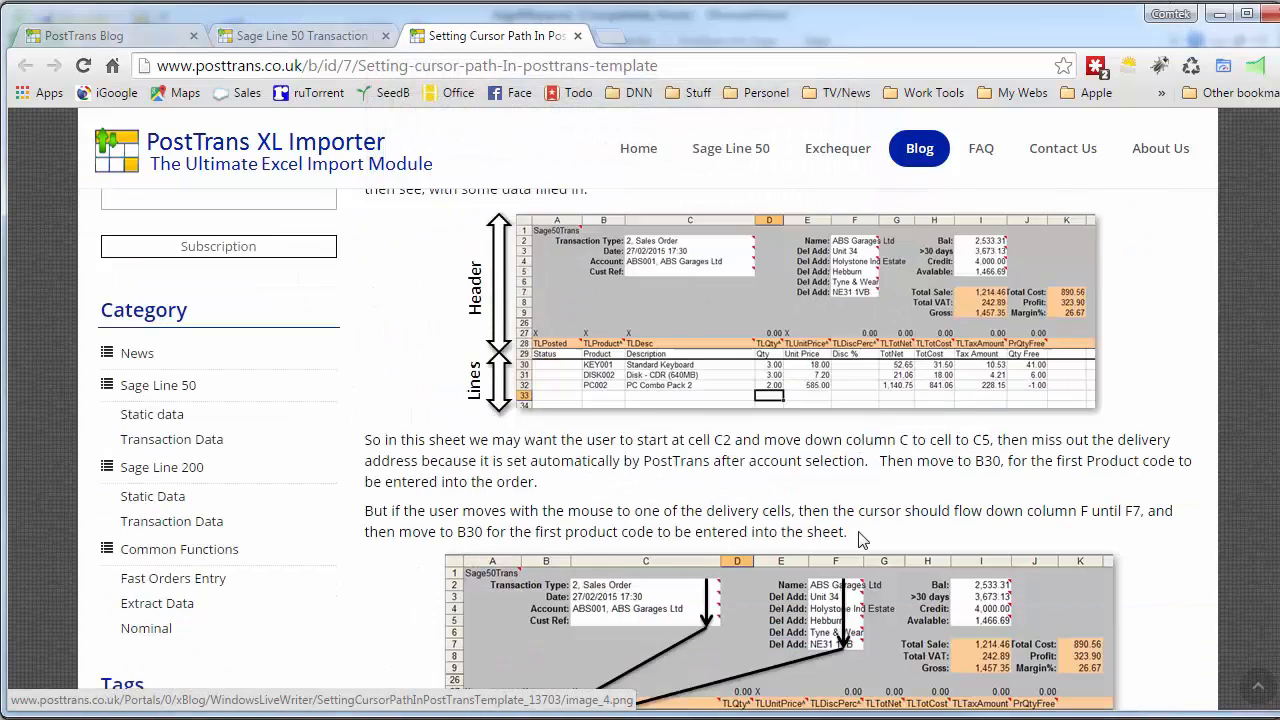
pyautogui.scroll(-3)
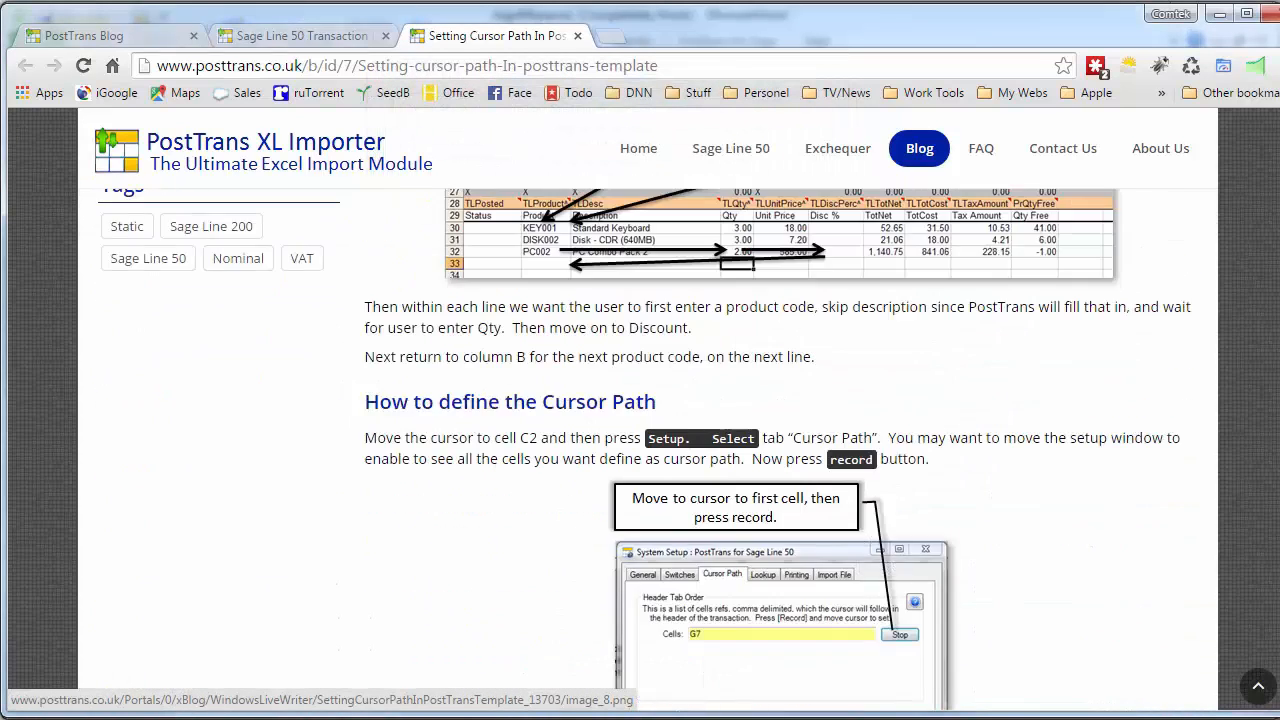